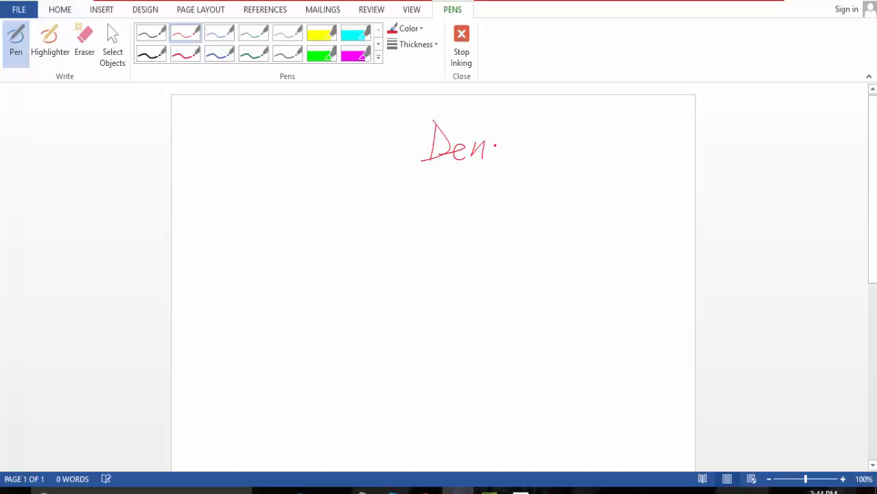
- Finish the underlined name, then ink and underline 'Employment Application Database' beneath it in red
drag(494, 144, 542, 175)
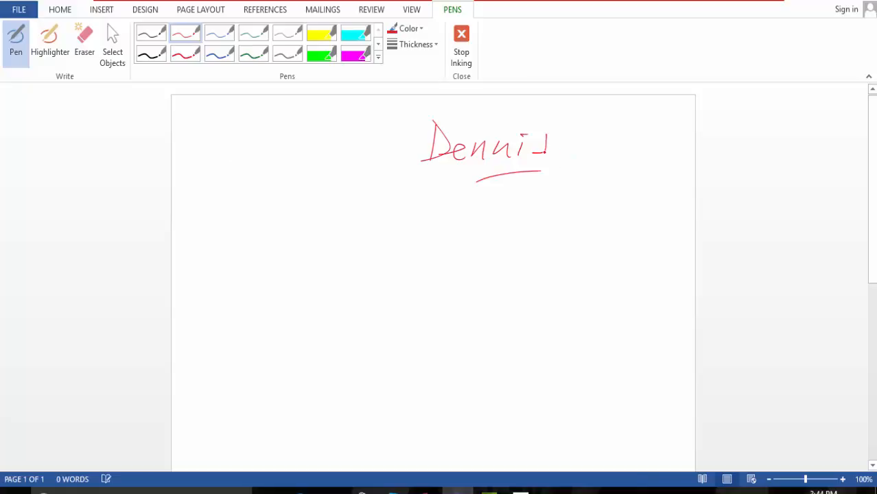
click(287, 200)
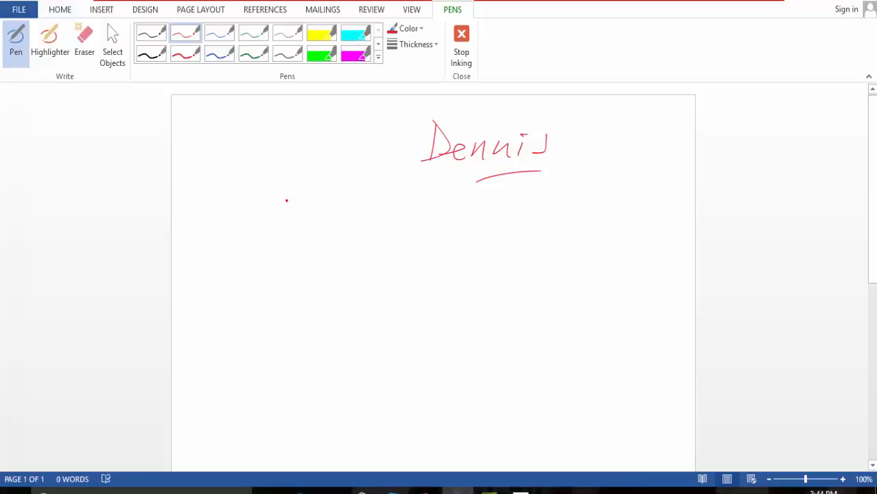
drag(302, 199, 292, 237)
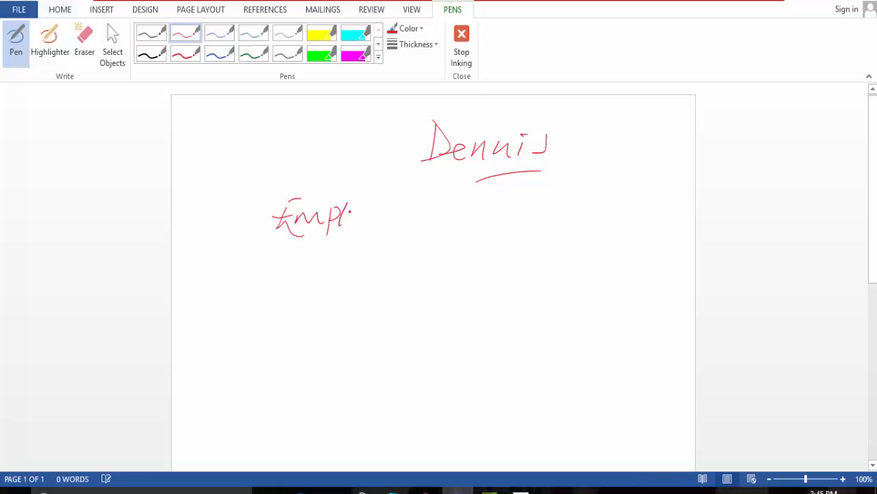
drag(353, 220, 415, 209)
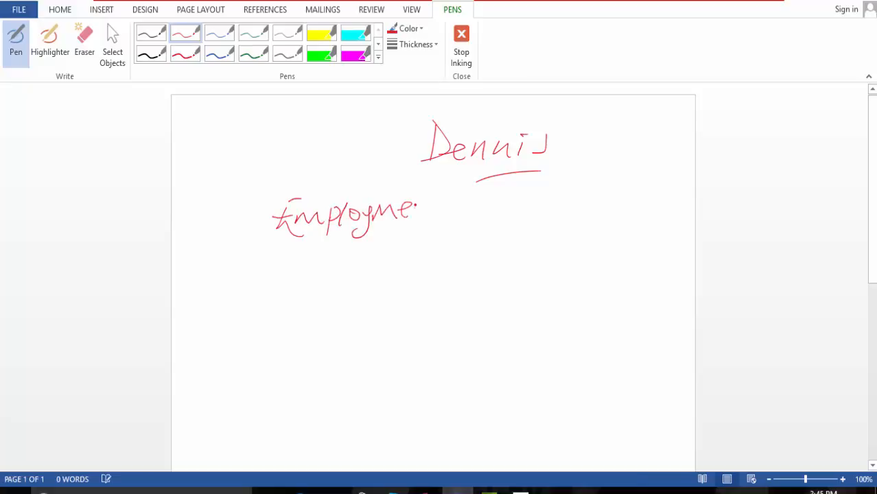
drag(419, 213, 481, 219)
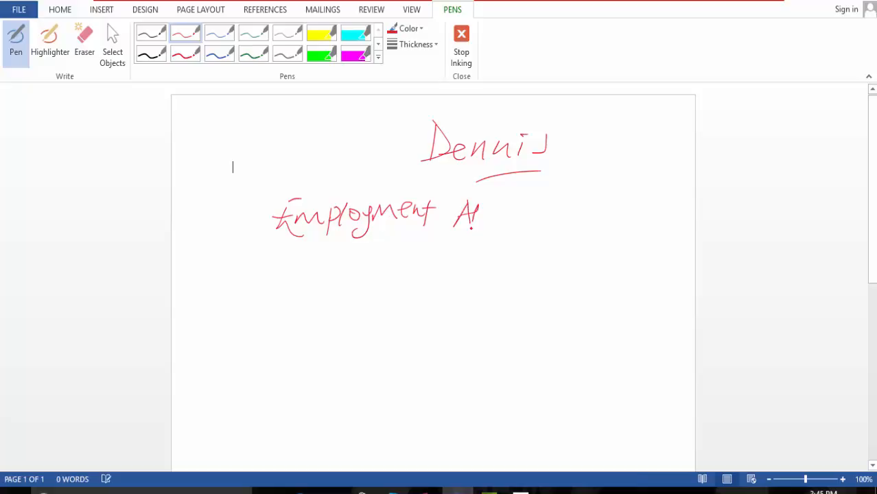
drag(473, 216, 525, 218)
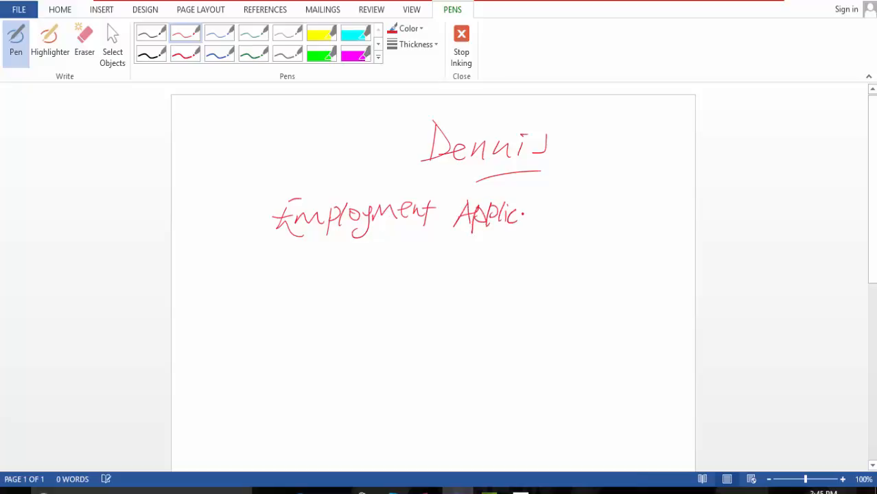
drag(528, 216, 562, 219)
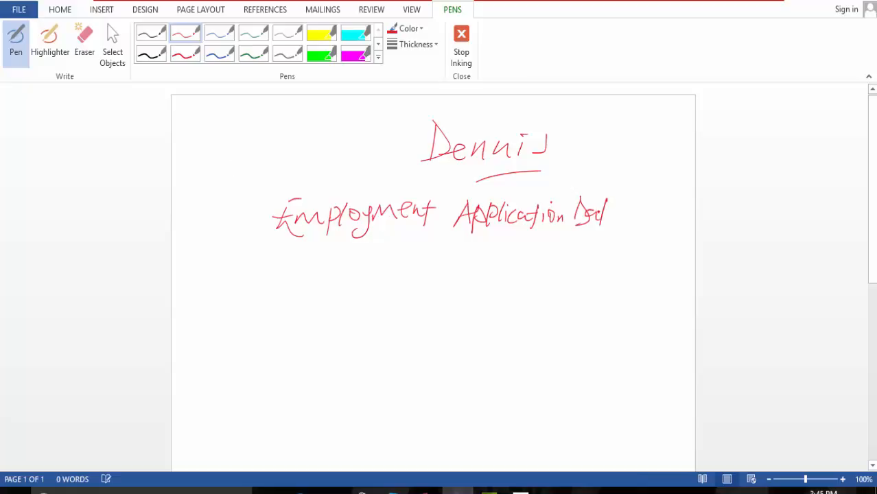
drag(608, 213, 655, 216)
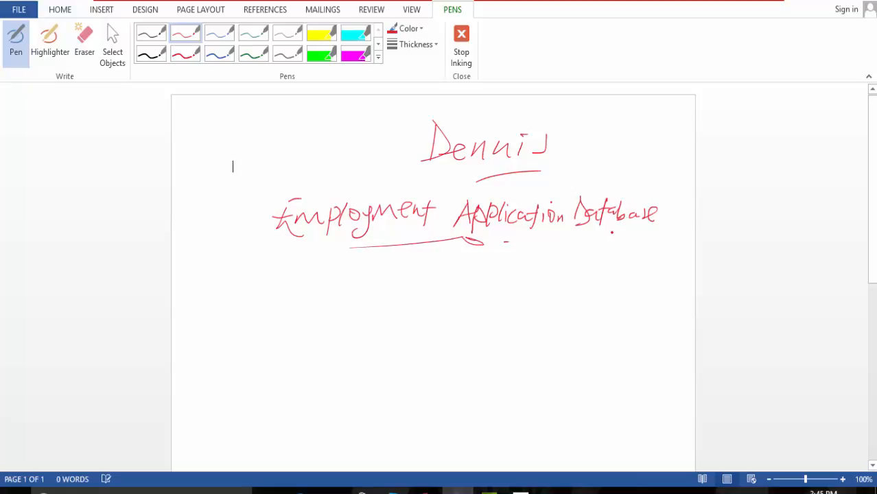
drag(504, 240, 631, 232)
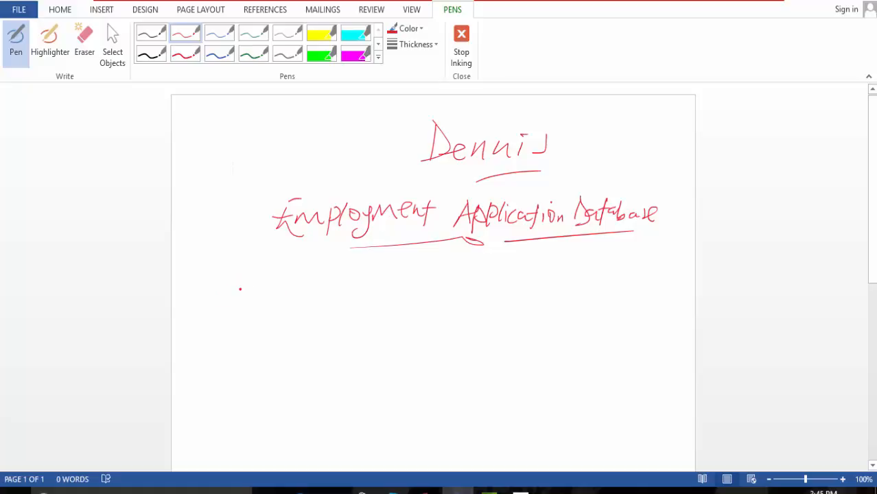
- Handwrite the 'Sections' heading below the title
drag(233, 288, 312, 285)
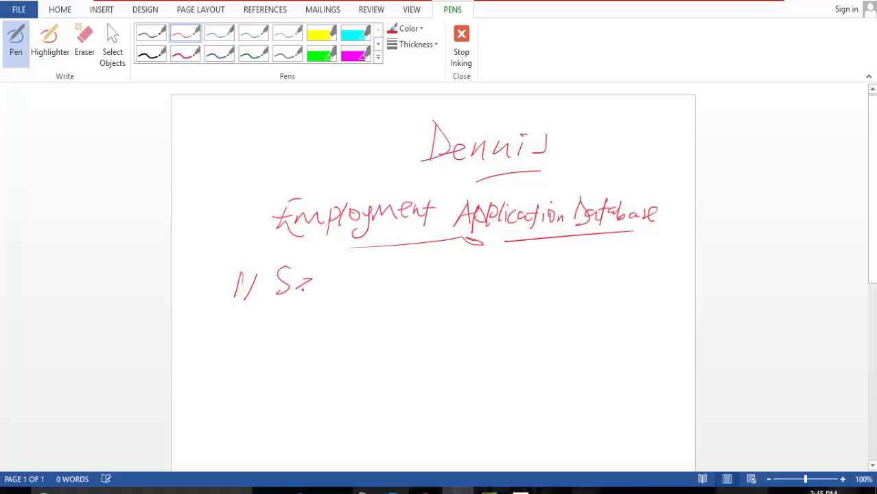
drag(288, 281, 384, 285)
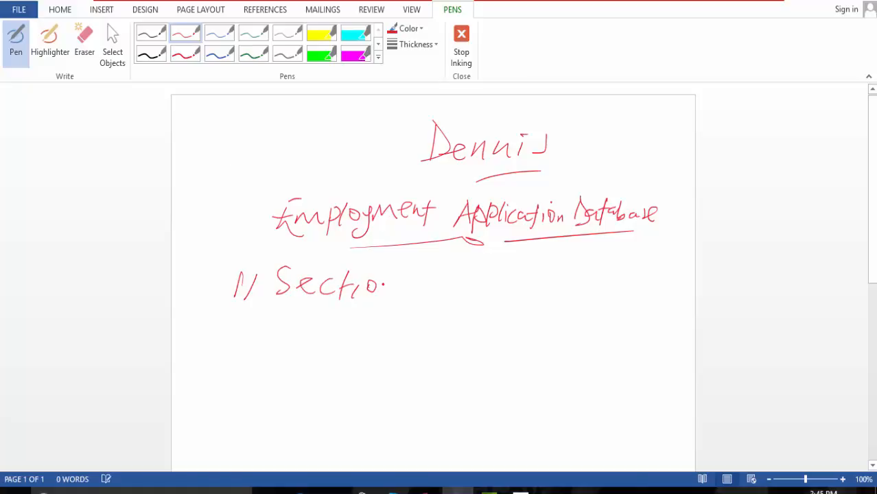
drag(380, 275, 412, 295)
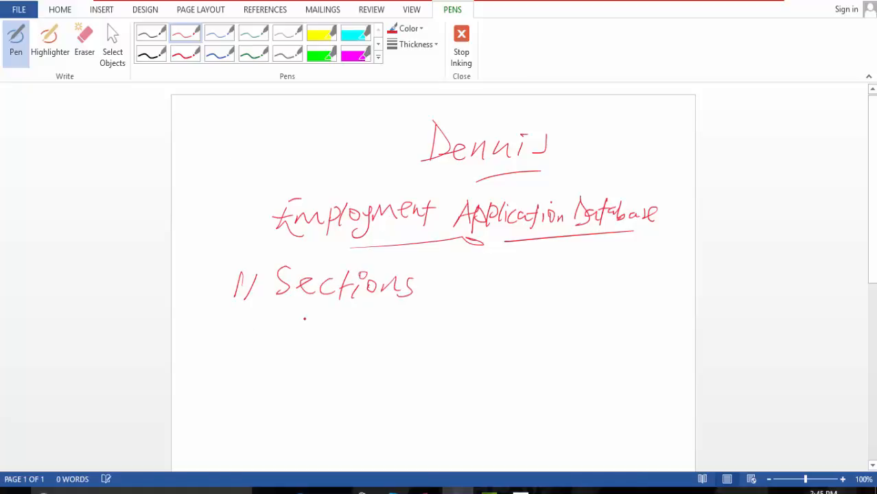
- Ink the first item '1. General Contact Info' beneath the Sections heading
drag(305, 318, 306, 343)
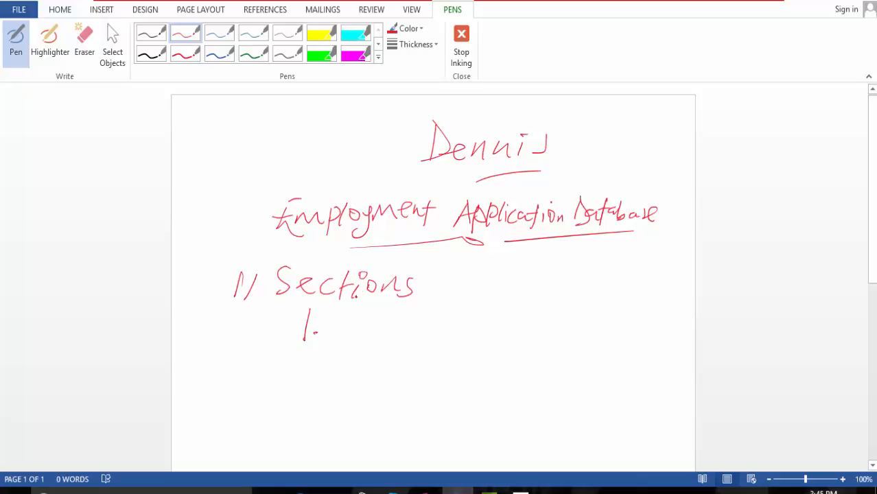
drag(336, 323, 395, 343)
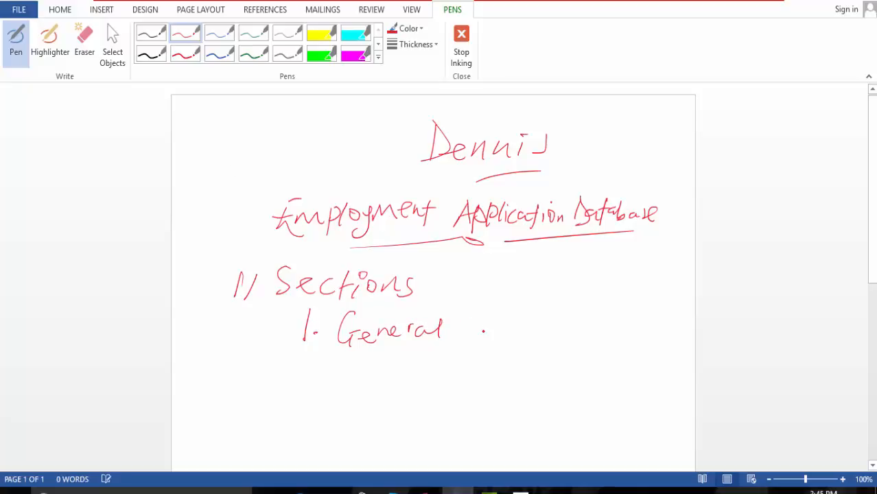
drag(470, 336, 491, 336)
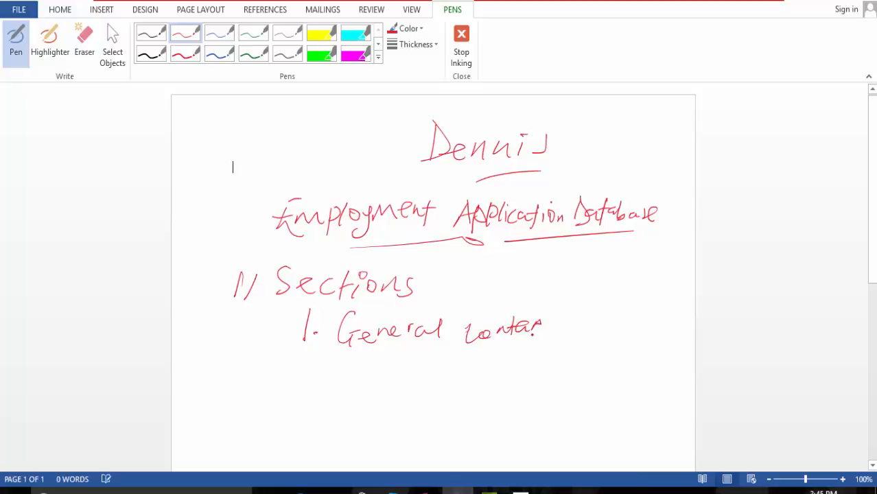
drag(480, 329, 597, 326)
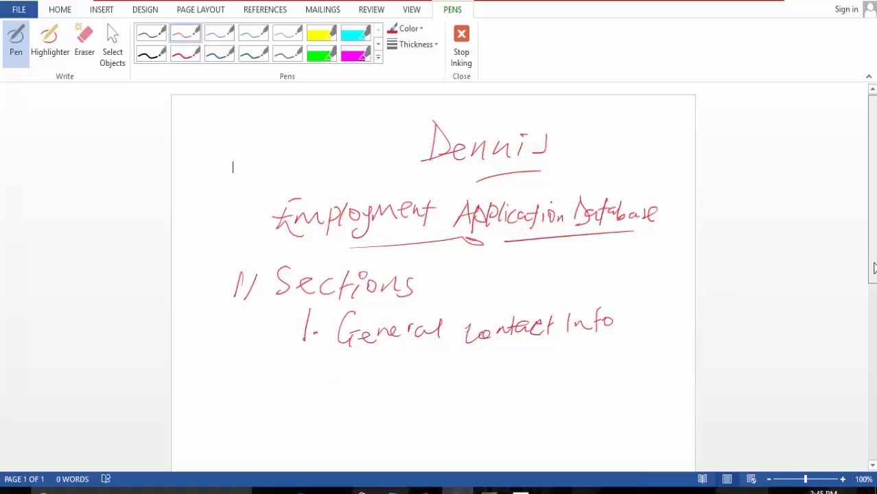
- Scroll down to reveal blank page space below 'General Contact Info'
scroll(down, 3)
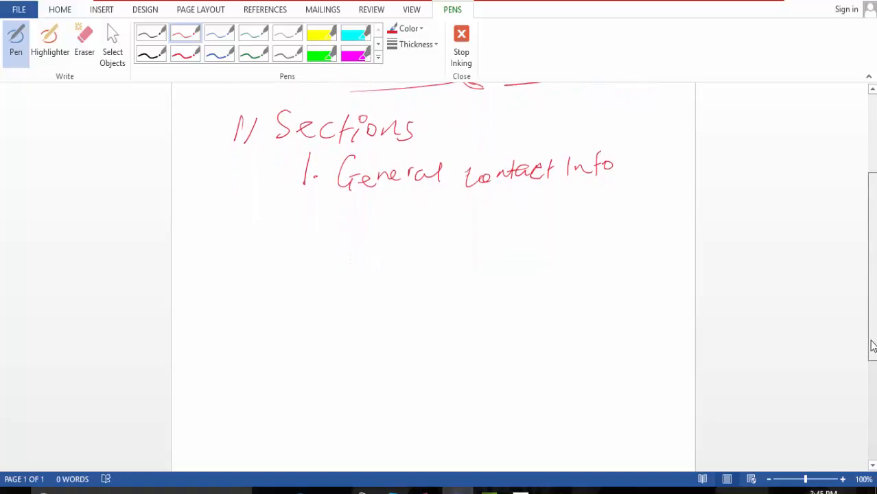
scroll(down, 3)
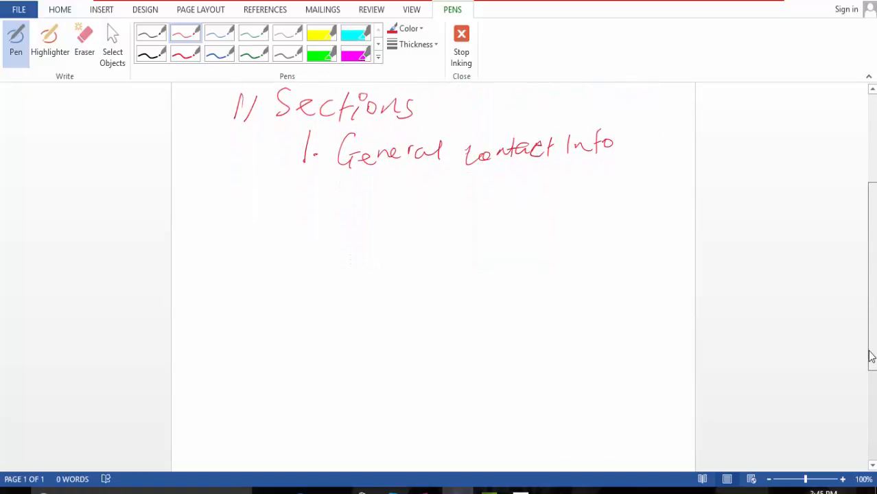
scroll(down, 3)
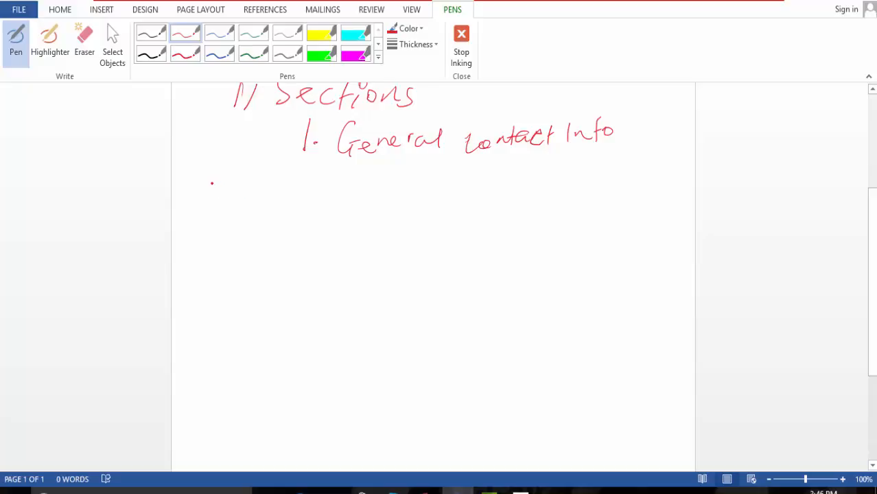
- Ink 'DOB __/__/__' with an 'Age __' blank under General Contact Info
drag(210, 182, 199, 209)
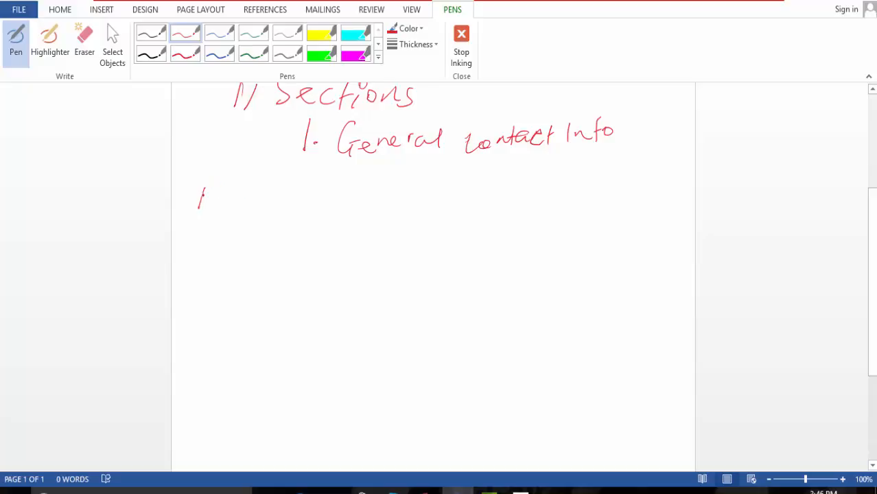
drag(196, 206, 251, 199)
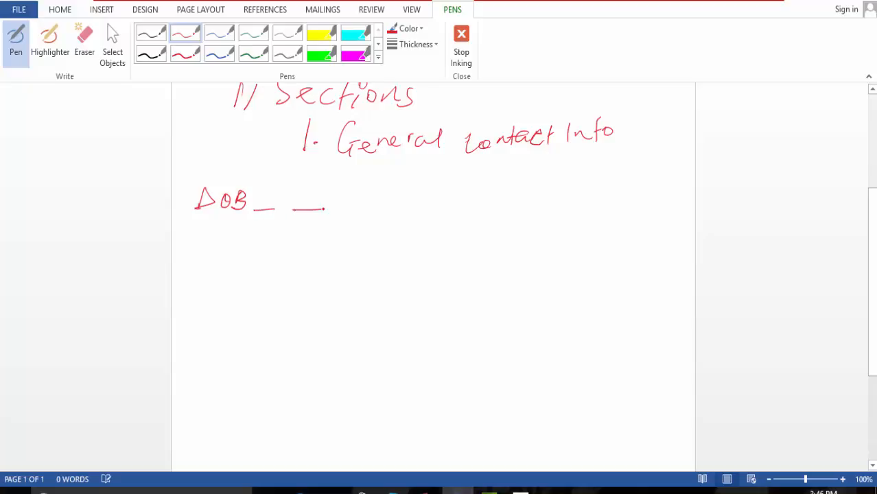
drag(292, 210, 337, 196)
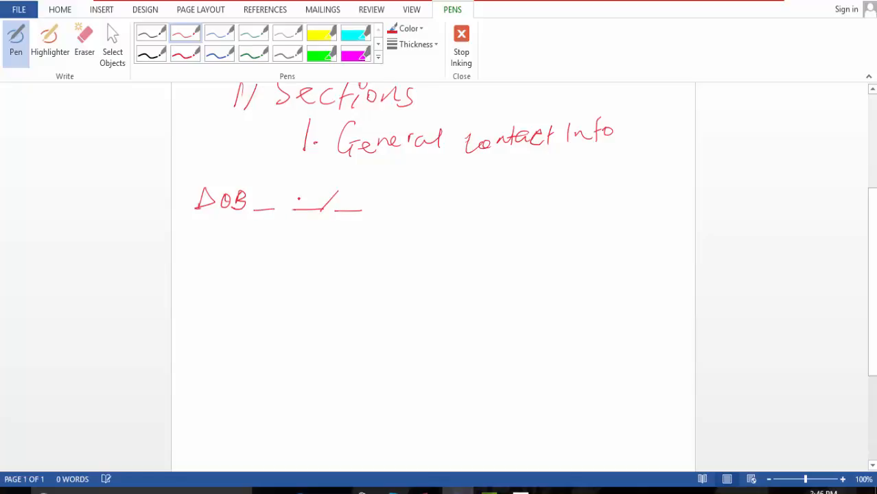
drag(292, 212, 282, 195)
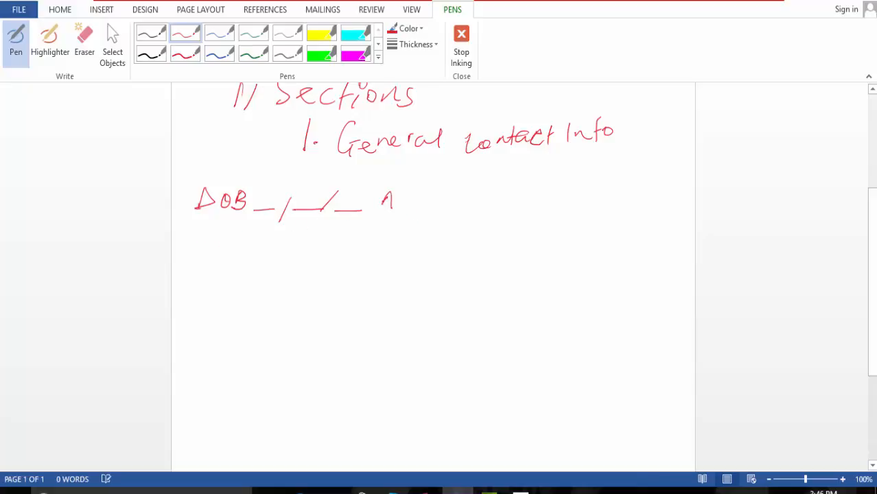
drag(388, 196, 419, 212)
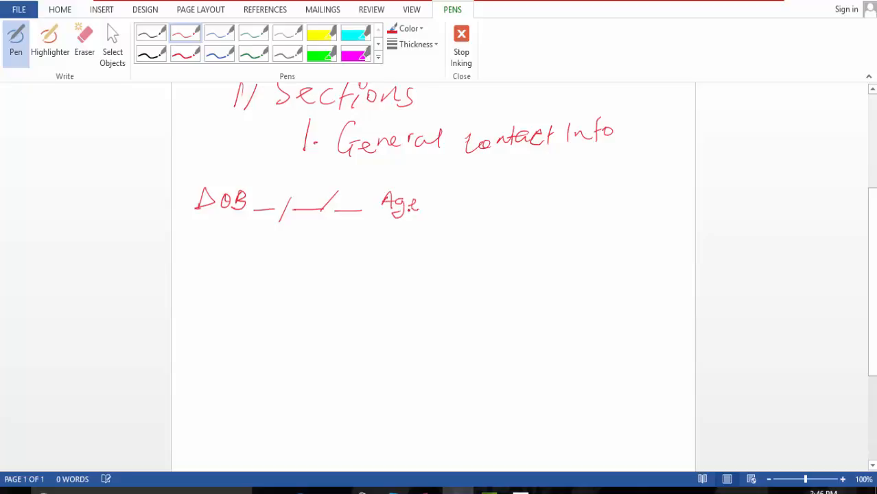
drag(437, 211, 481, 211)
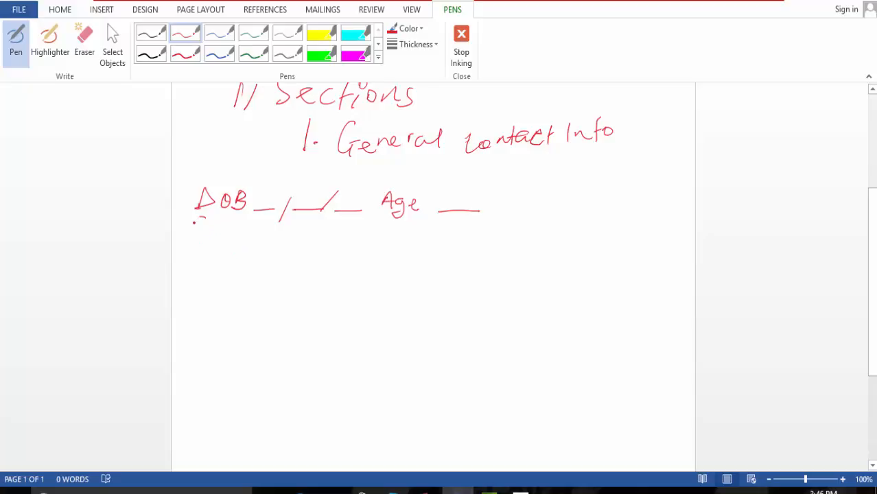
- Ink the 'SS# ______' line and start drawing a box below it
drag(189, 233, 230, 230)
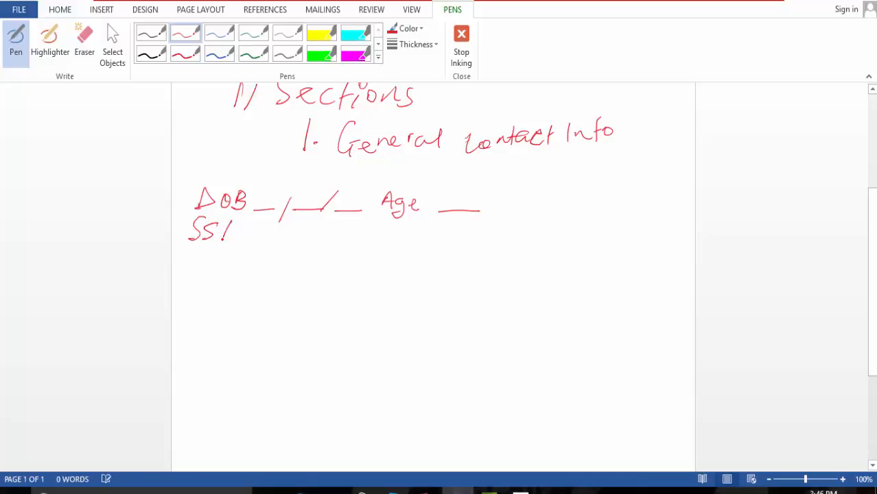
drag(227, 237, 236, 226)
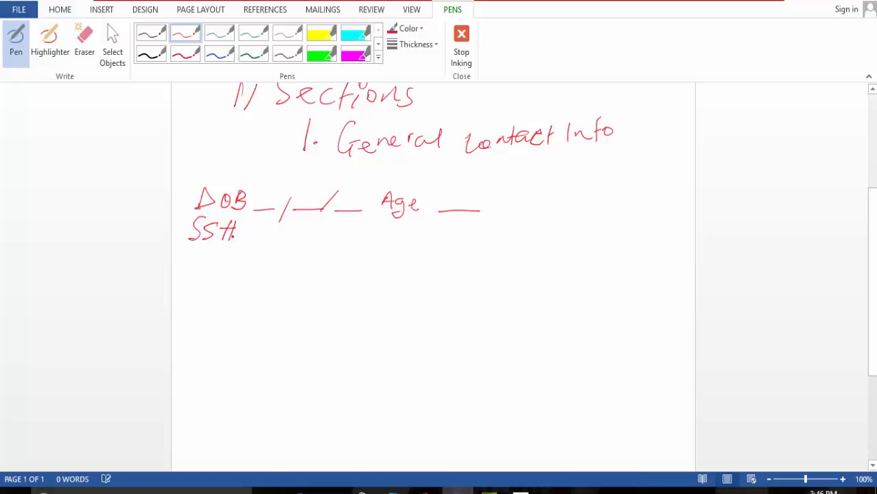
drag(244, 242, 343, 239)
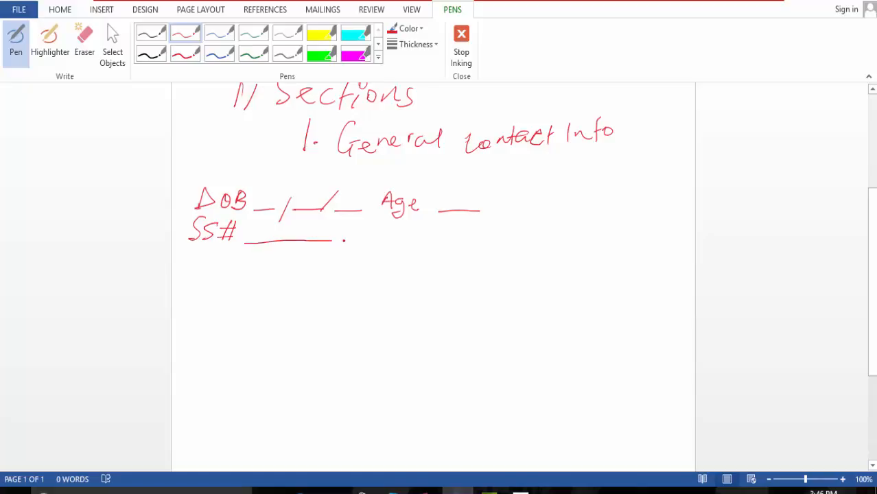
drag(343, 240, 421, 240)
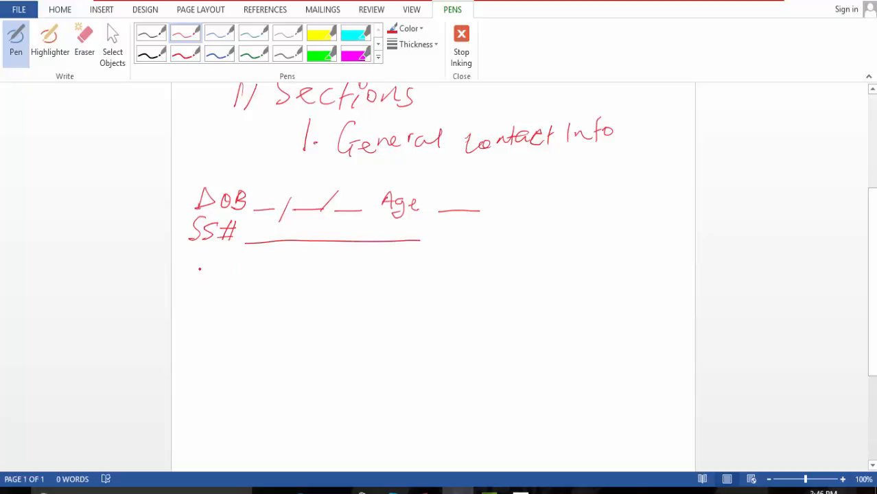
drag(199, 262, 186, 405)
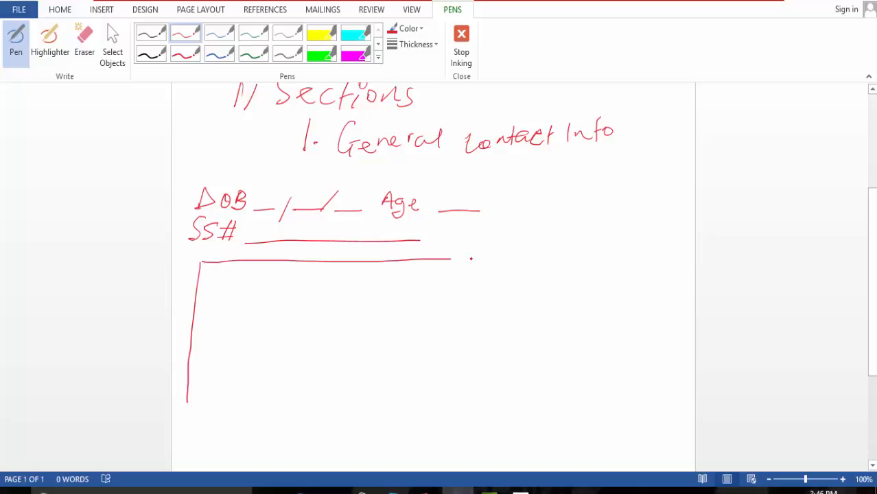
- Draw a large rectangle under the SS# line with tick marks down both sides
drag(450, 259, 679, 267)
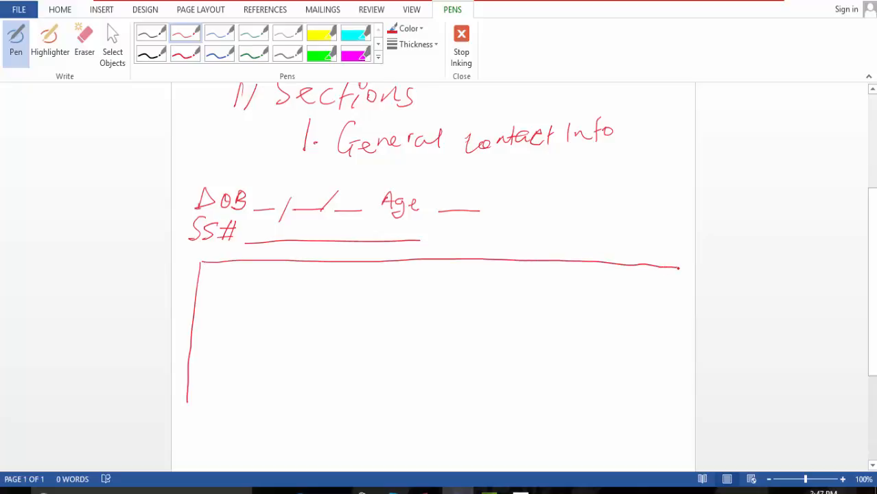
drag(675, 268, 672, 429)
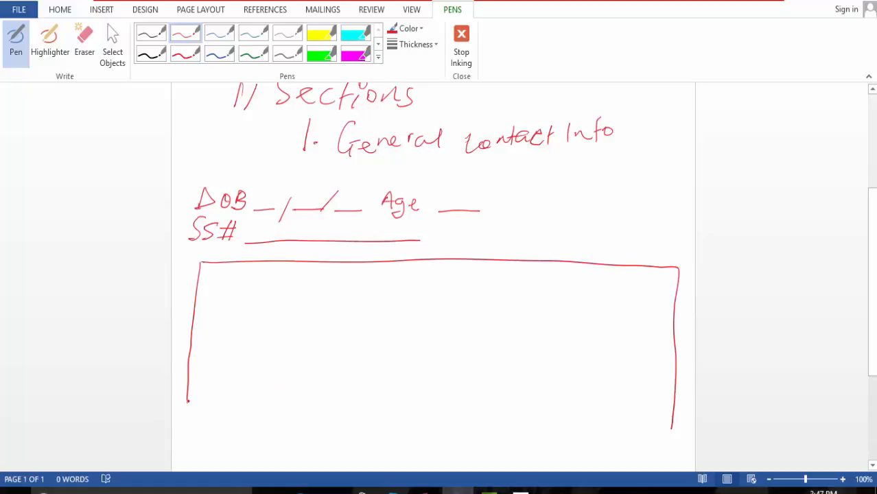
drag(189, 398, 480, 431)
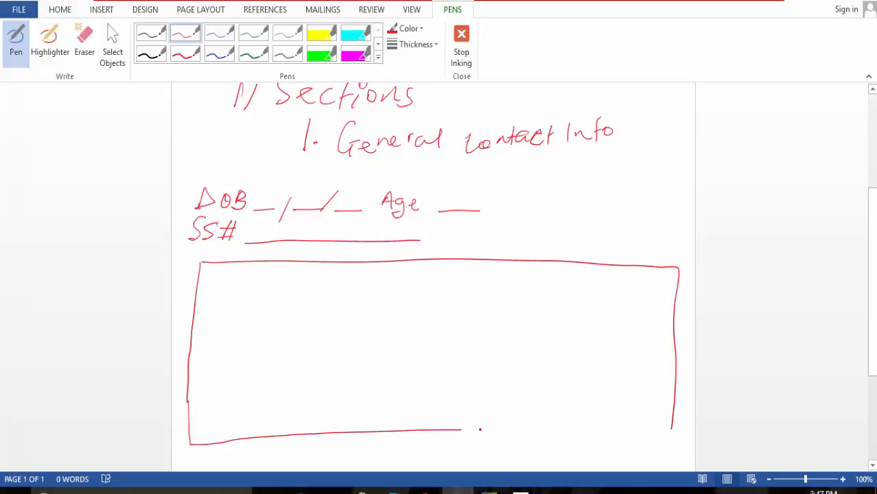
drag(480, 430, 672, 433)
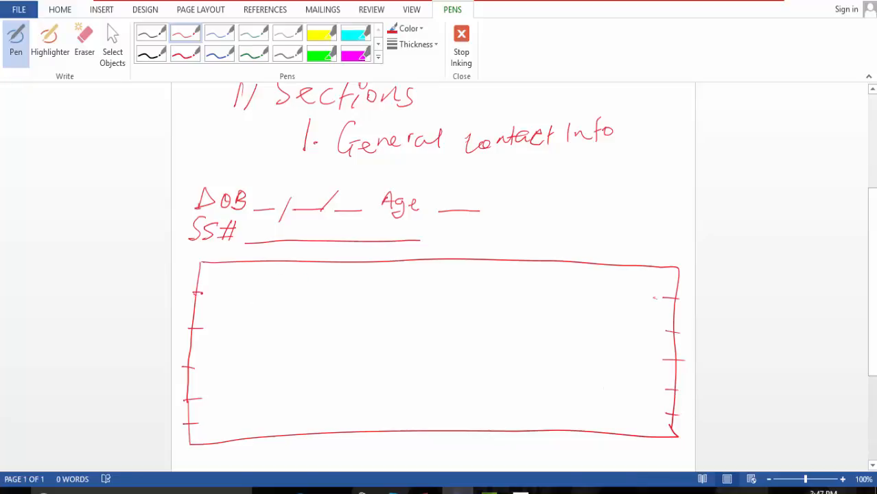
- Rule red horizontal lines across the rectangle at the tick marks to form rows
drag(197, 295, 674, 303)
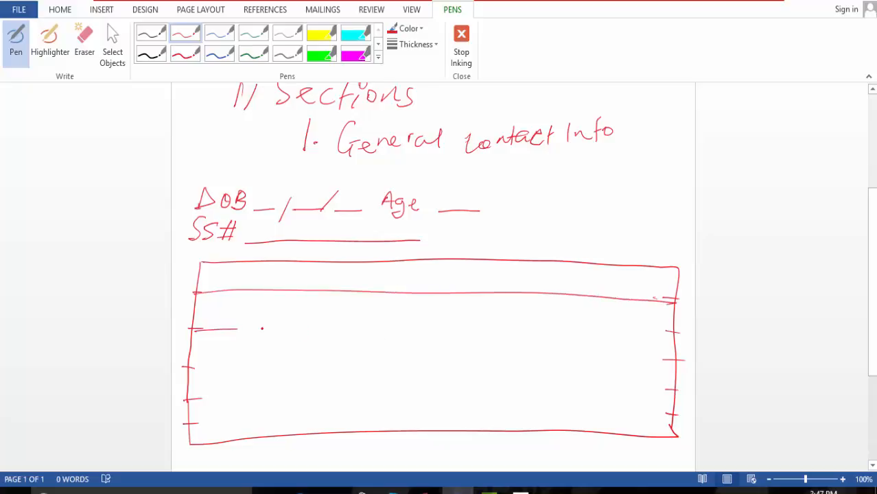
drag(196, 330, 679, 336)
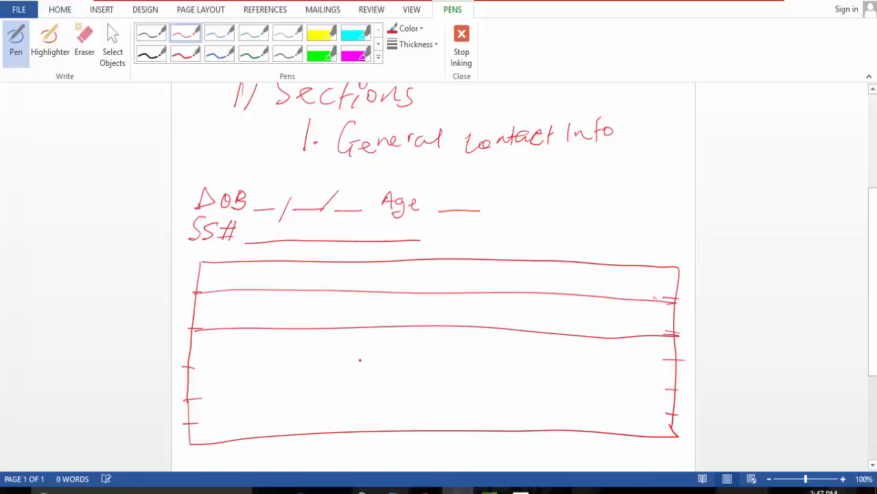
drag(188, 371, 415, 360)
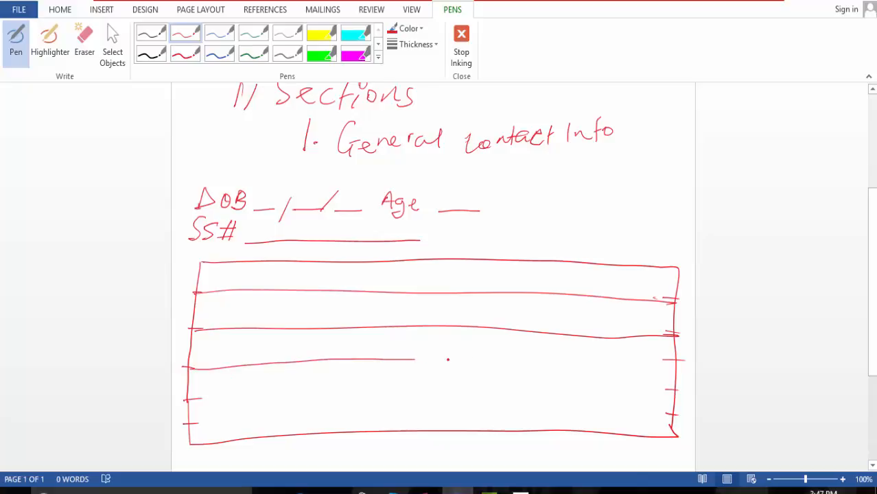
drag(196, 368, 689, 362)
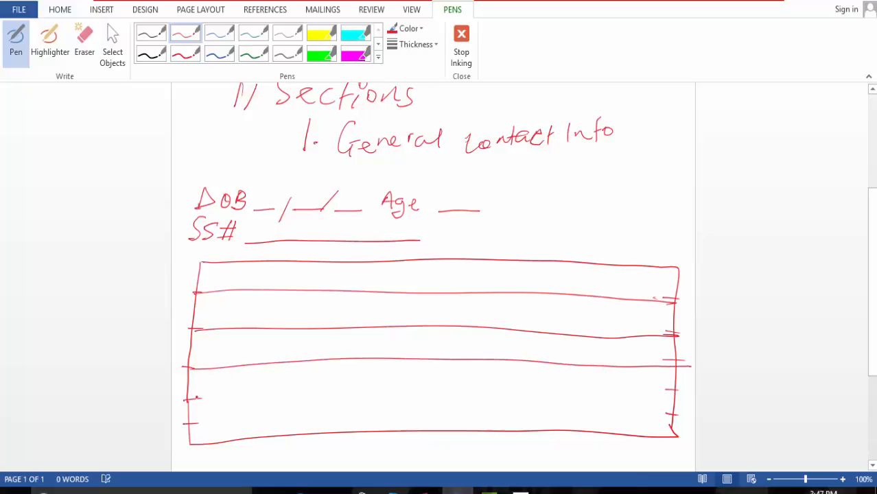
drag(196, 398, 669, 397)
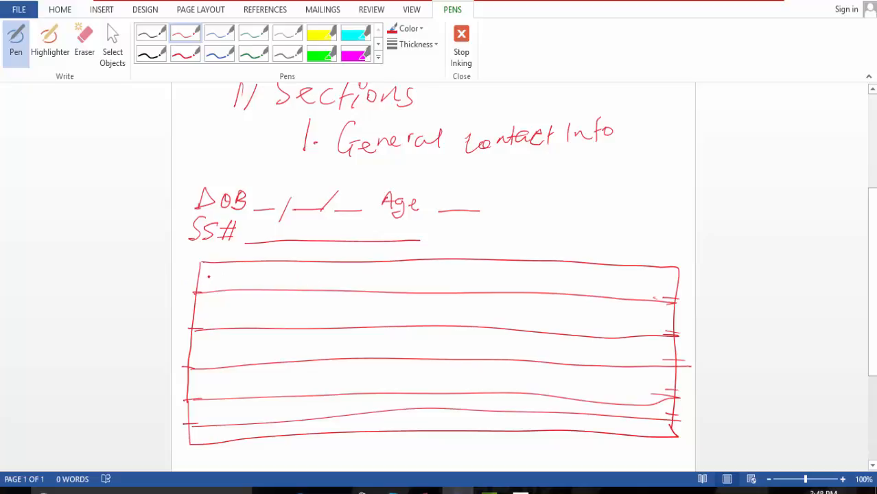
- Write 'Last Name' in the top row, then try and clear First Name and MI headings
drag(203, 288, 237, 274)
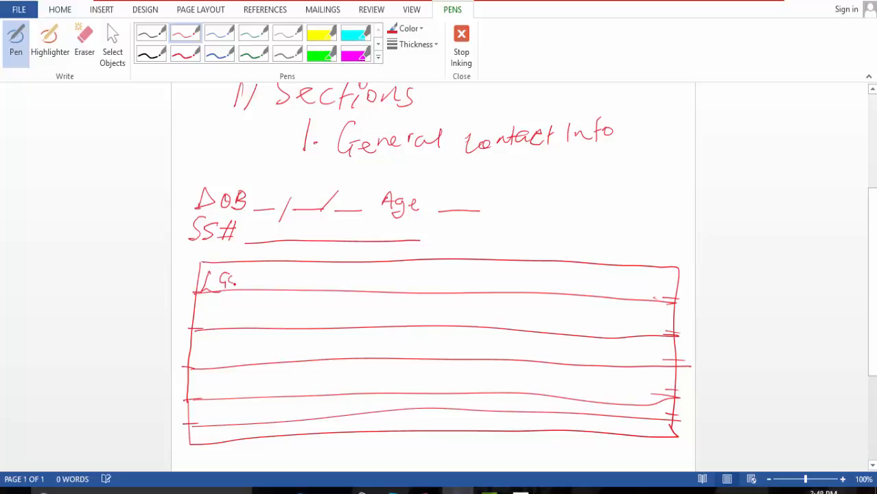
drag(226, 281, 275, 277)
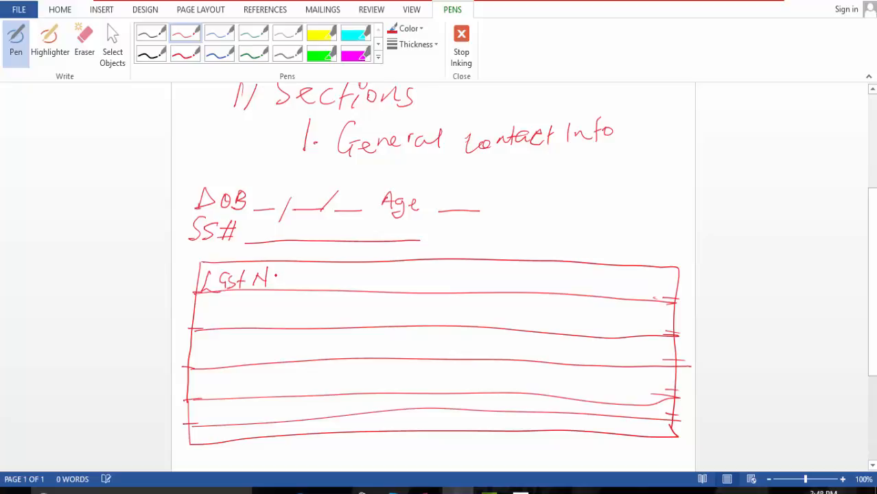
drag(278, 278, 306, 281)
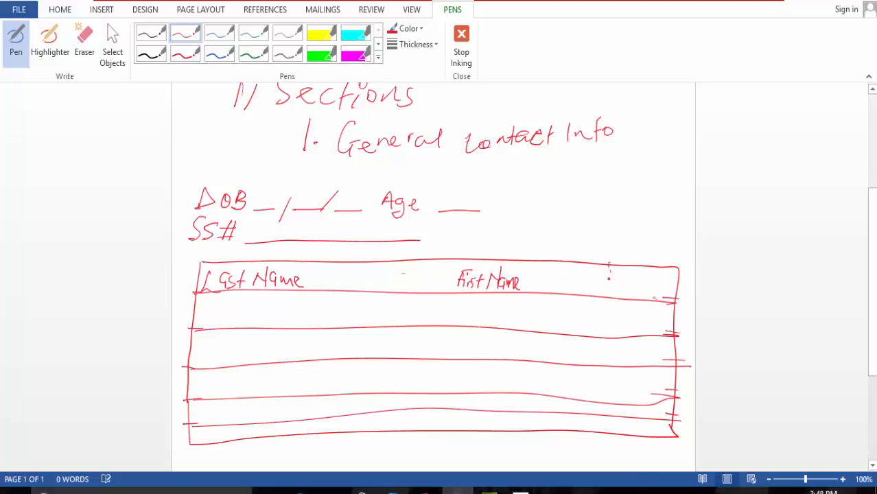
drag(607, 266, 603, 429)
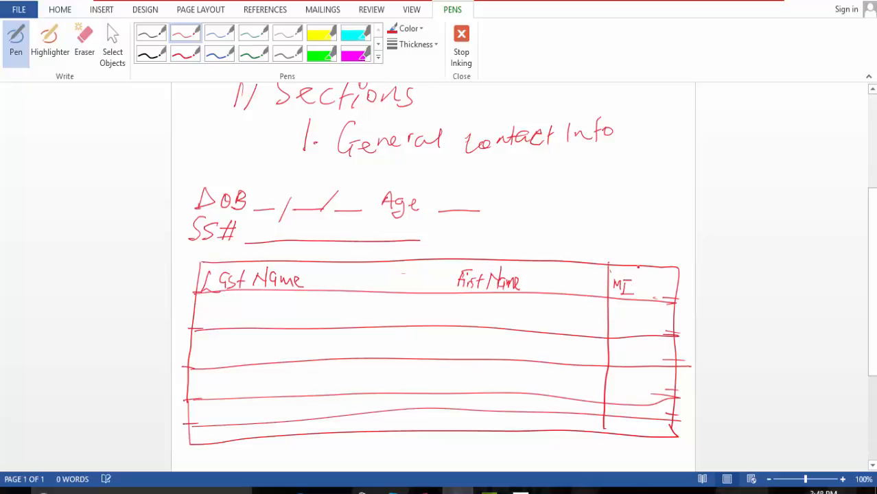
drag(635, 264, 630, 367)
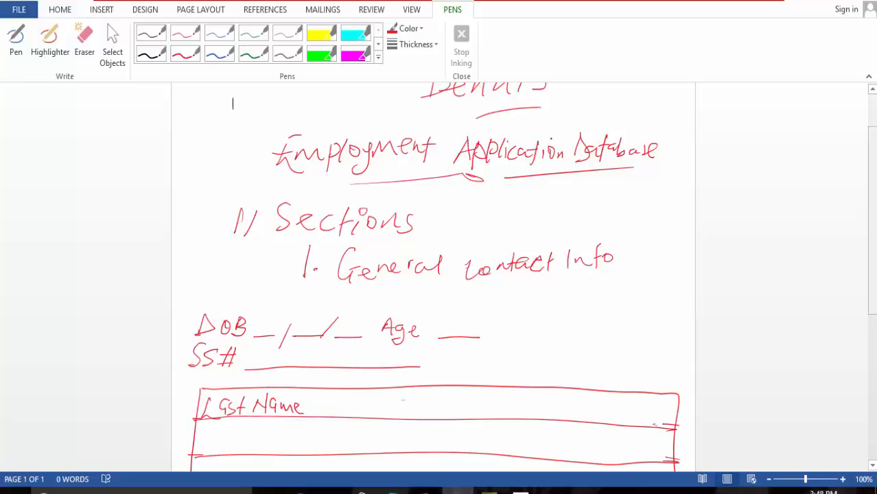
- Draw four green vertical column dividers through the table and write 'Address' in row two
scroll(down, 3)
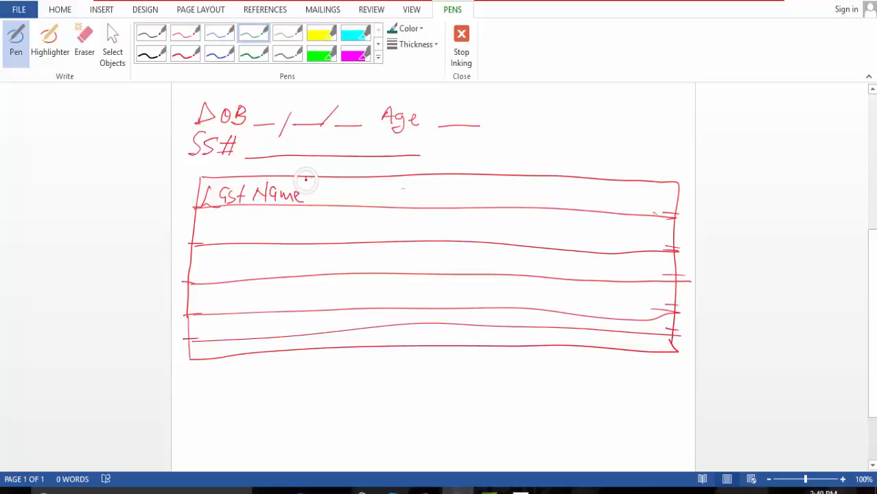
drag(305, 179, 288, 345)
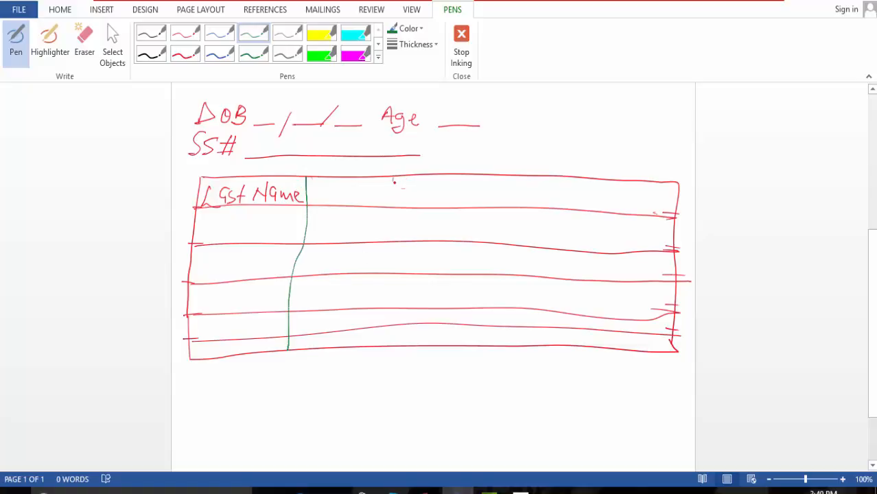
drag(391, 180, 374, 353)
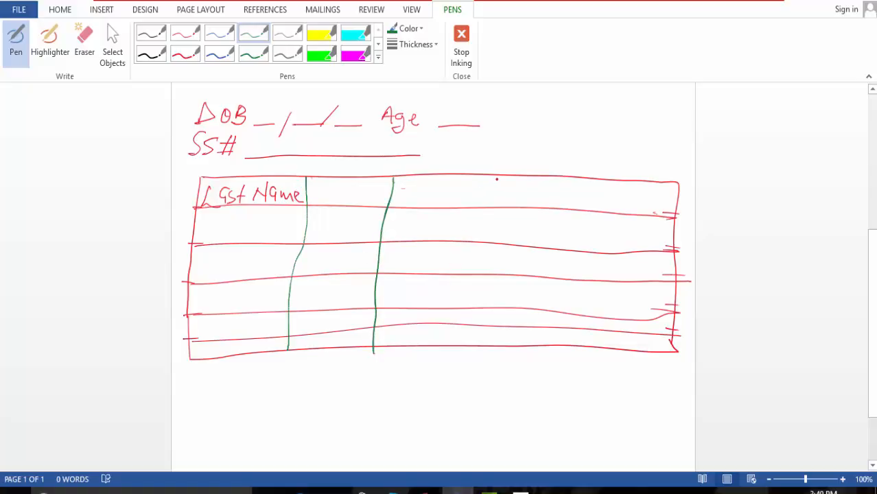
drag(492, 177, 472, 352)
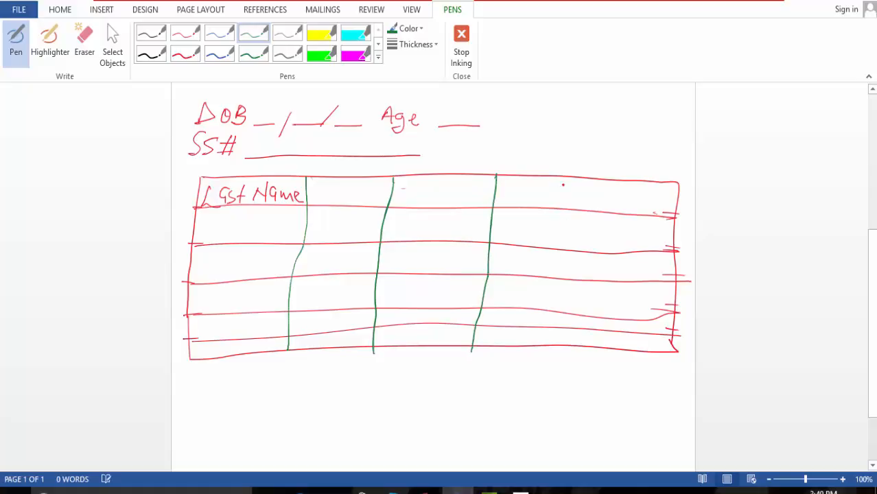
drag(563, 177, 523, 352)
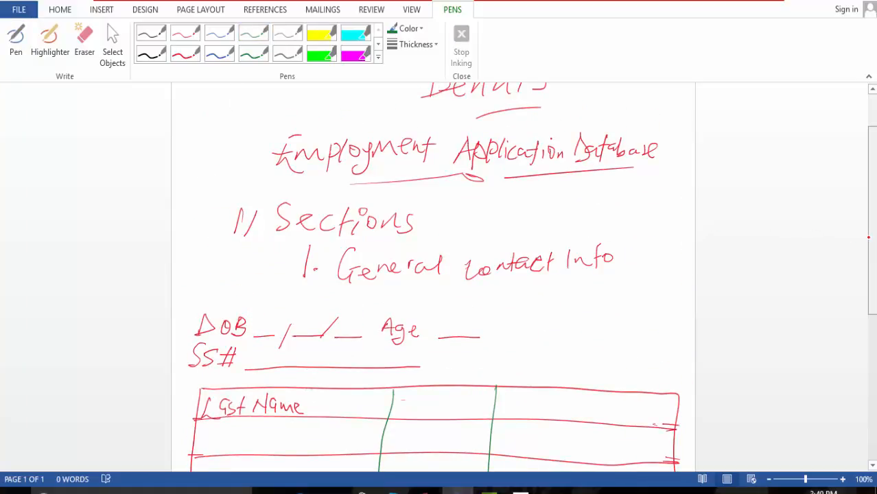
scroll(down, 3)
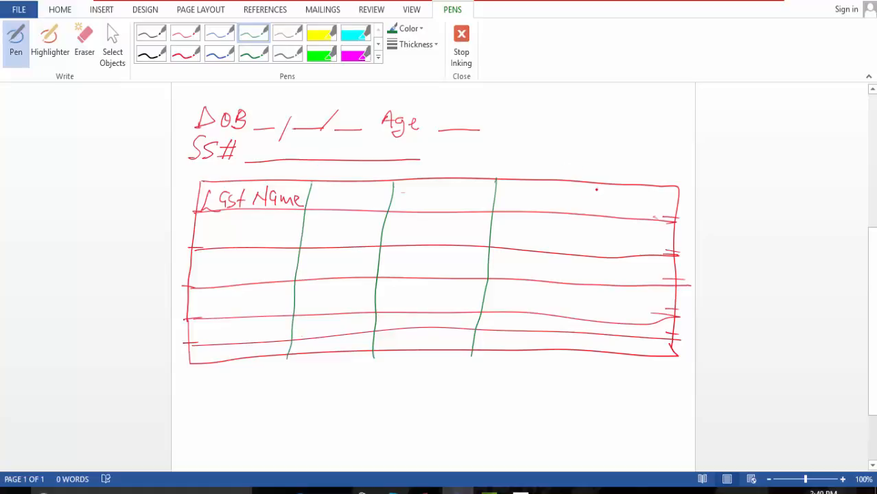
drag(596, 184, 561, 356)
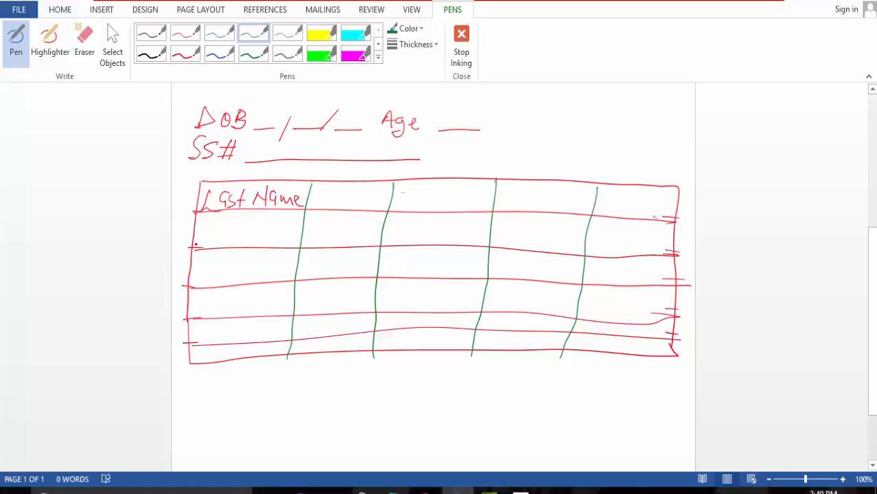
drag(199, 244, 213, 227)
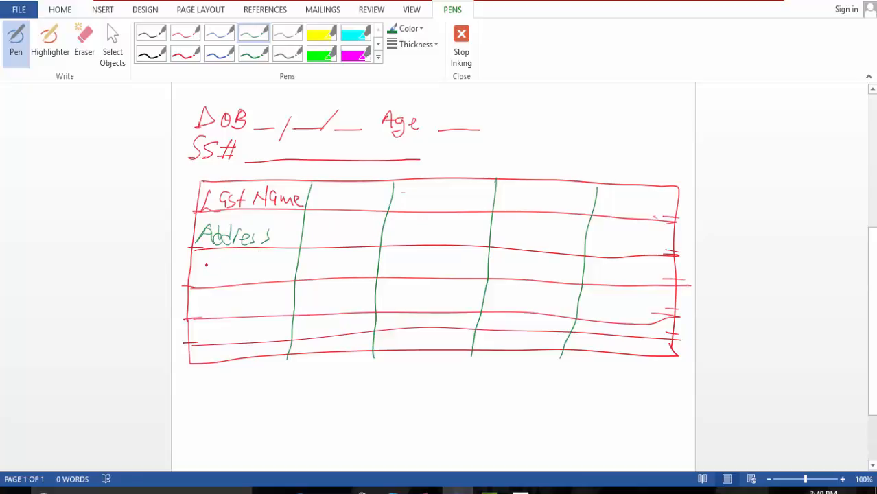
- Label the next rows 'City', 'Home Phone' and 'Email' in green
drag(196, 271, 240, 267)
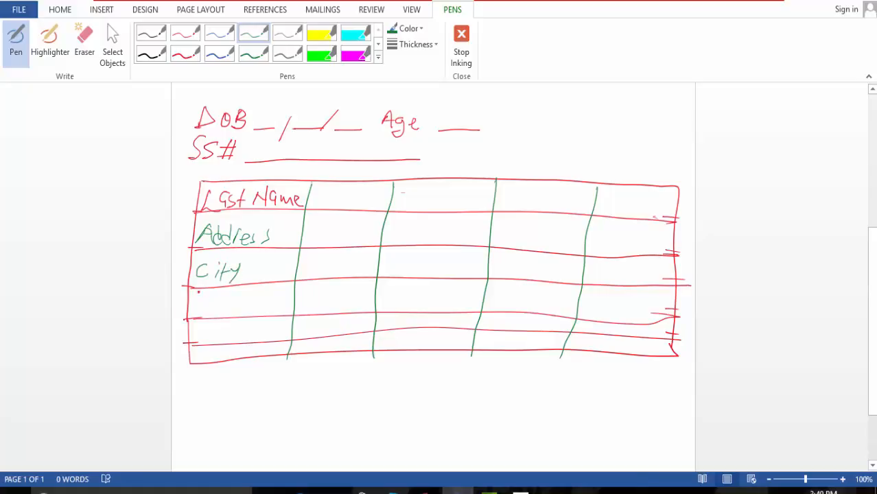
drag(196, 305, 226, 305)
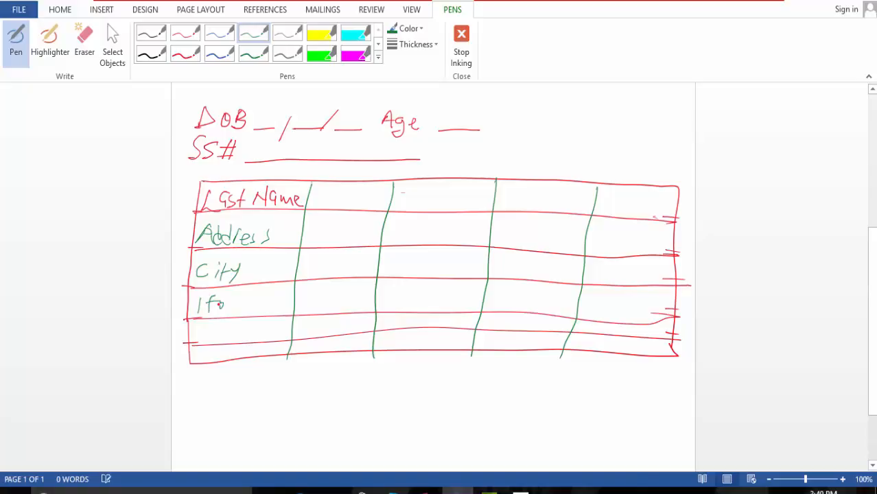
drag(219, 306, 264, 306)
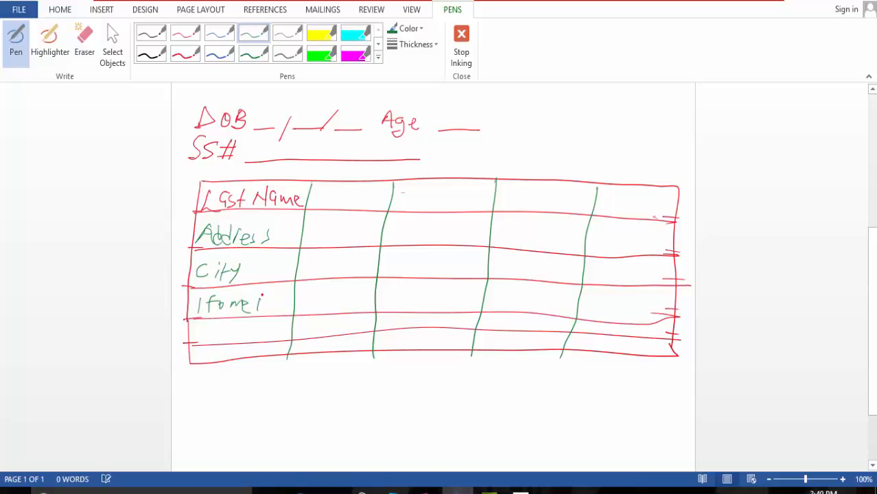
drag(260, 305, 292, 305)
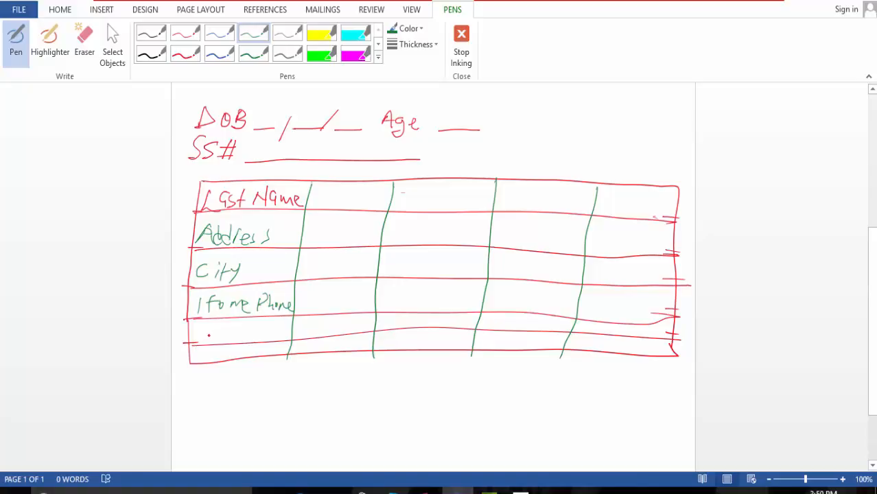
drag(199, 333, 237, 333)
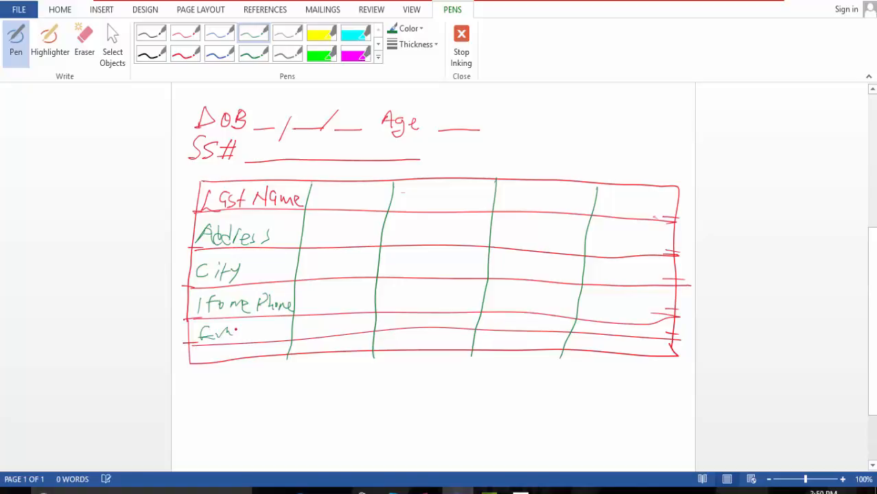
drag(220, 333, 250, 333)
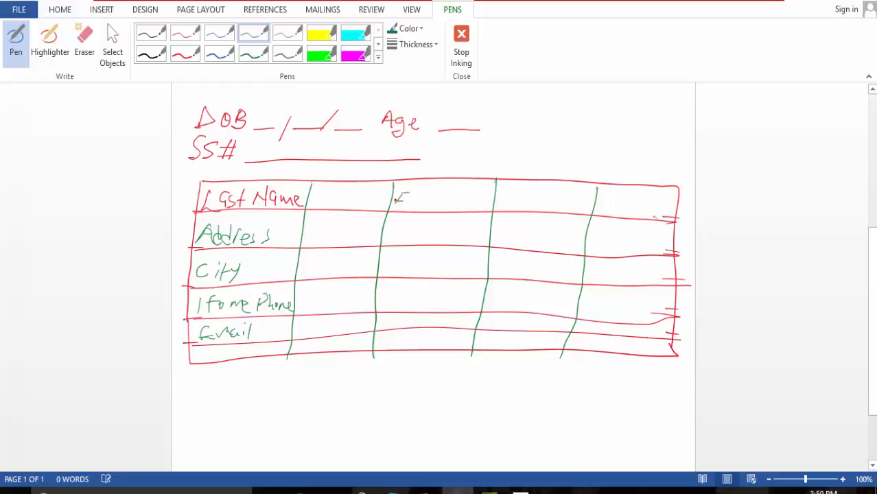
- Head column two 'First Name' and begin a label beside Address
drag(394, 203, 426, 199)
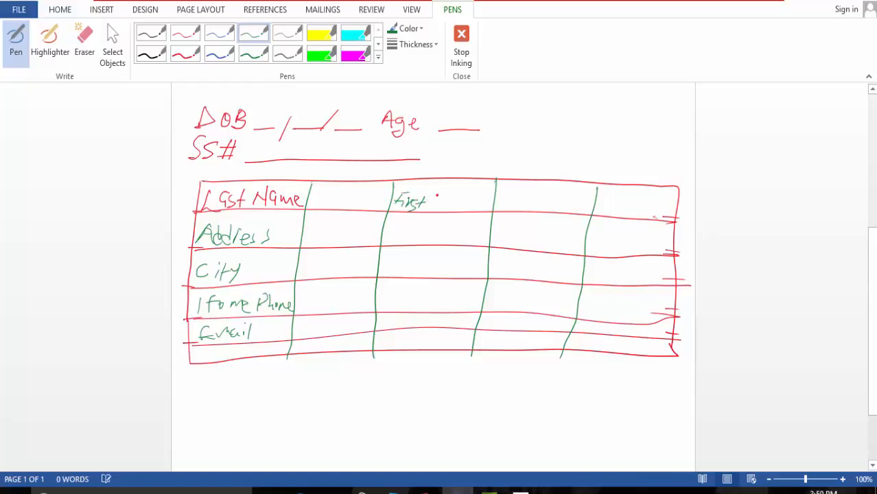
drag(429, 199, 474, 199)
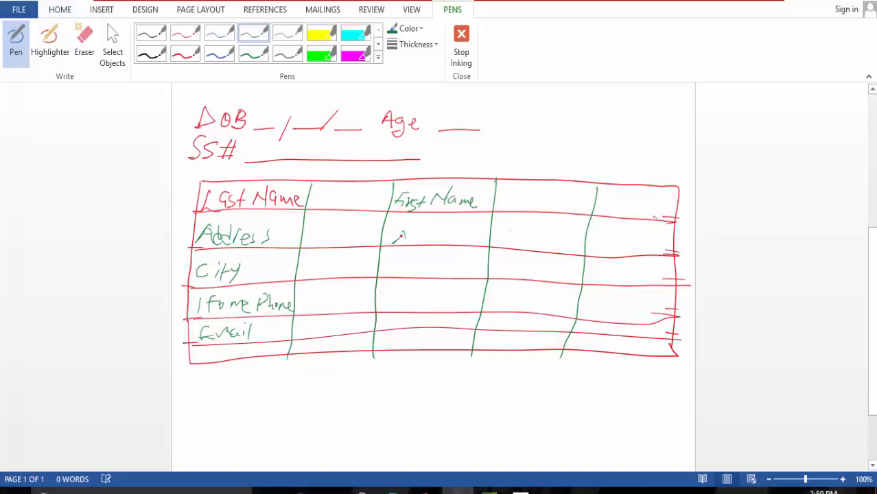
drag(394, 237, 429, 233)
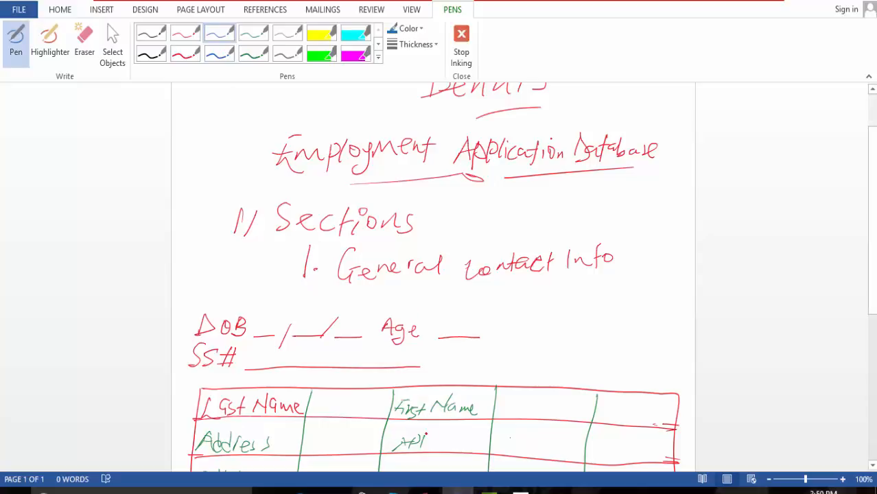
- Ink 'State' and 'Cell Phone' in blue in column two beside City and Home Phone
drag(429, 443, 453, 443)
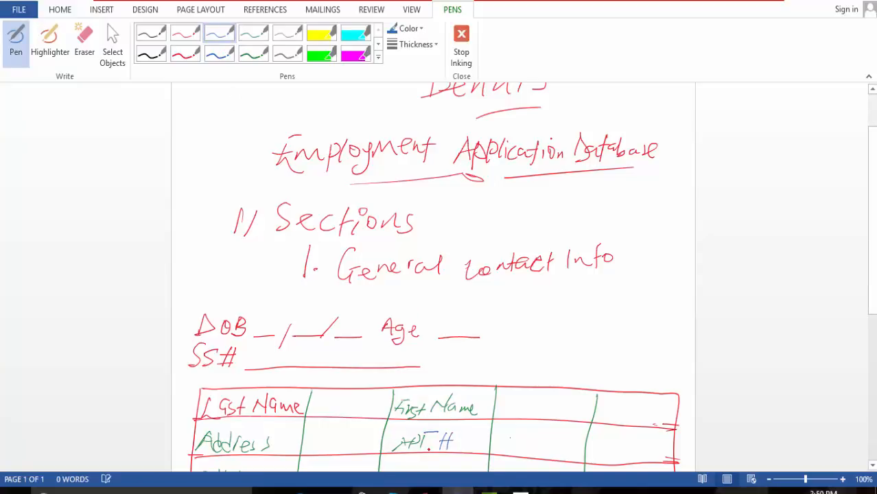
scroll(down, 3)
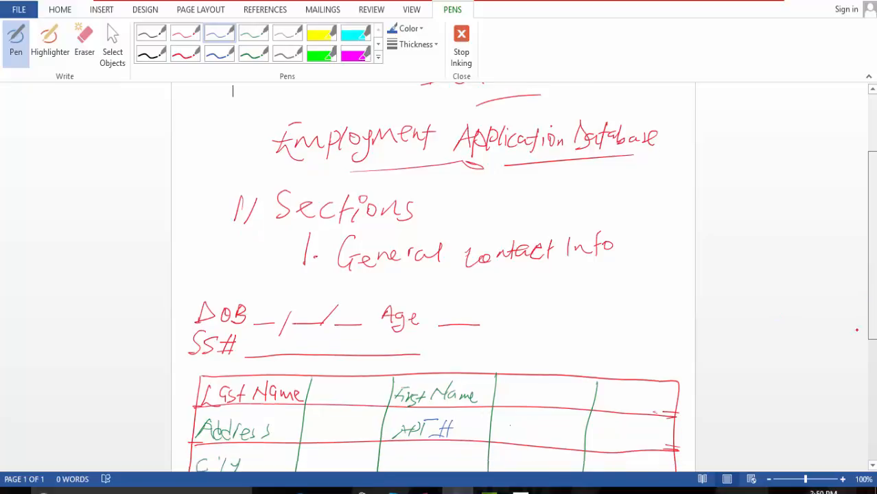
scroll(down, 3)
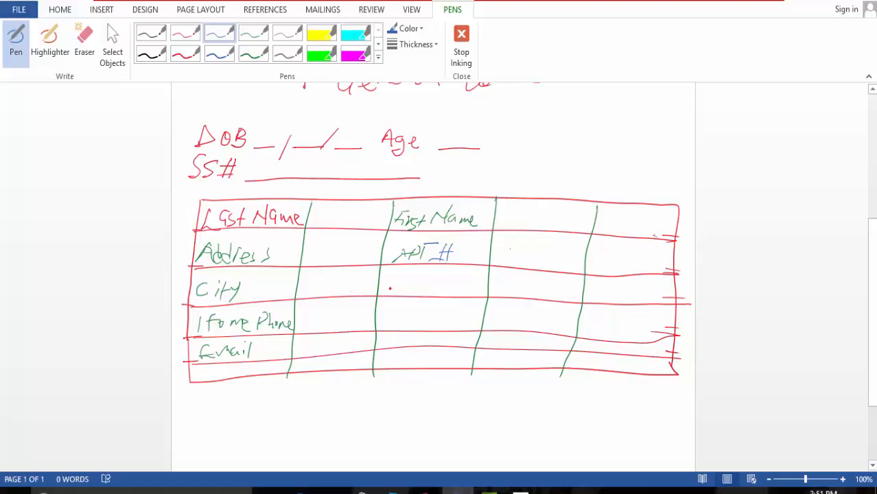
drag(391, 281, 412, 285)
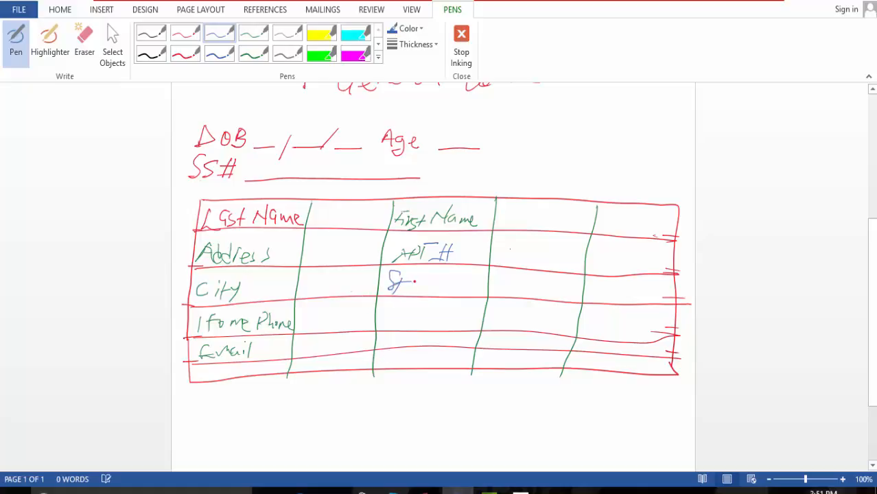
drag(387, 285, 439, 289)
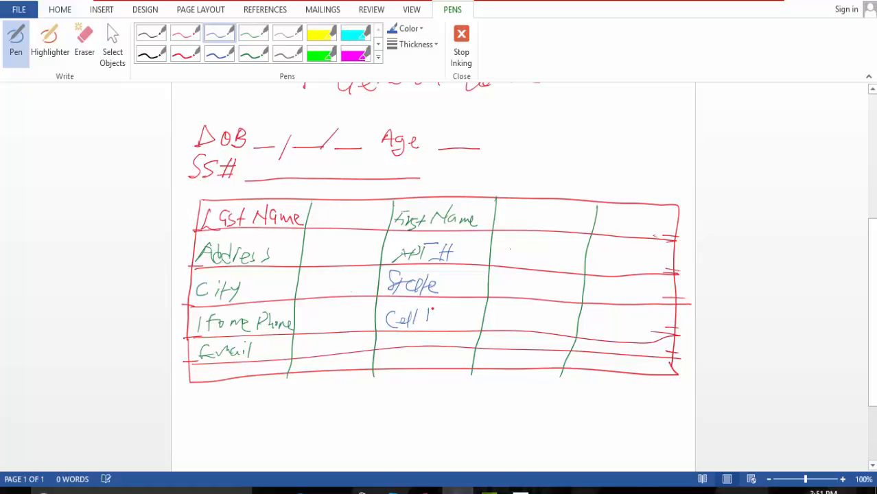
drag(436, 316, 473, 322)
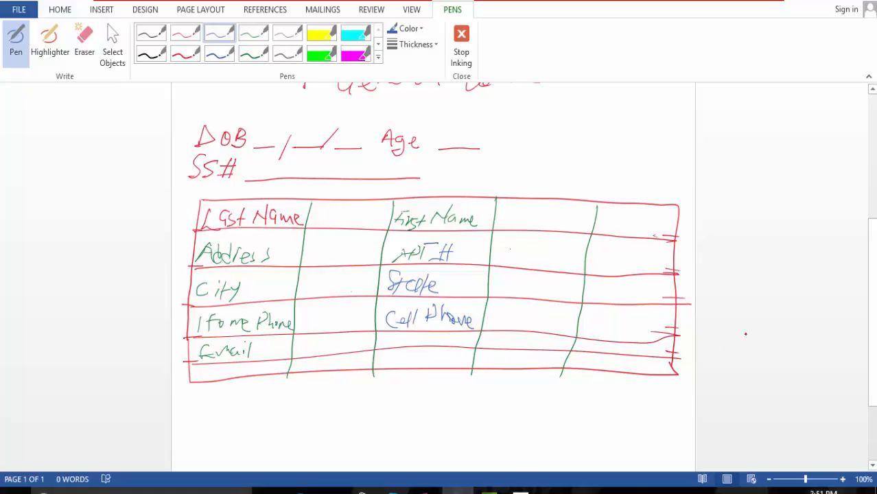
scroll(down, 3)
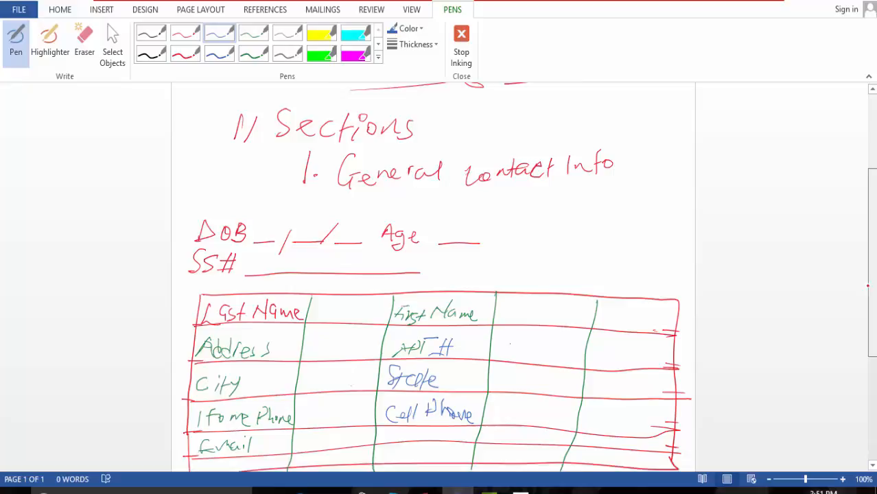
- Ink 'Receive Date' with __/__/__ blank date slots in blue to the right of Age
scroll(down, 3)
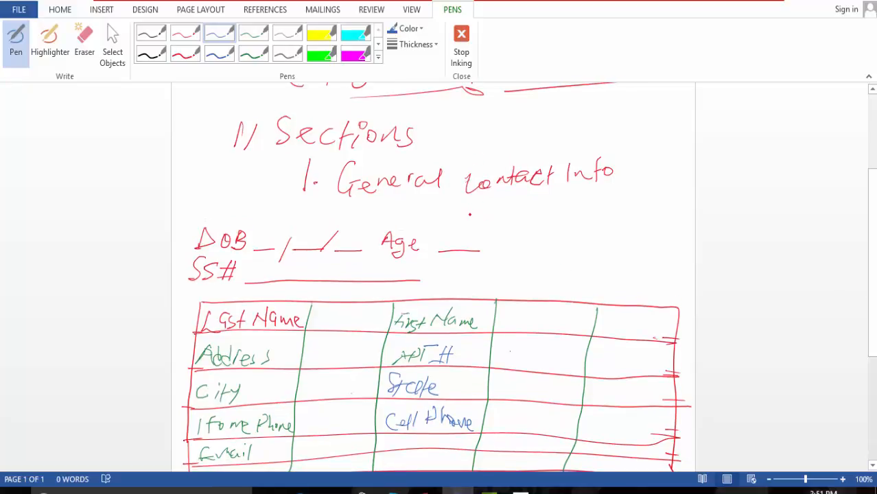
drag(470, 226, 487, 216)
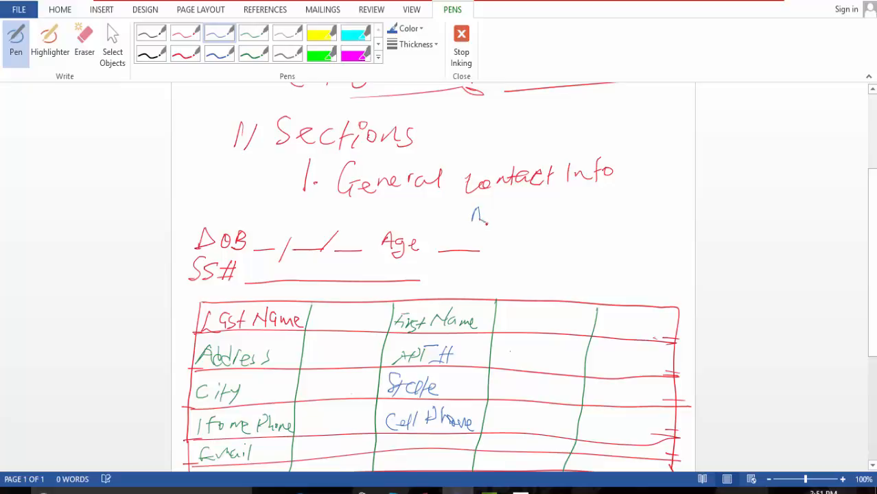
drag(487, 223, 514, 230)
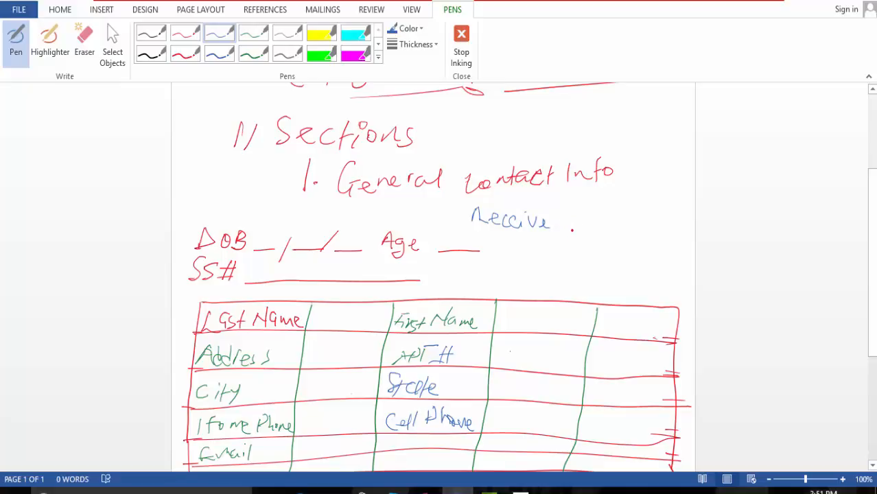
drag(568, 230, 669, 232)
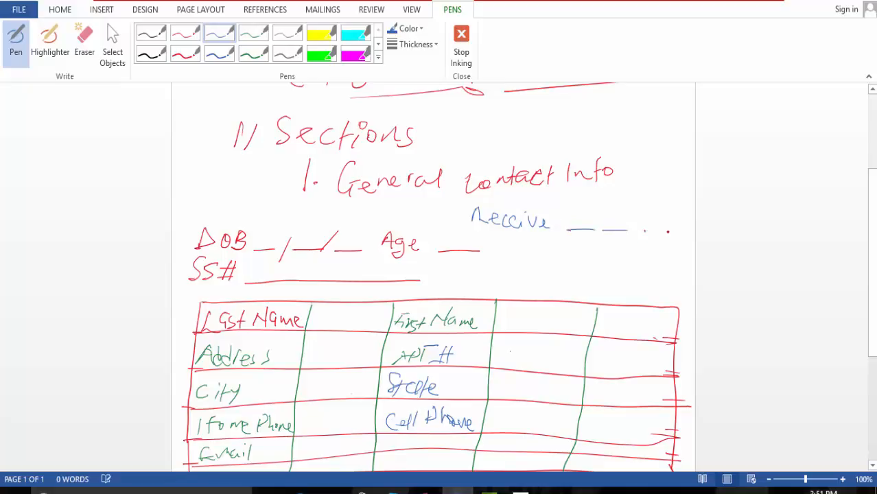
drag(566, 233, 662, 230)
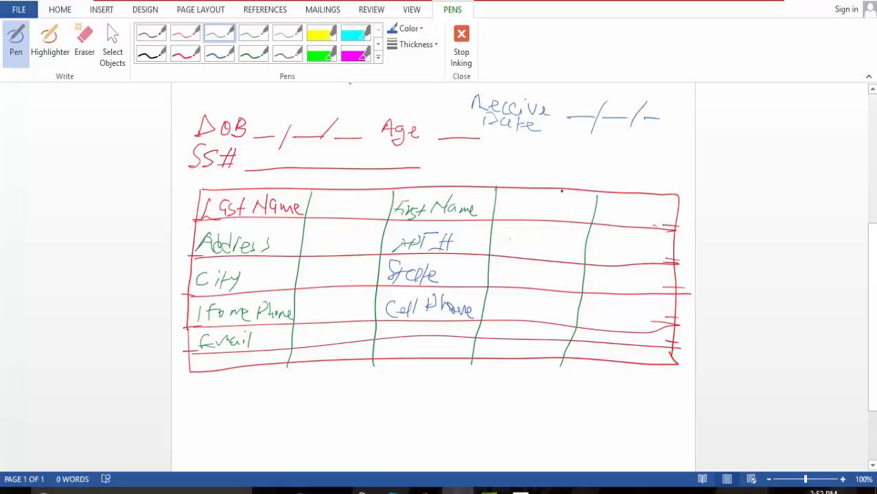
- Draw a blue column divider in the ink table and write MI and Zipcode in it
drag(561, 191, 533, 336)
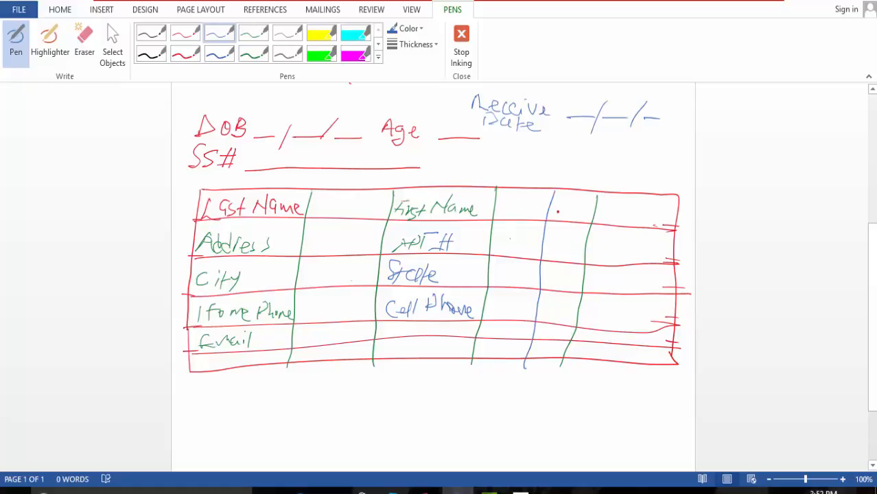
drag(552, 206, 573, 220)
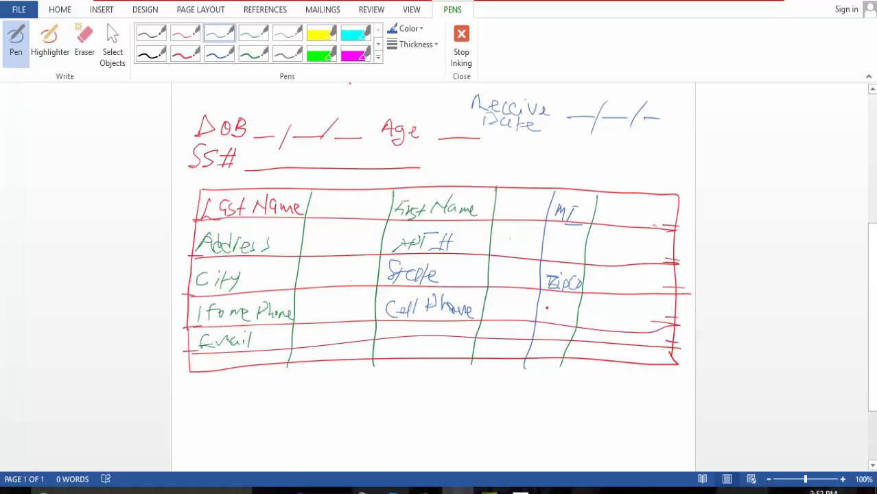
drag(545, 309, 559, 319)
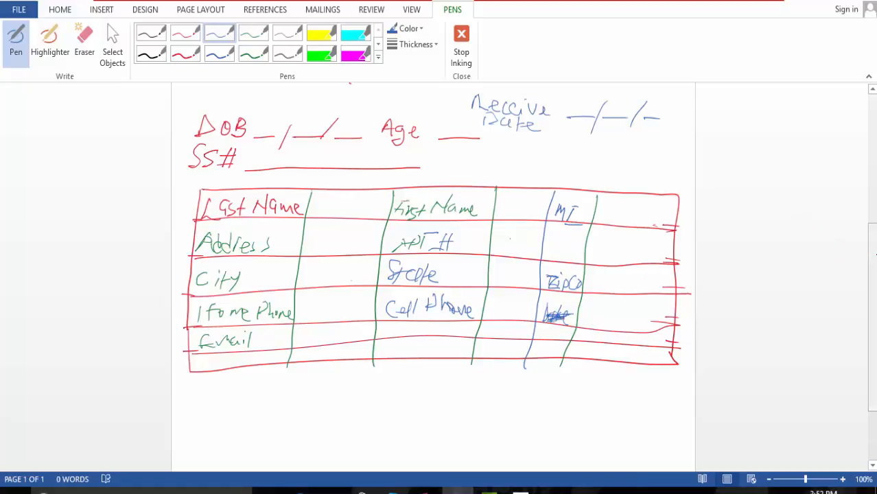
scroll(down, 3)
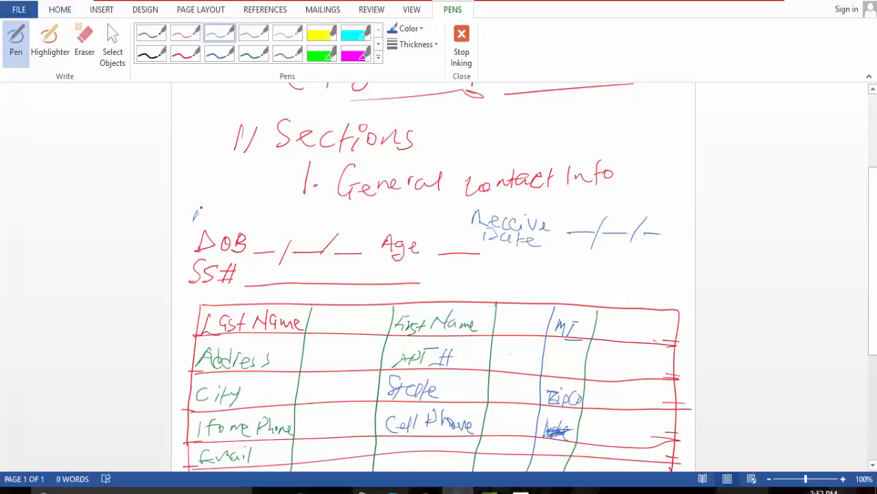
- Ink a final handwritten label above the DOB line and scroll the sketch notes
drag(196, 220, 230, 213)
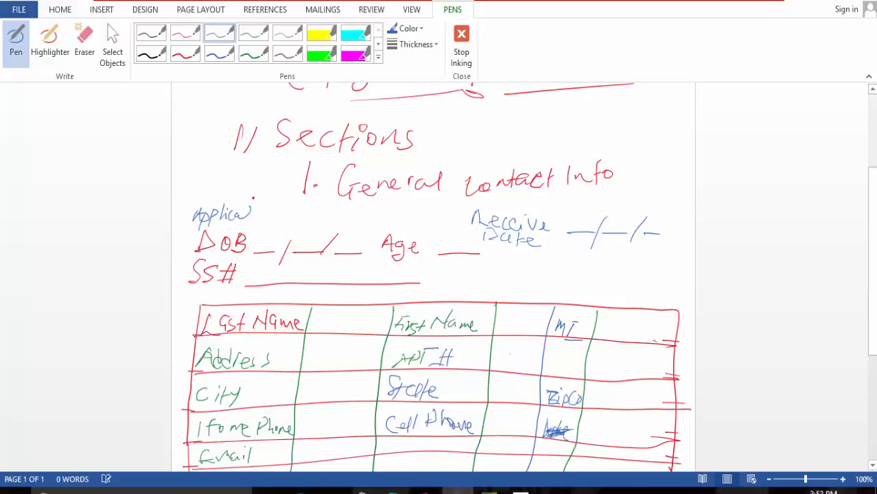
scroll(down, 3)
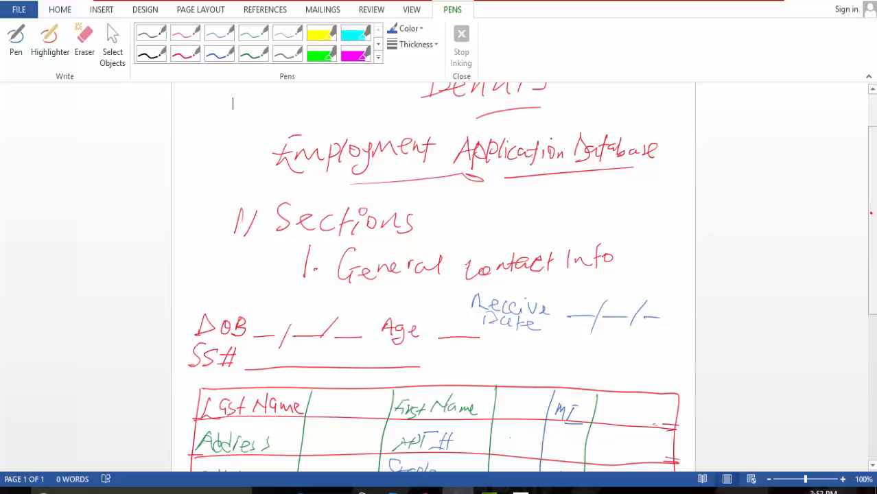
scroll(down, 3)
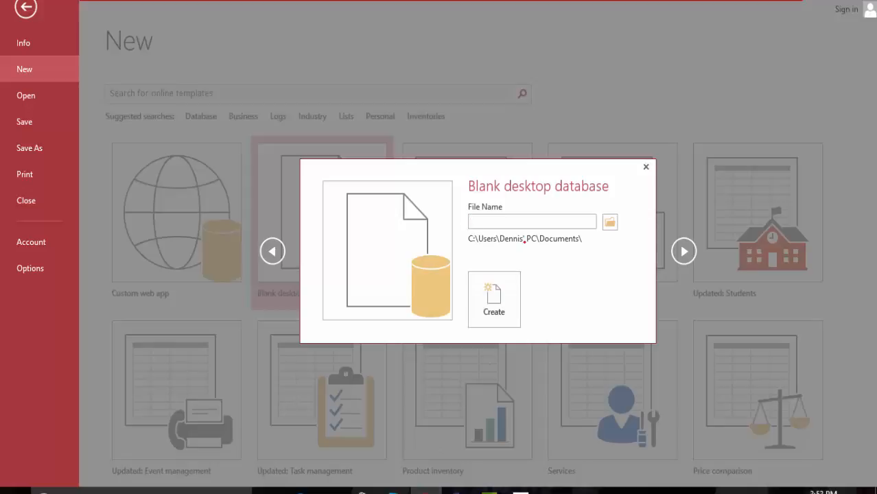
- Name the blank database 'Employment application database section 1' and create it
text(Emplio)
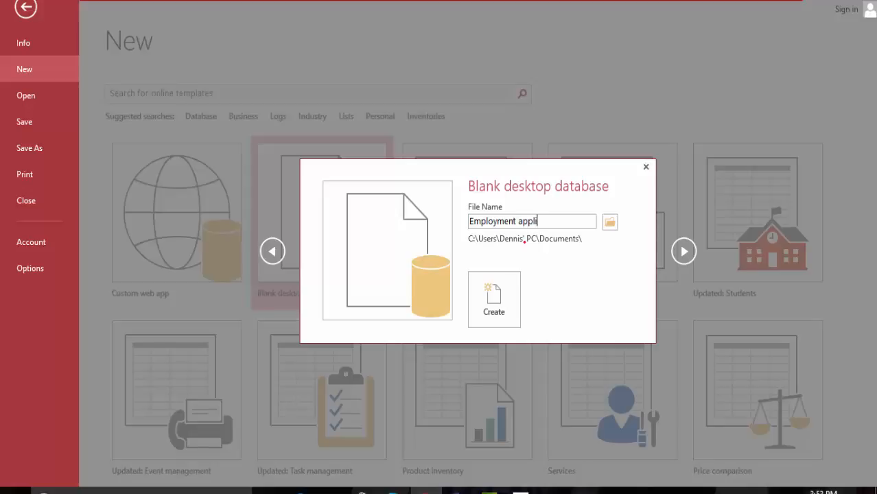
text(catio)
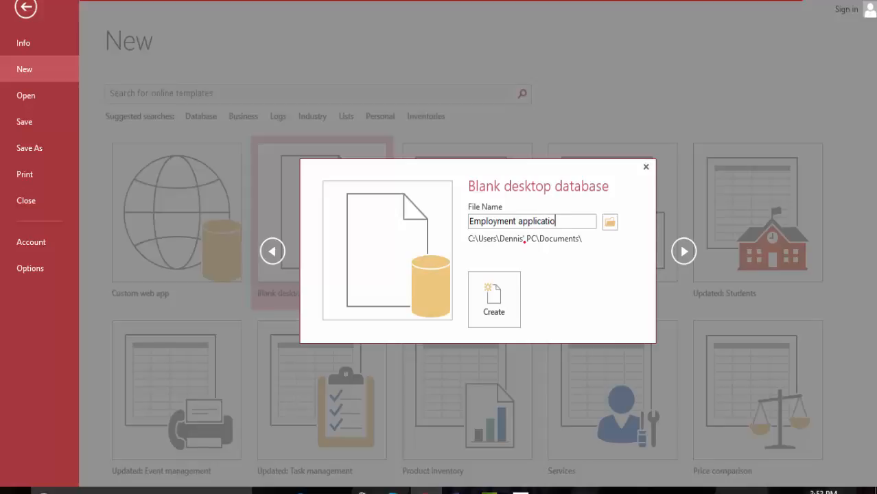
text(n)
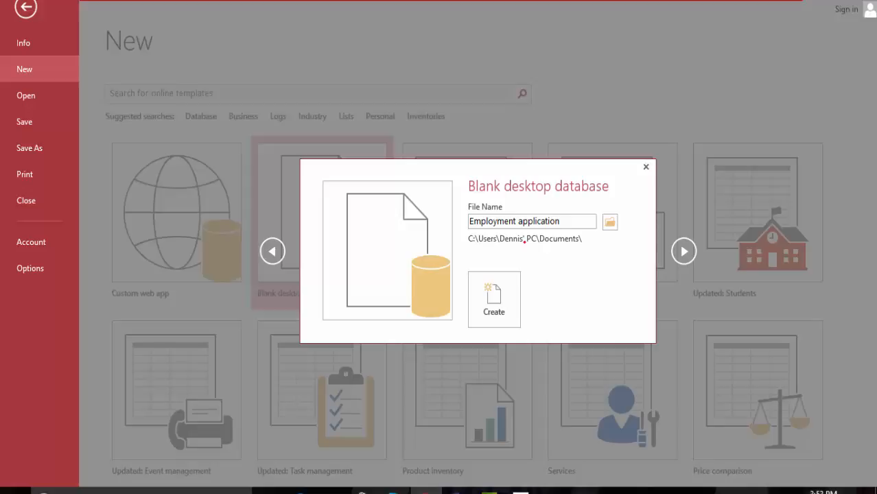
text(database)
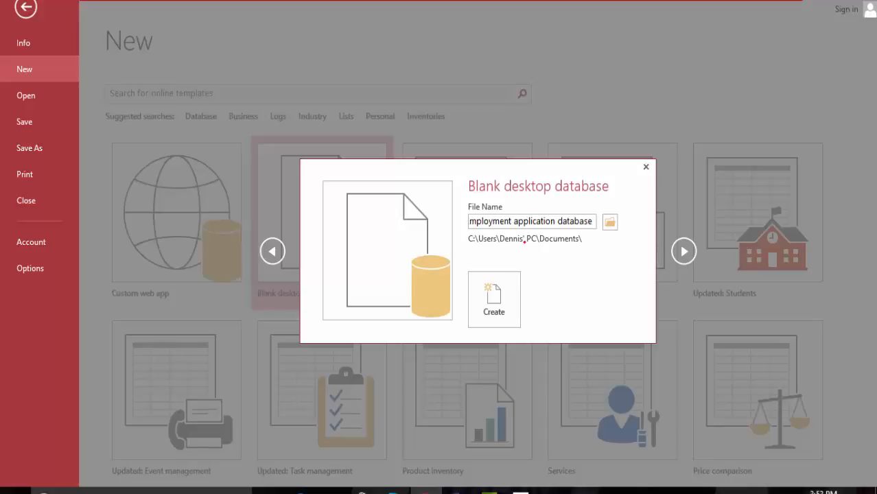
text(sec)
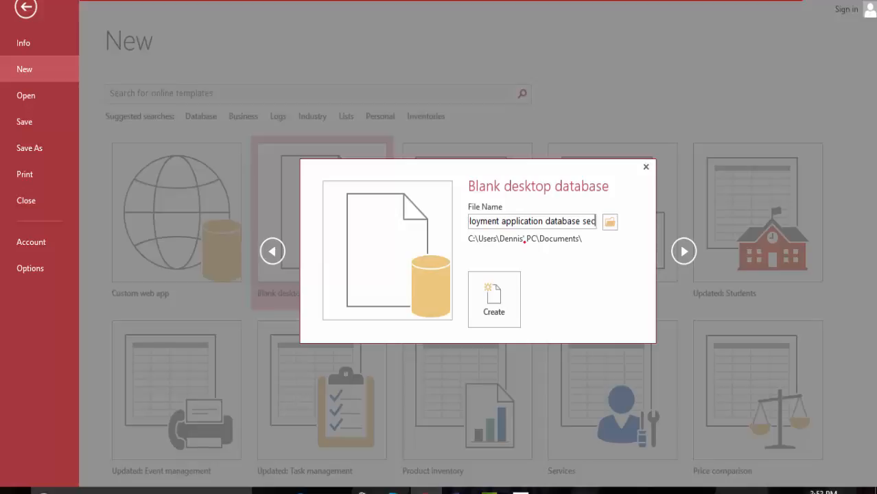
text(section)
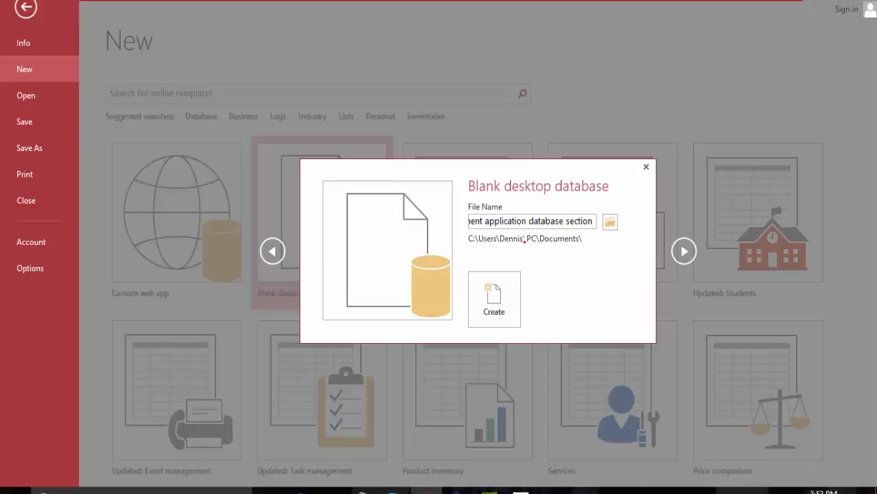
text(1)
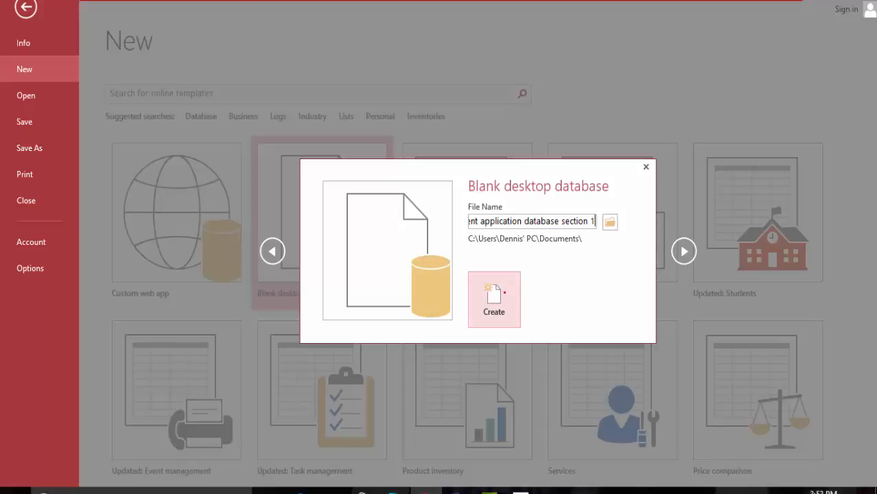
click(493, 299)
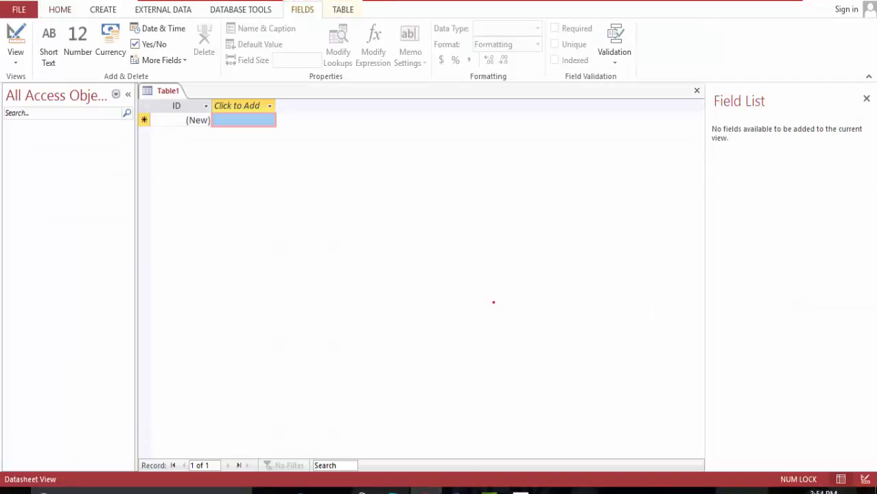
mouse_move(490, 303)
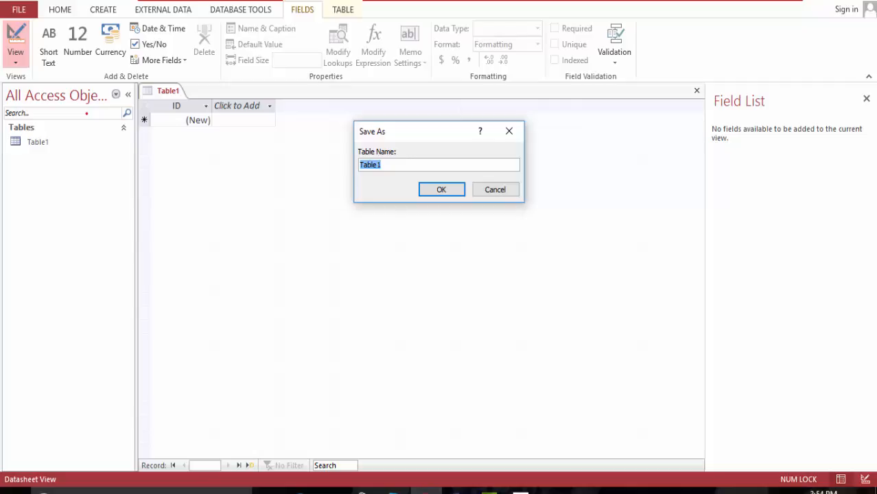
- Save the table as 'emp app sect 1 tbl' and rename its ID field to 'Section 1 ID'
text(emp)
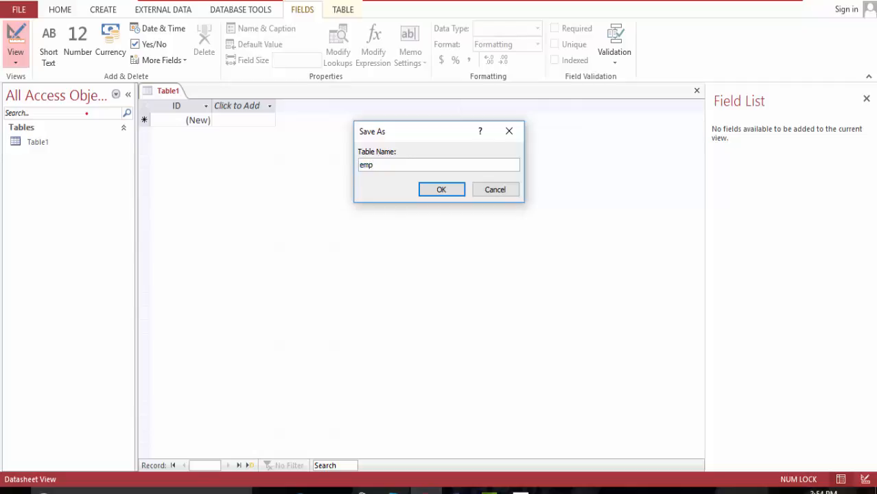
text(appl)
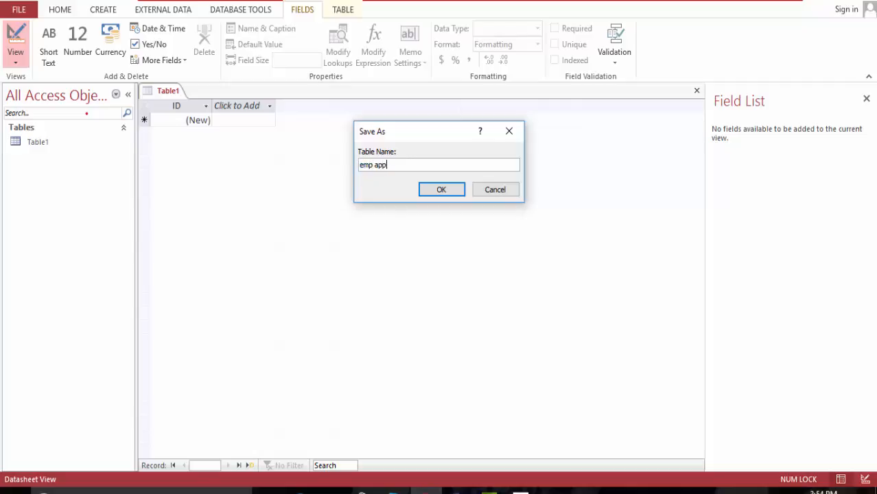
text(sect)
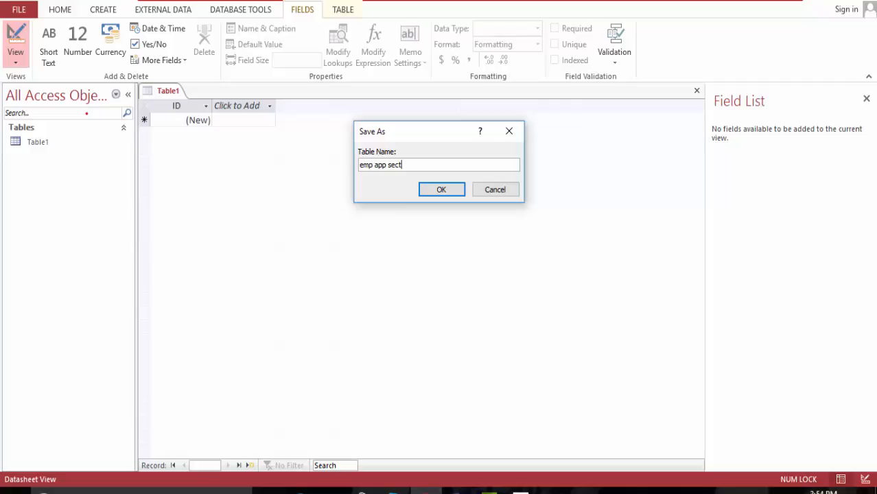
text(1)
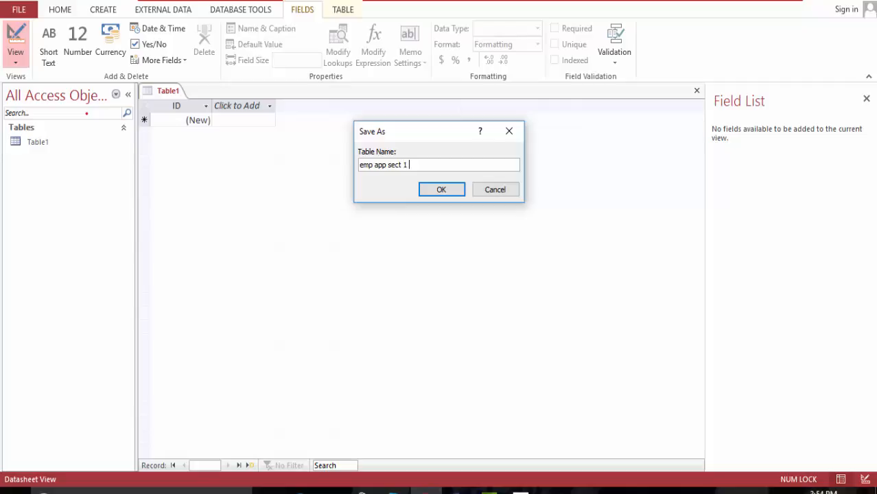
click(441, 189)
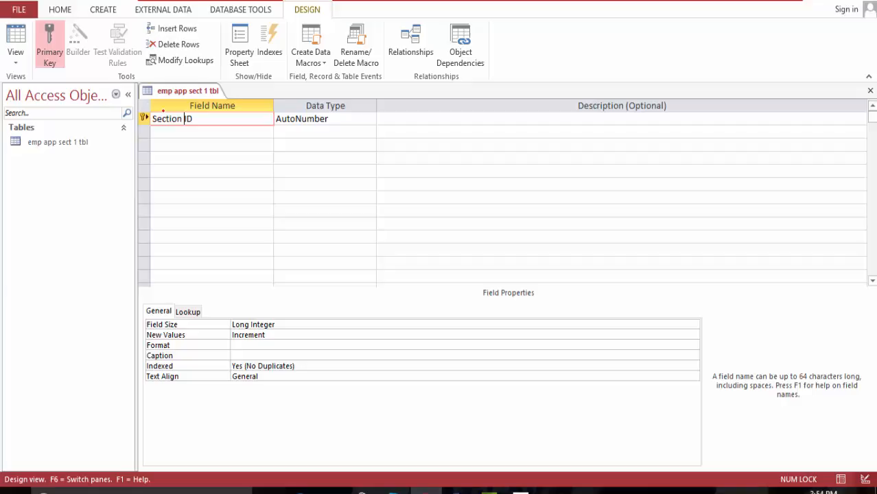
text(1)
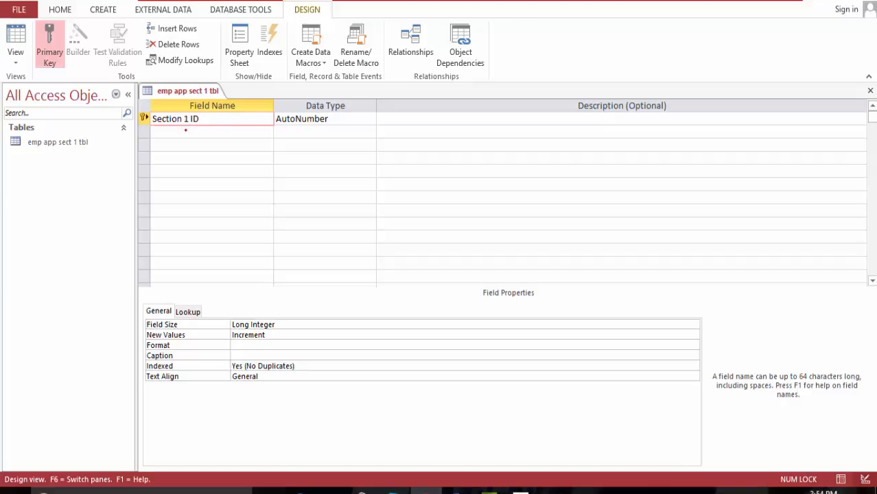
click(212, 131)
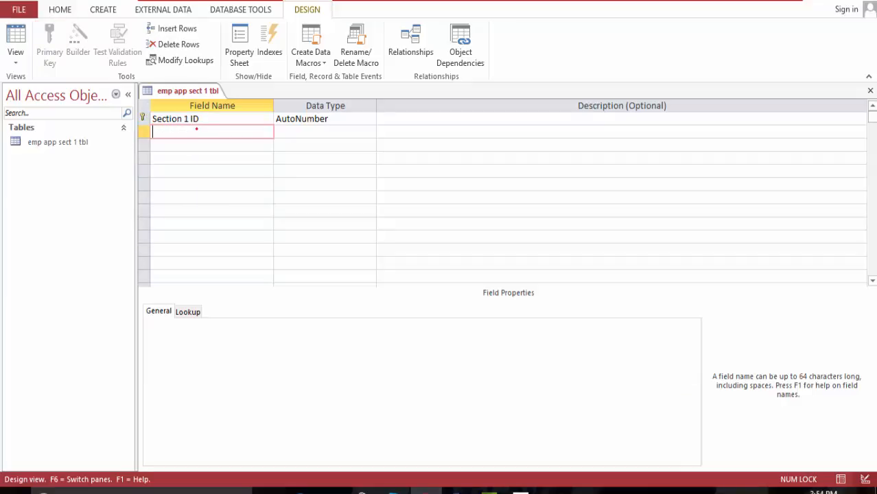
- Add Short Text fields Received Date, DOB, Age, SSNumber and First Name
text(R)
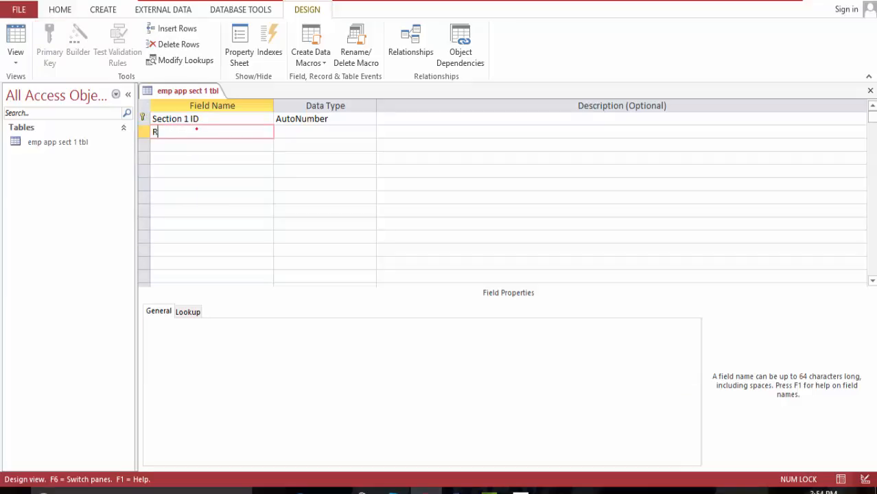
text(eceid)
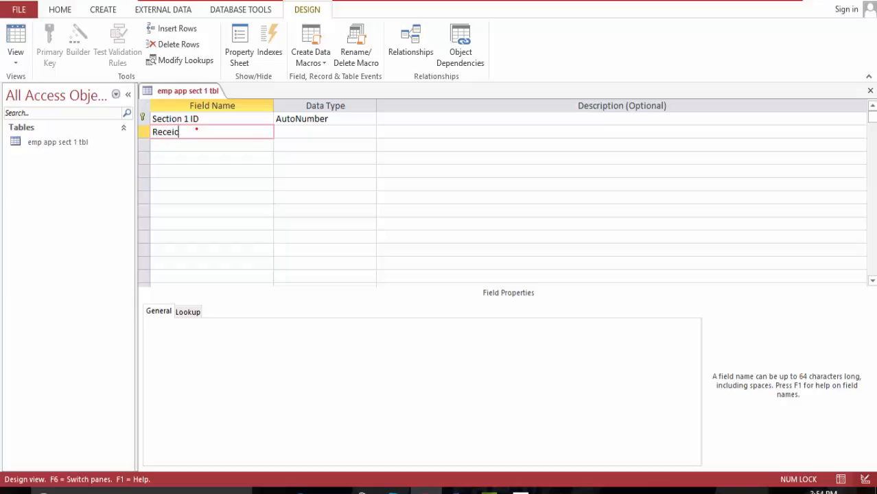
text(ved Dat)
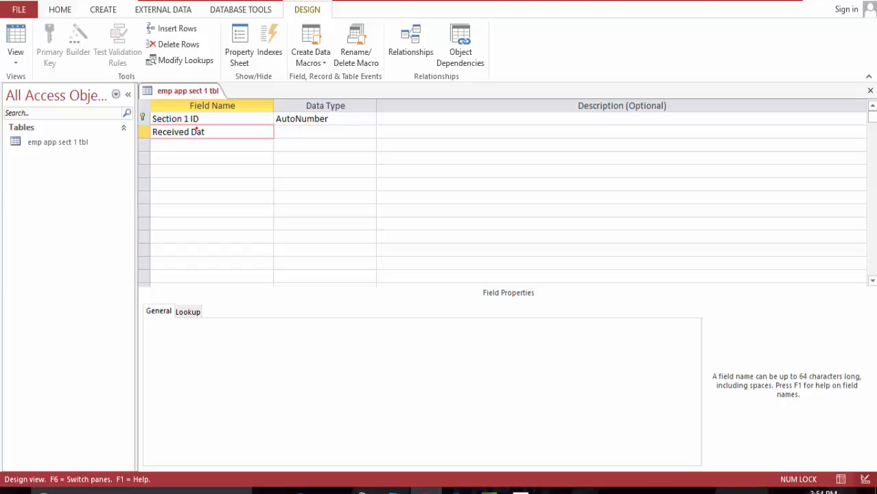
text(e)
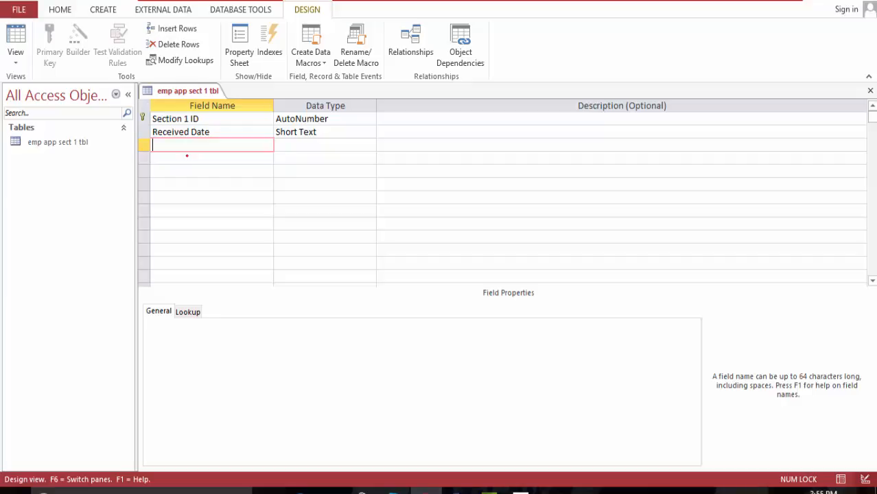
text(D)
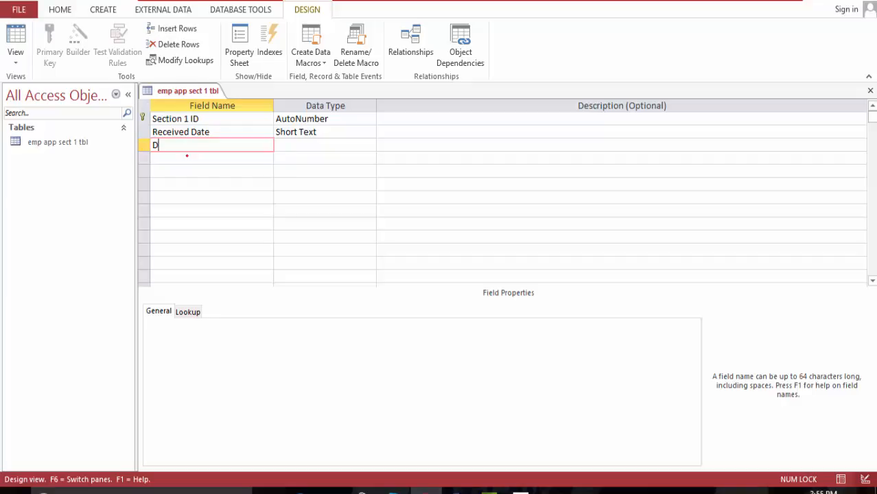
text(OB)
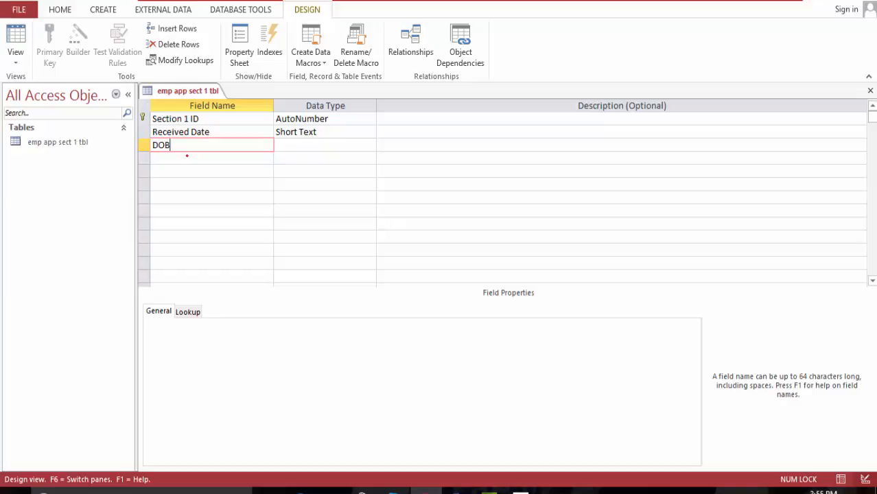
text(Age)
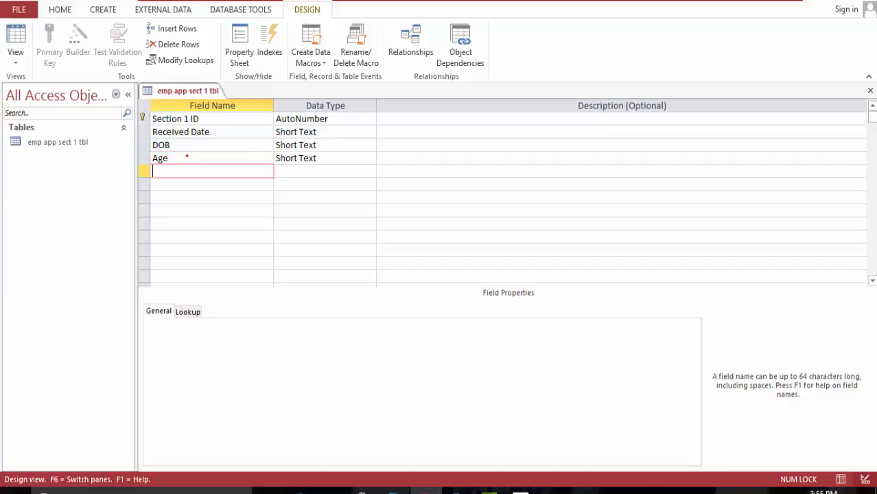
text(SSN)
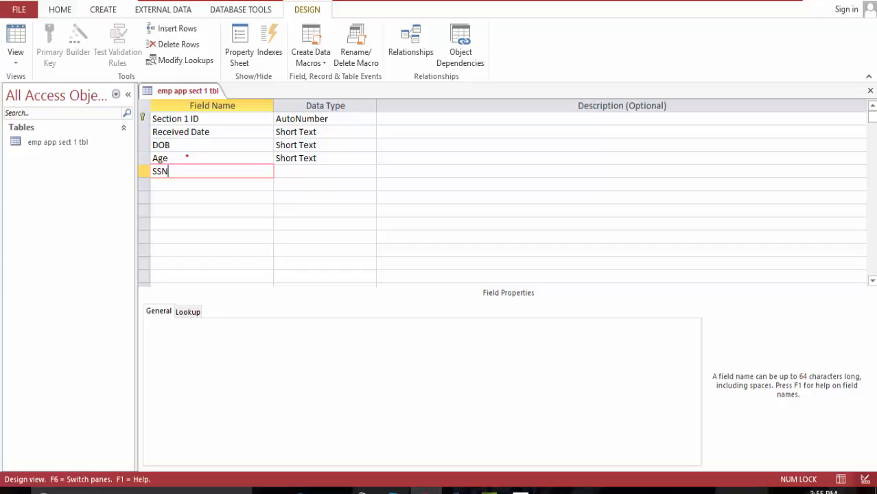
text(umber)
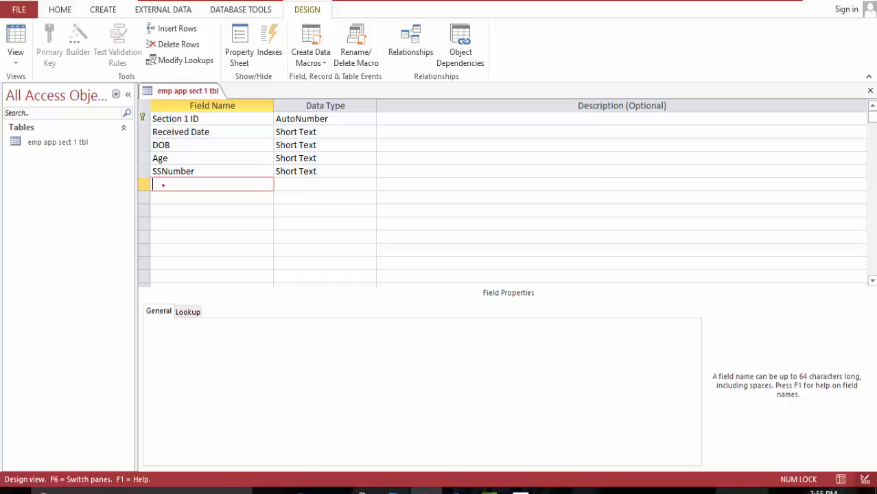
text(First Name)
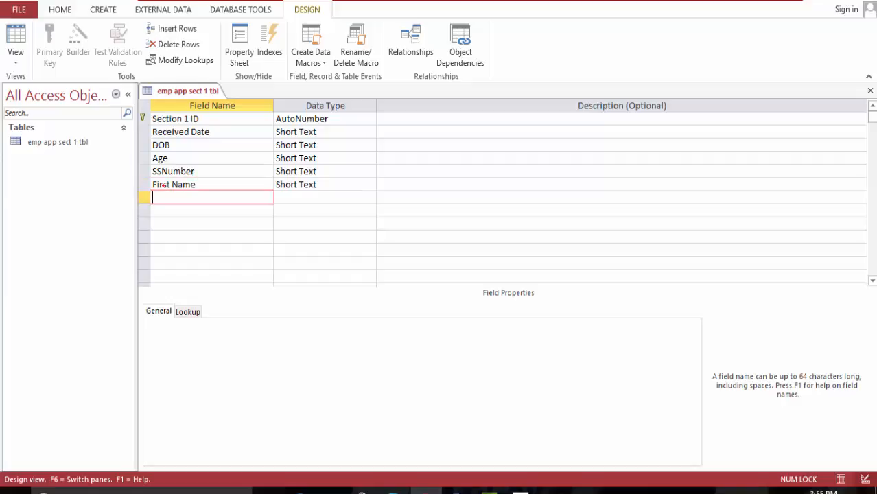
- Add Short Text fields MI, Last Name, Preferred Name and Address
text(MI)
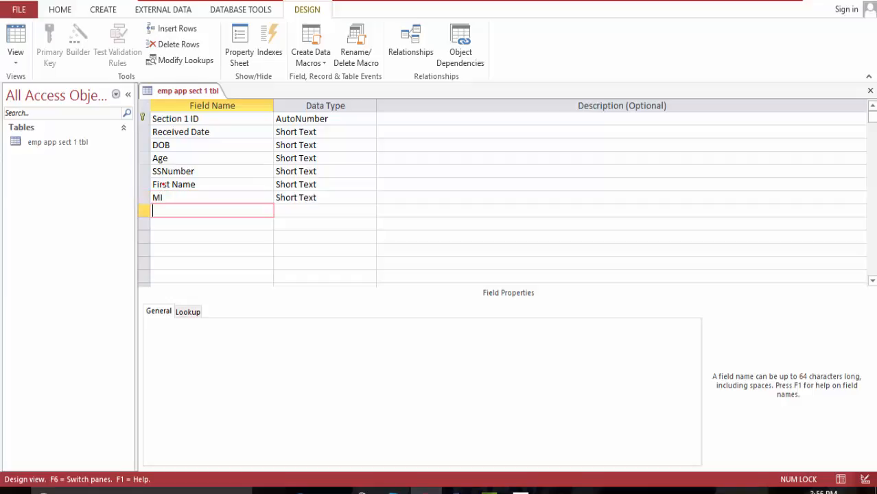
text(Last)
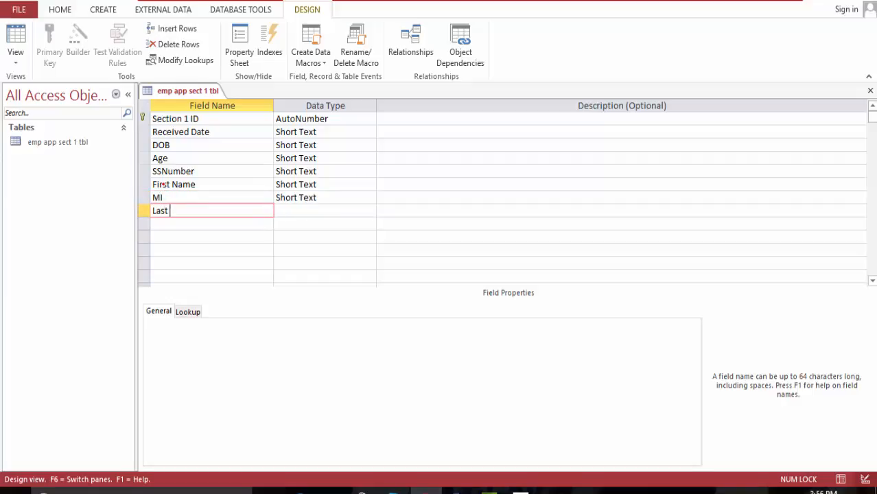
text(Name)
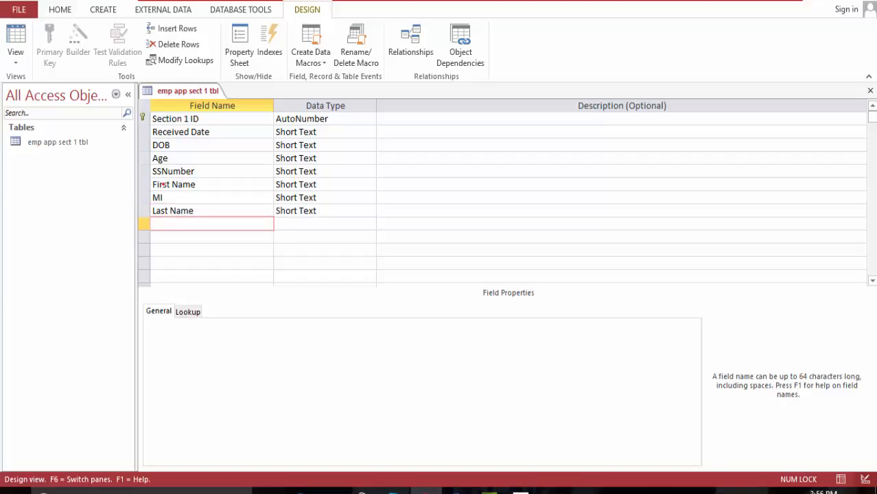
text(Pre)
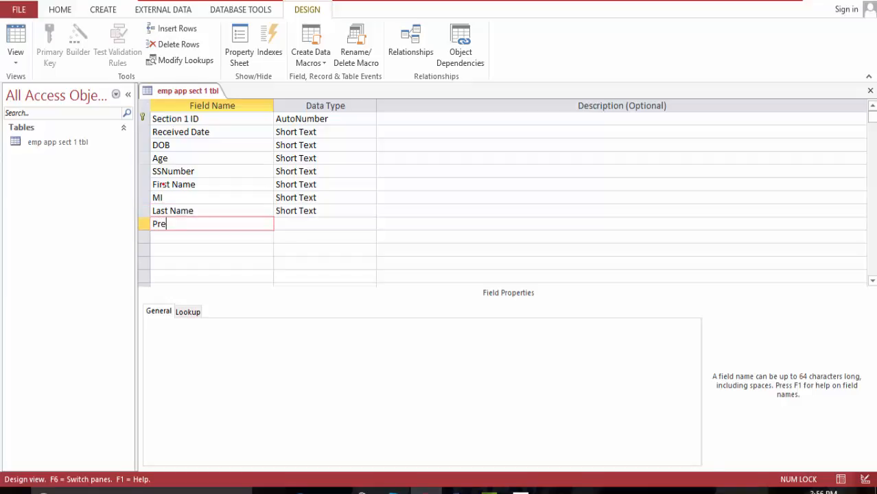
text(ferre)
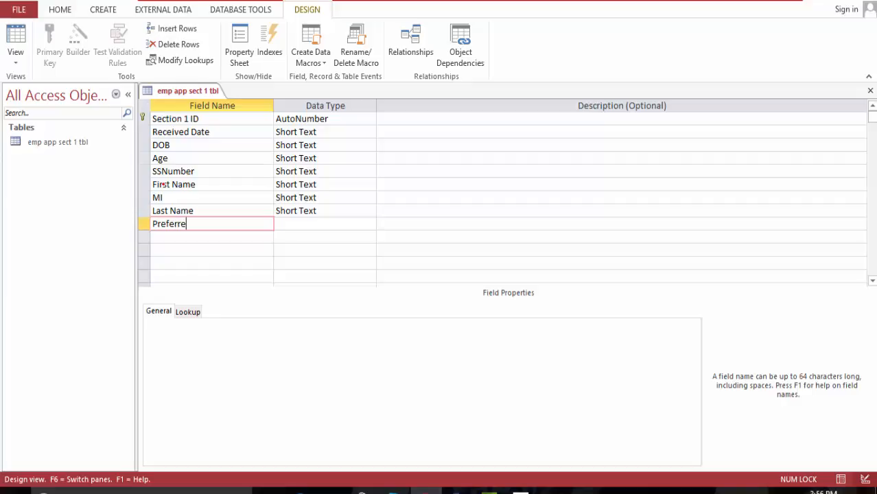
text(d Name)
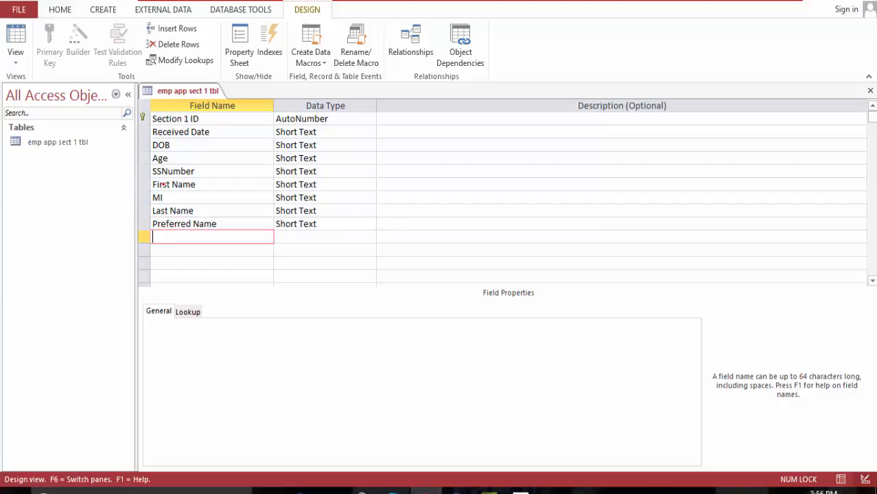
text(Addres)
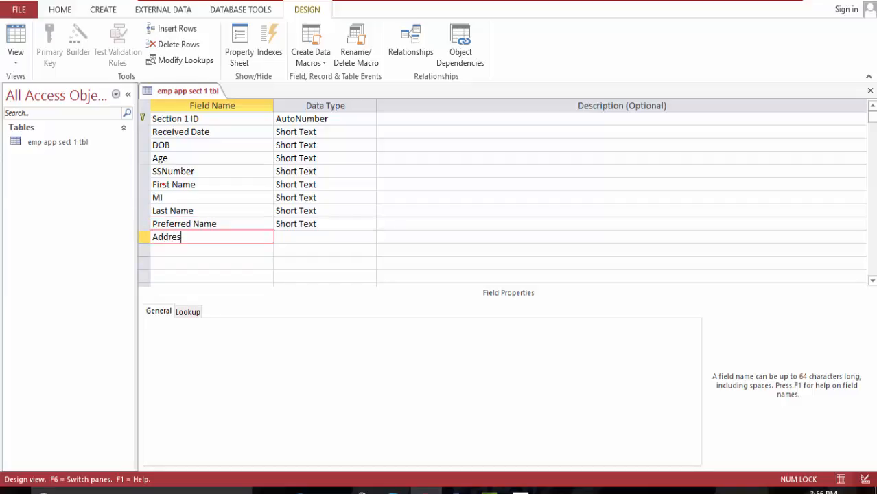
key(Enter)
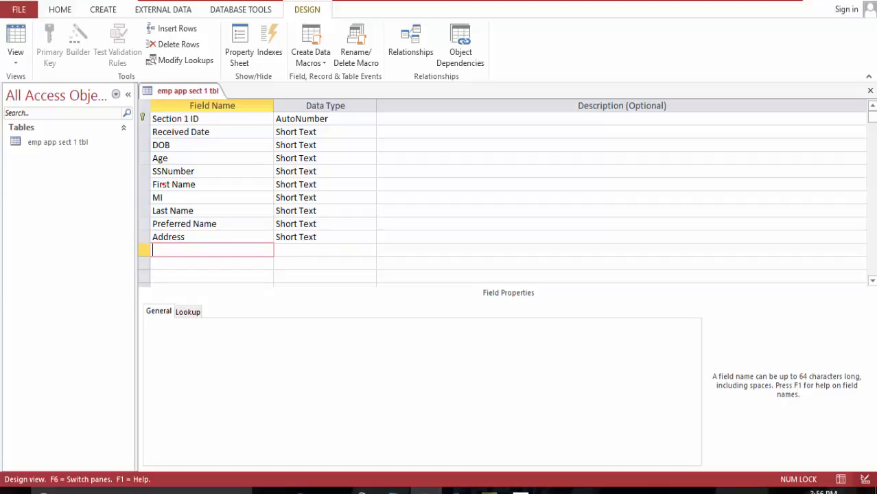
- Add Apt #, City and a state field as Short Text
text(City)
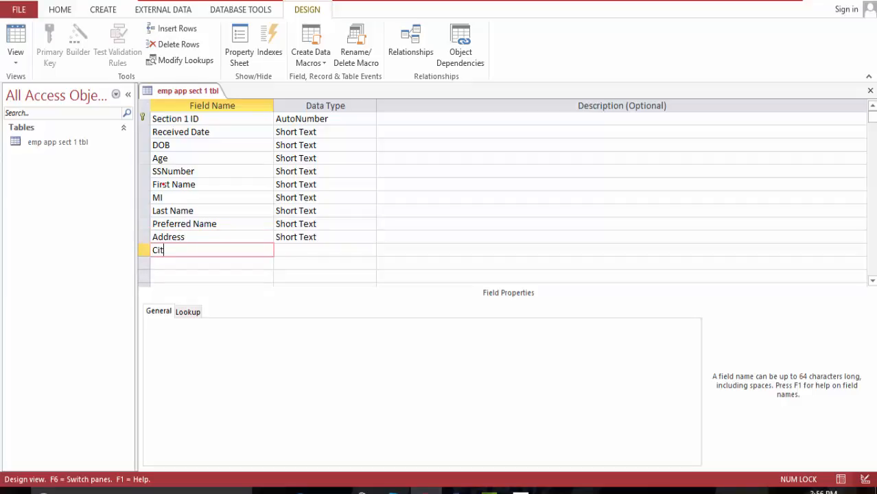
text(y)
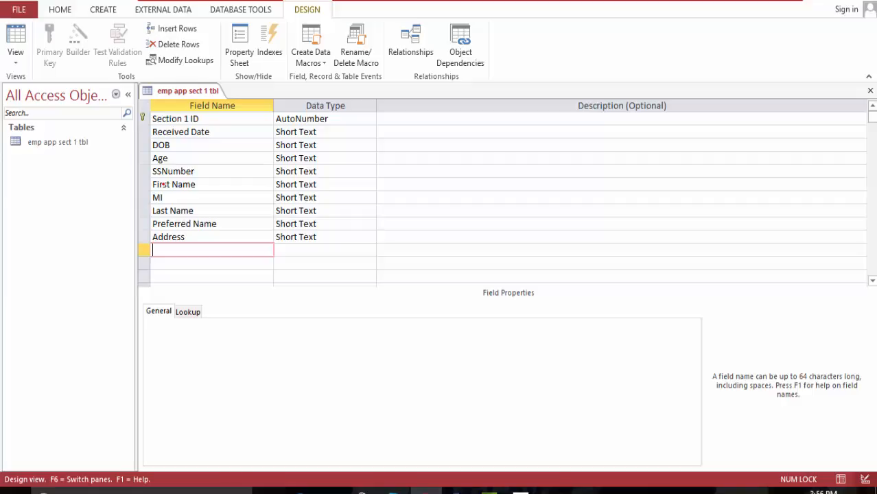
text(Apt)
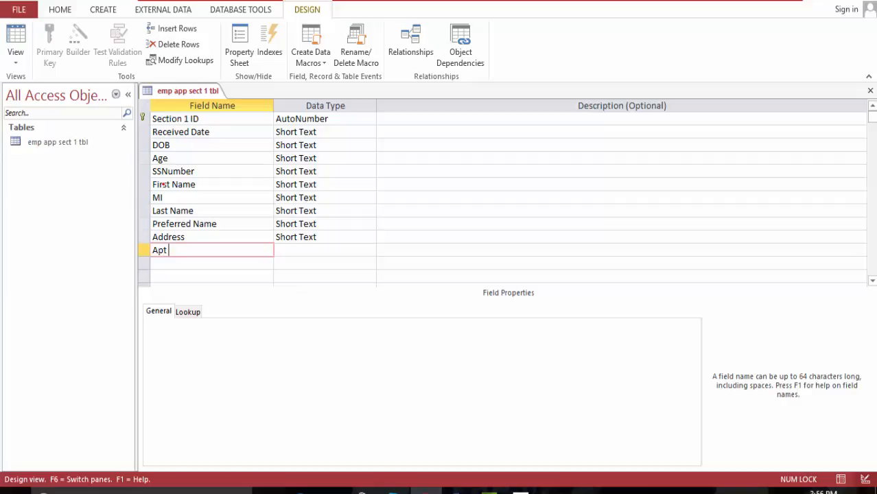
text(#)
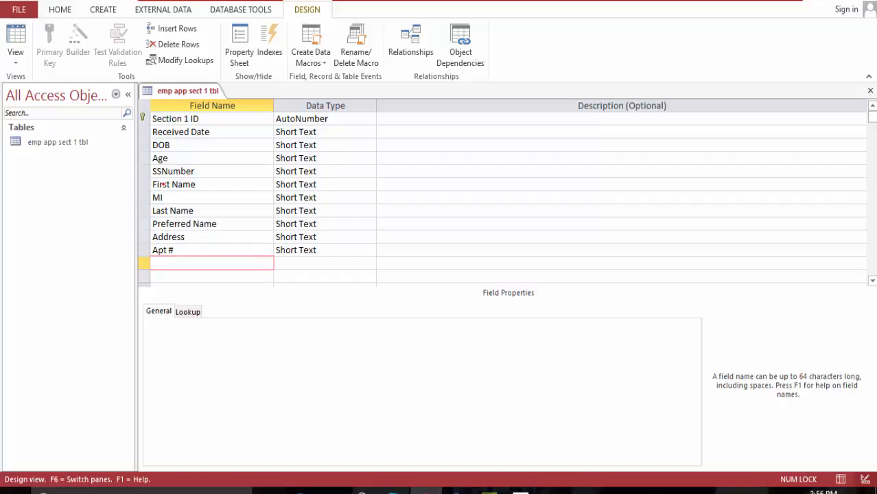
text(City)
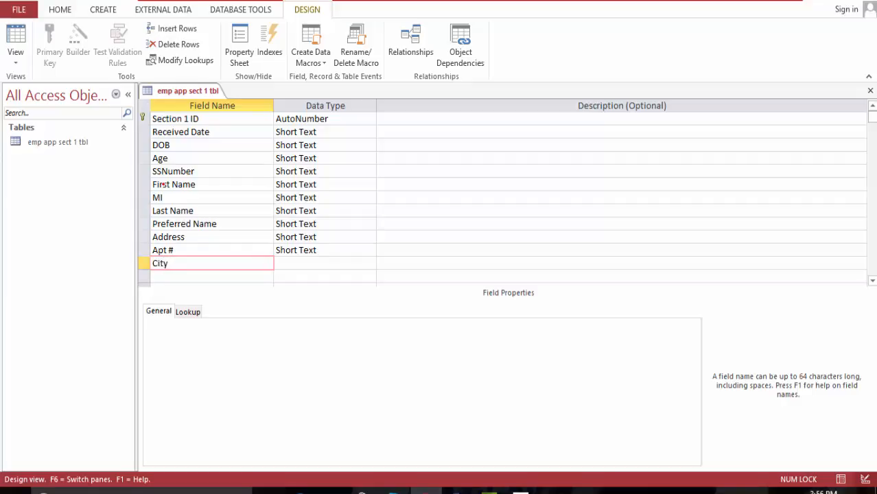
text(C)
click(211, 276)
text(St)
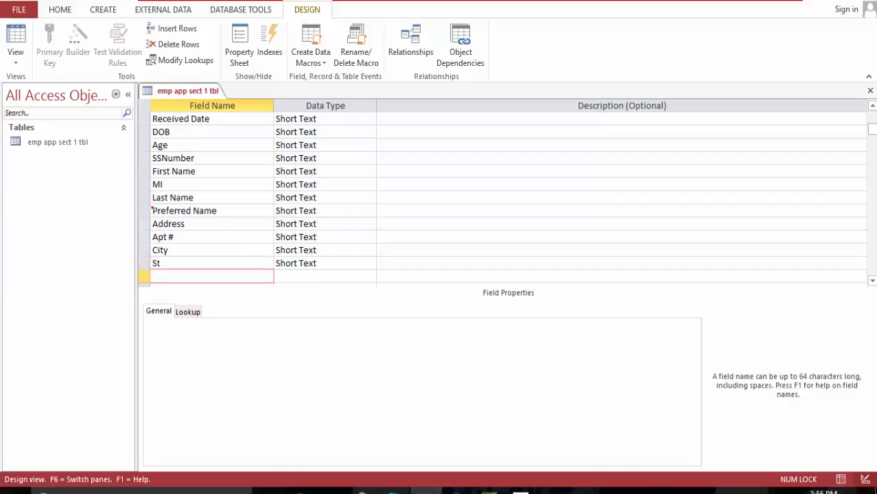
- Complete the State field name and add Zip Code, Telephone and Email address fields
click(192, 263)
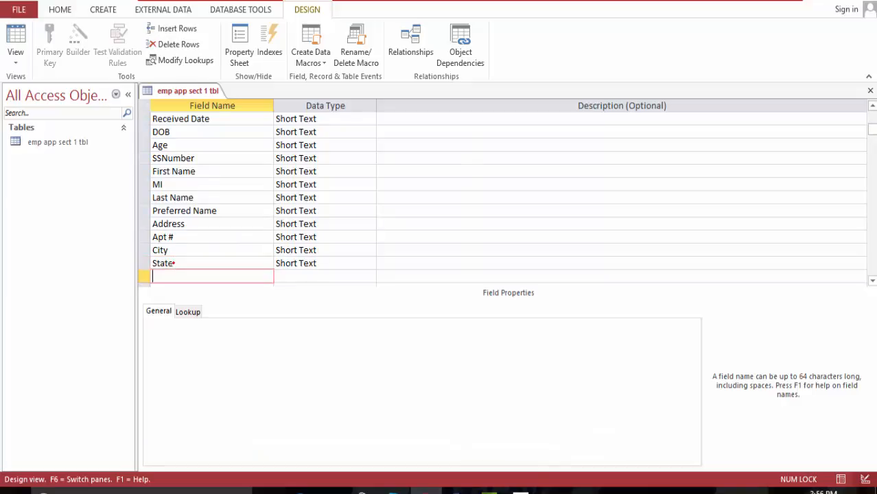
text(Zip)
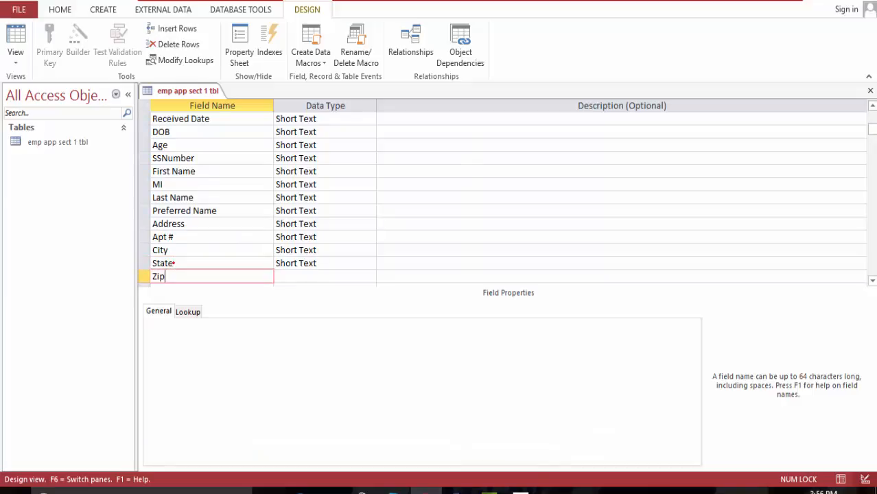
text(Codde)
text(T)
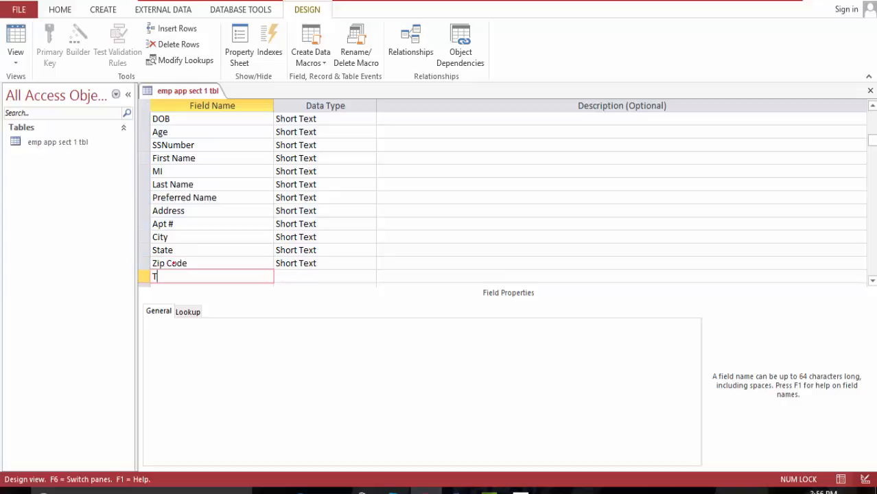
text(ele)
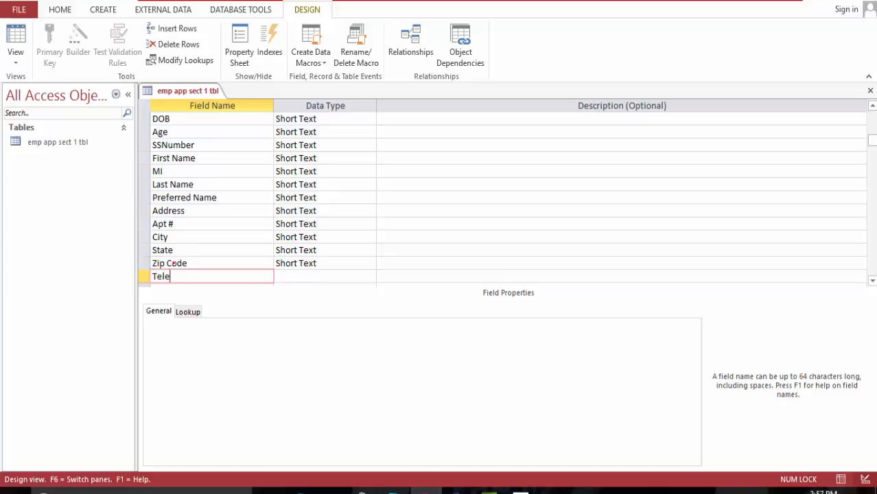
text(phone)
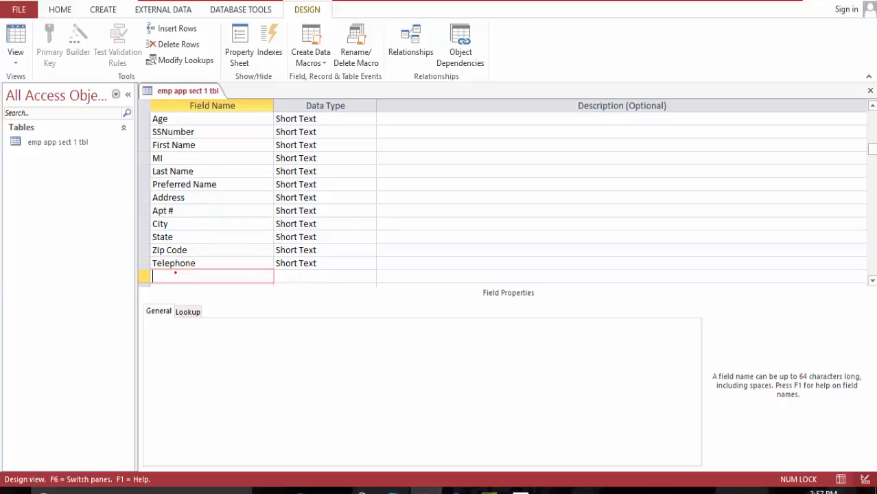
text(Email)
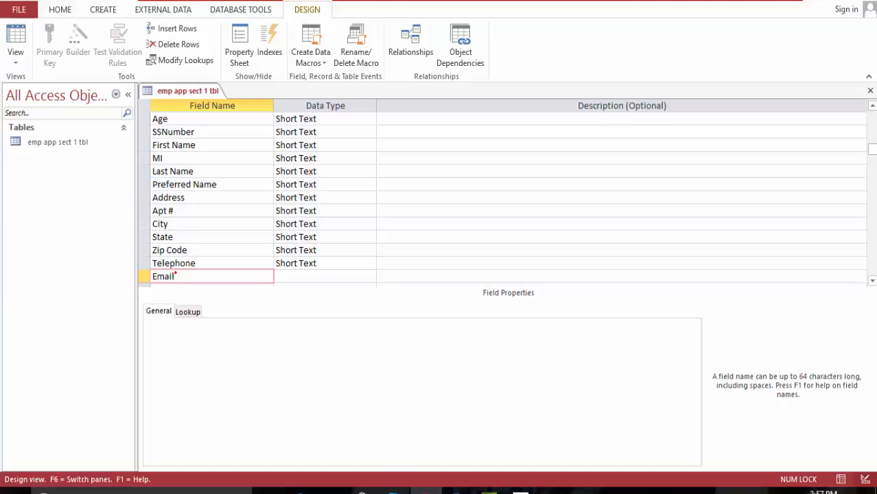
text(address)
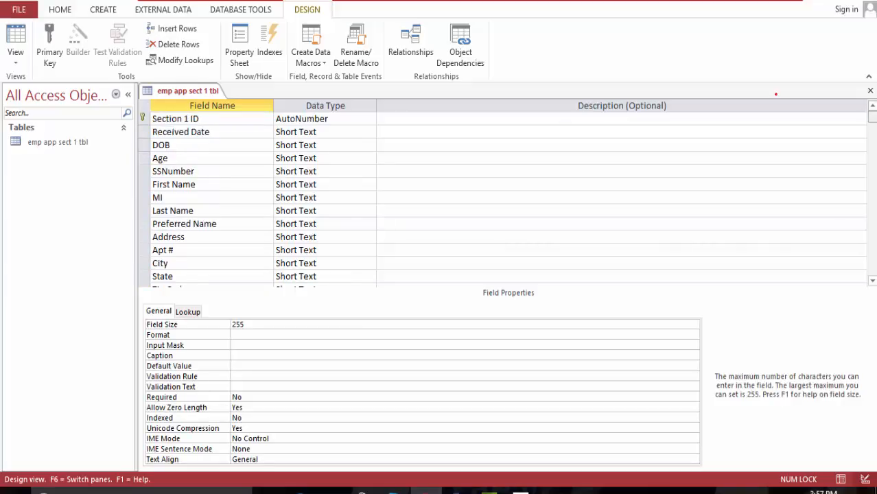
- Make Received Date and DOB Date/Time, and Age, SSNumber and Apt # Number
click(369, 132)
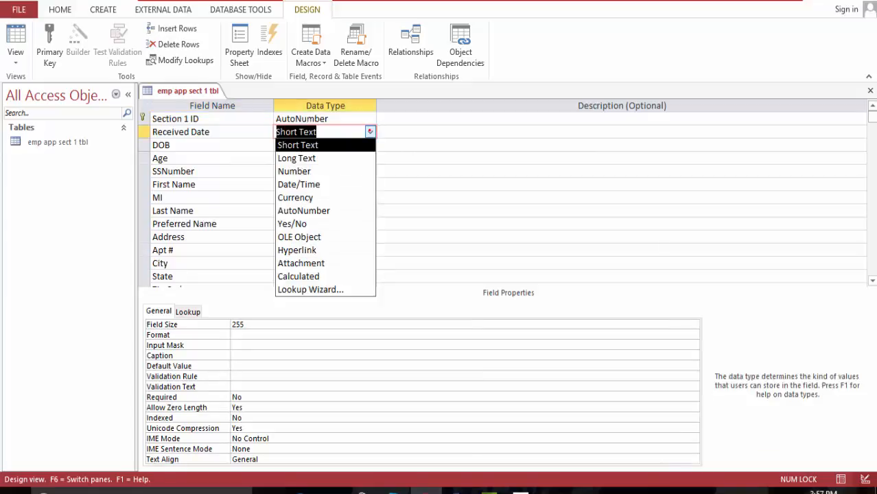
click(298, 184)
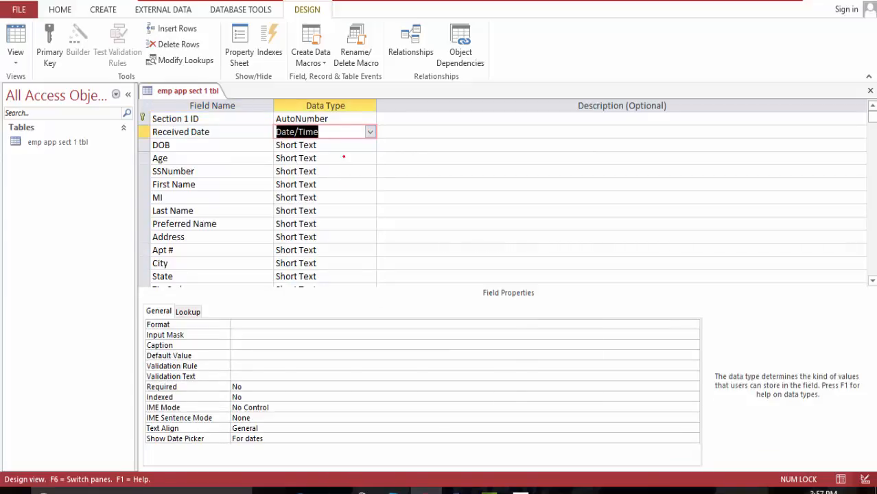
click(370, 145)
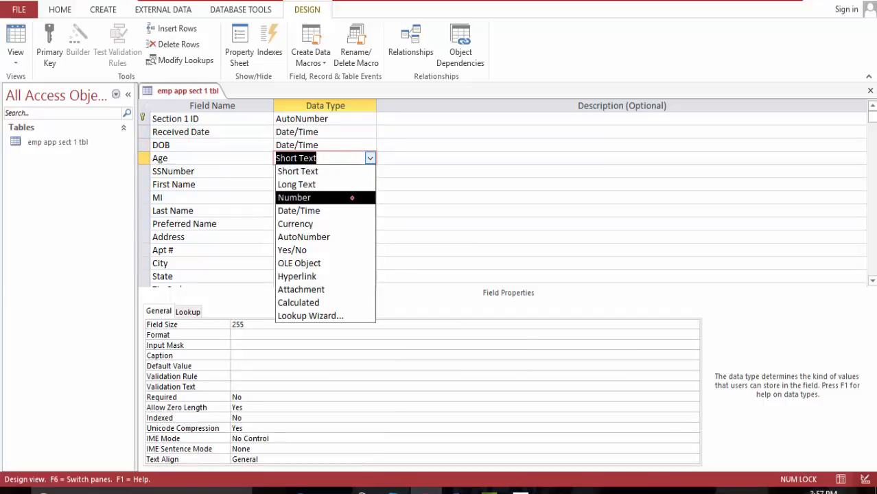
click(294, 198)
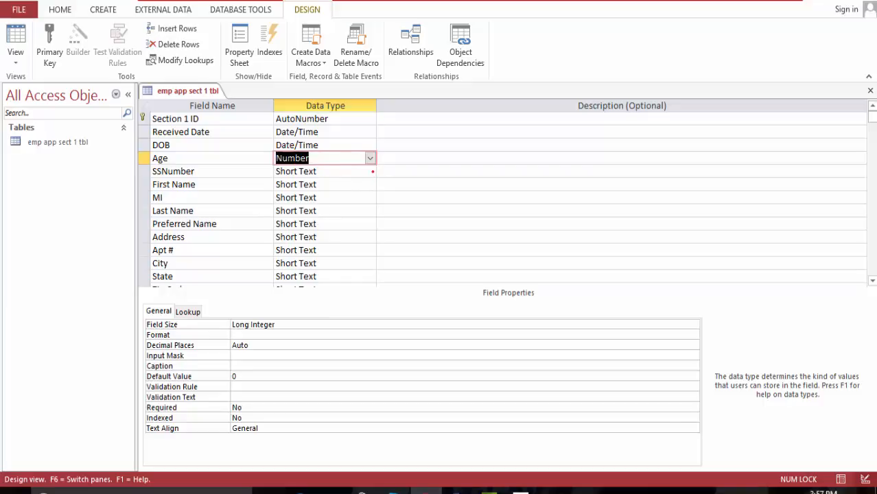
click(370, 171)
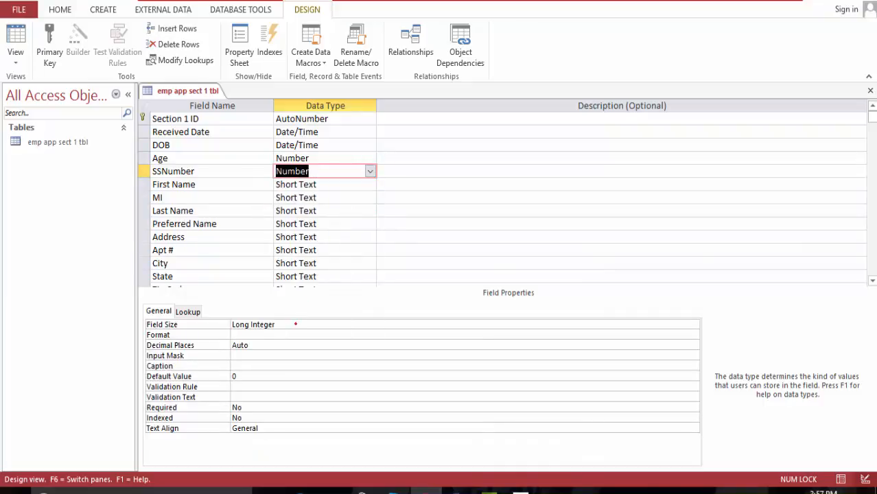
scroll(down, 3)
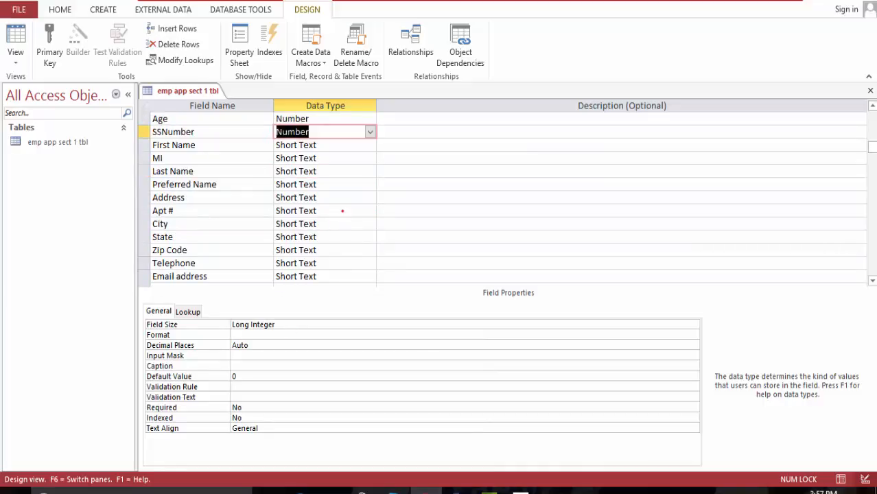
click(370, 210)
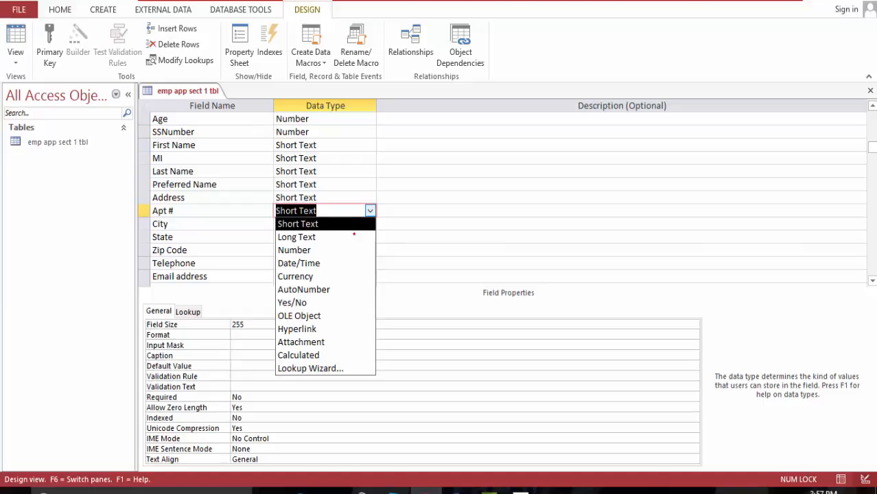
click(294, 250)
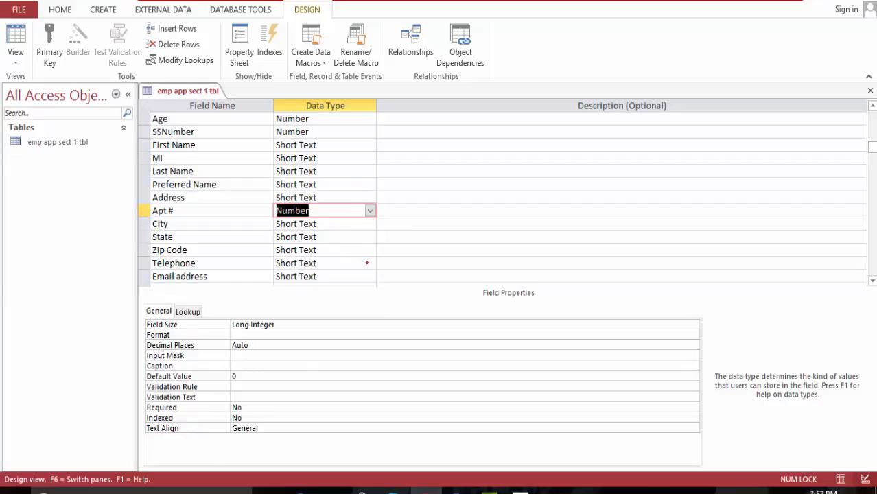
- Give Telephone the Phone Number input mask and make Email address a Hyperlink
click(322, 263)
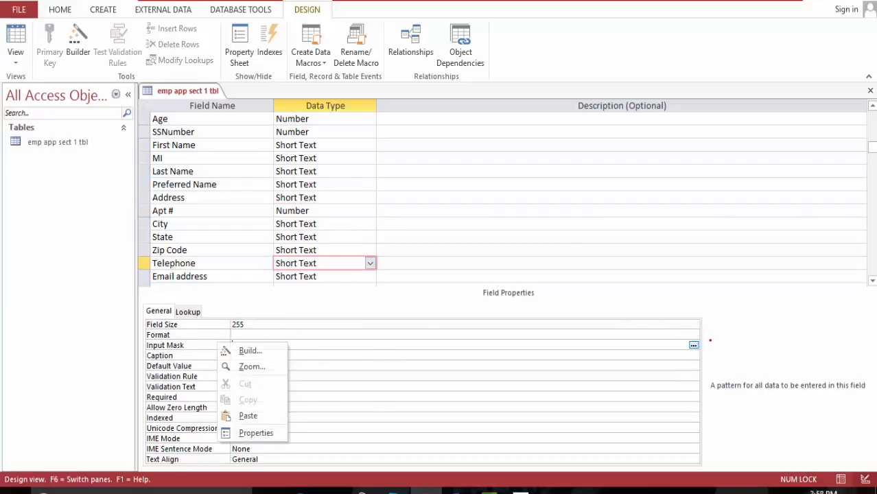
click(249, 350)
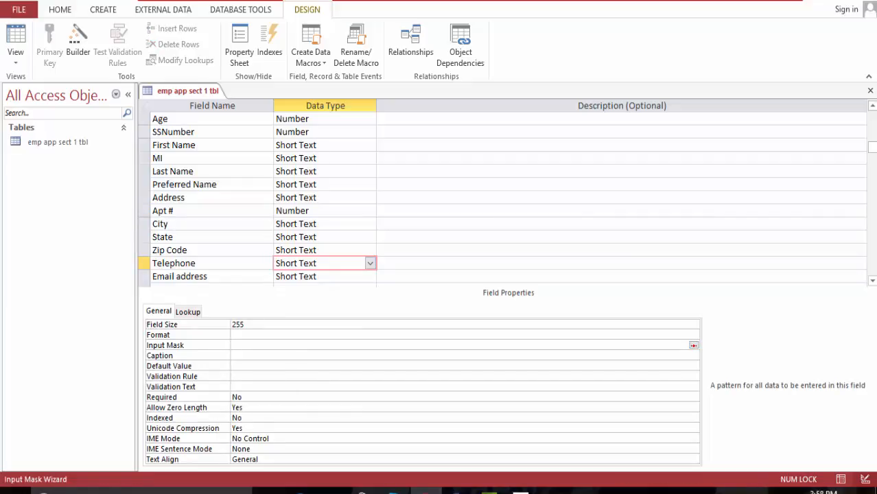
click(693, 345)
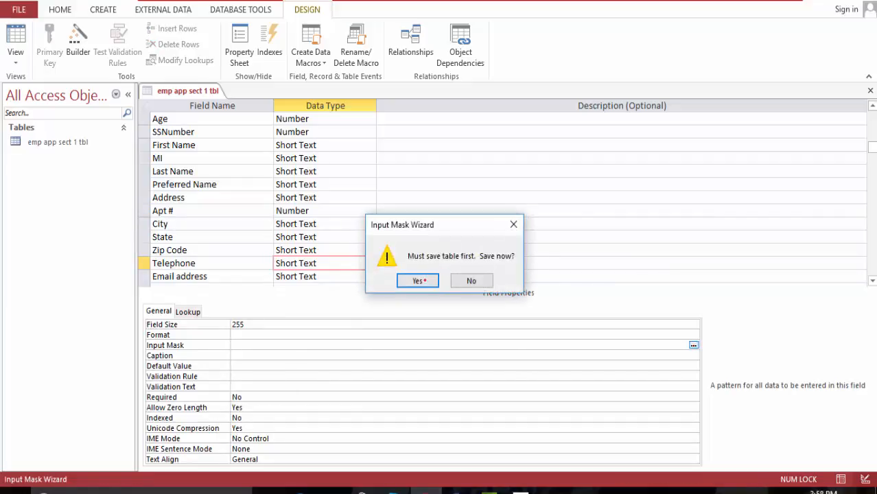
click(417, 280)
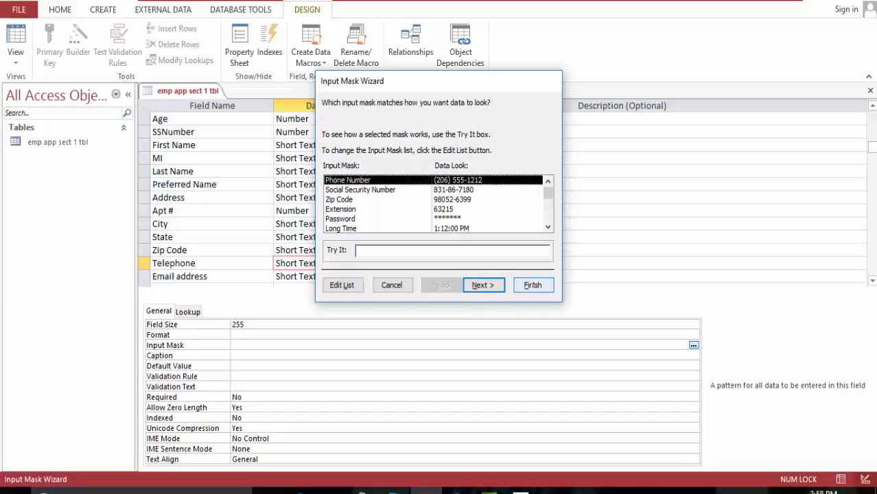
click(533, 285)
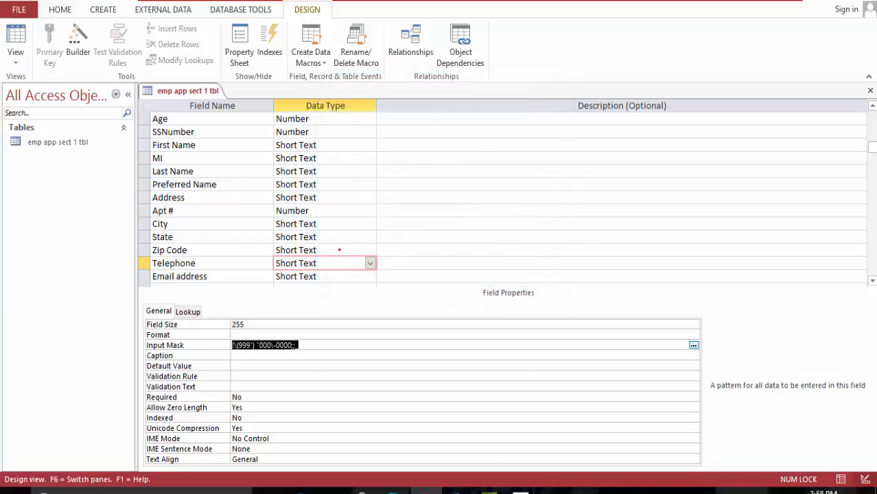
click(371, 276)
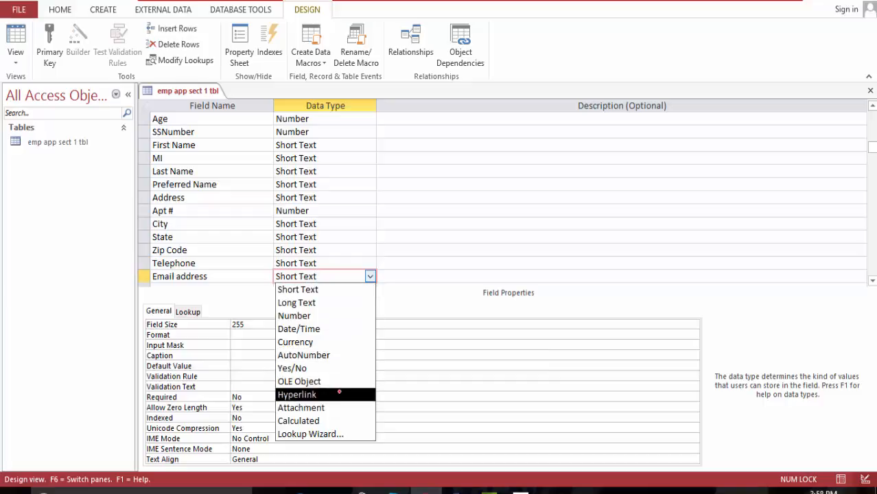
click(296, 394)
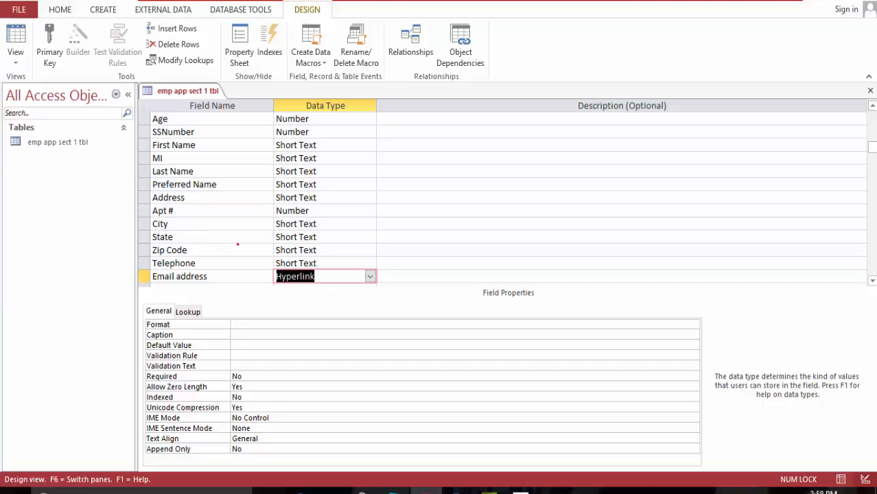
- Keep Zip Code as Short Text and apply the Zip Code input mask via the wizard
click(370, 250)
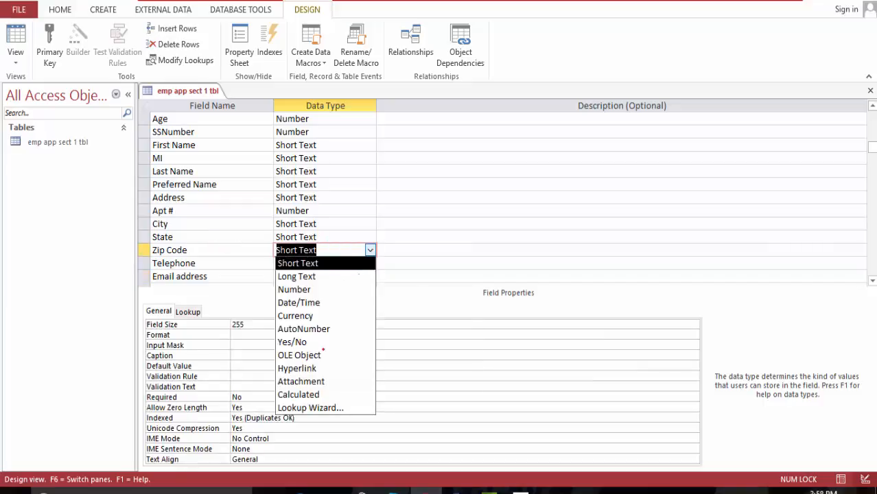
click(296, 368)
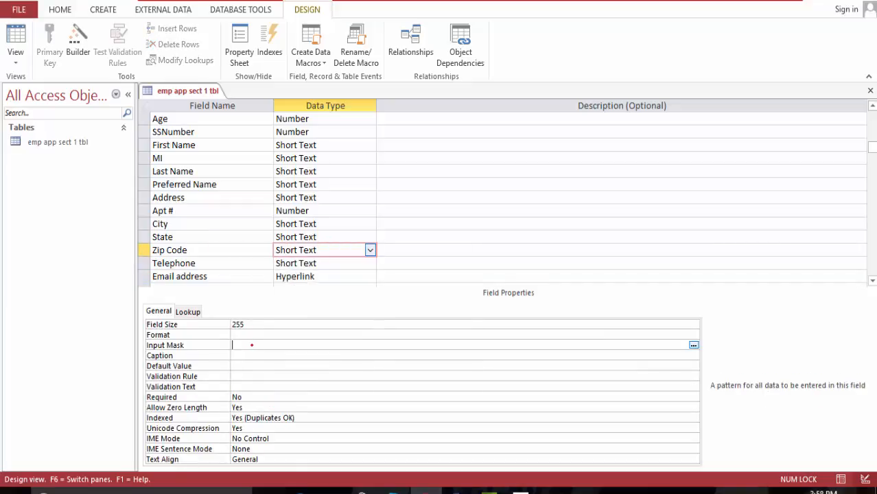
click(693, 345)
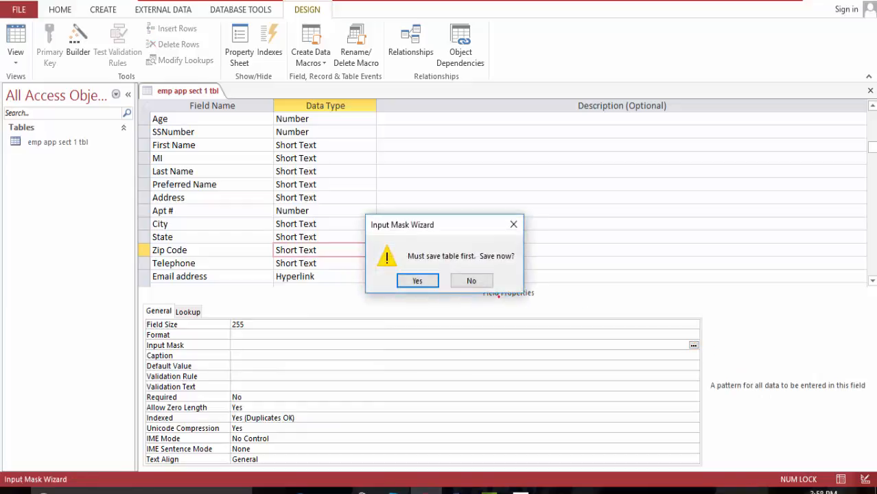
click(417, 281)
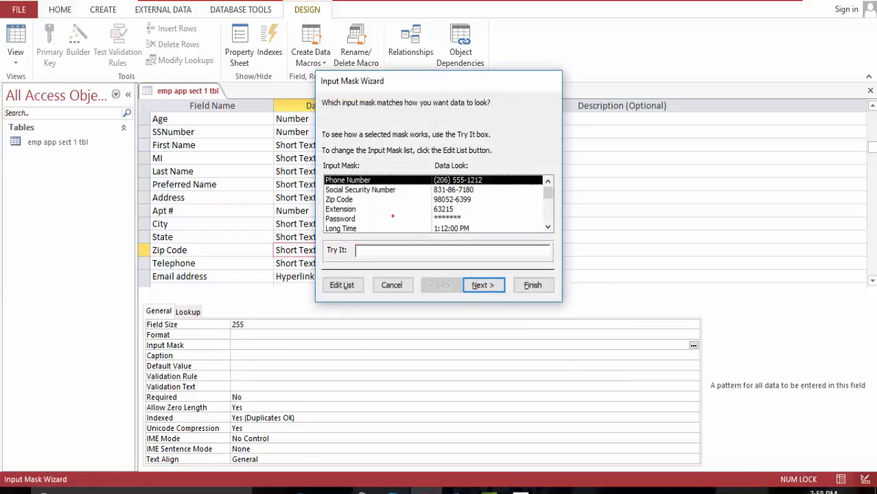
click(338, 199)
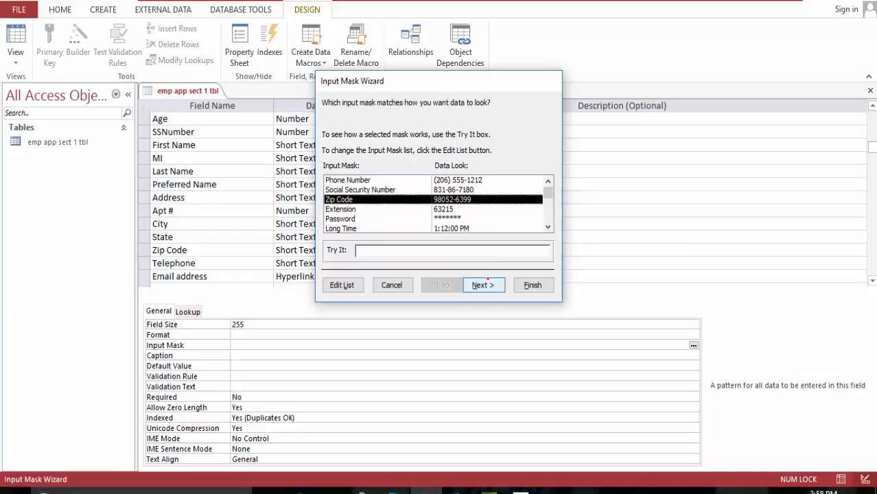
click(483, 285)
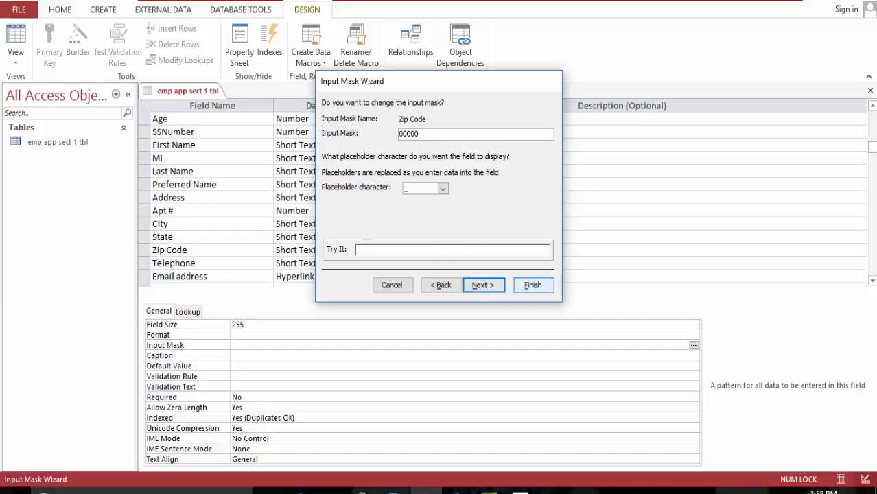
click(533, 284)
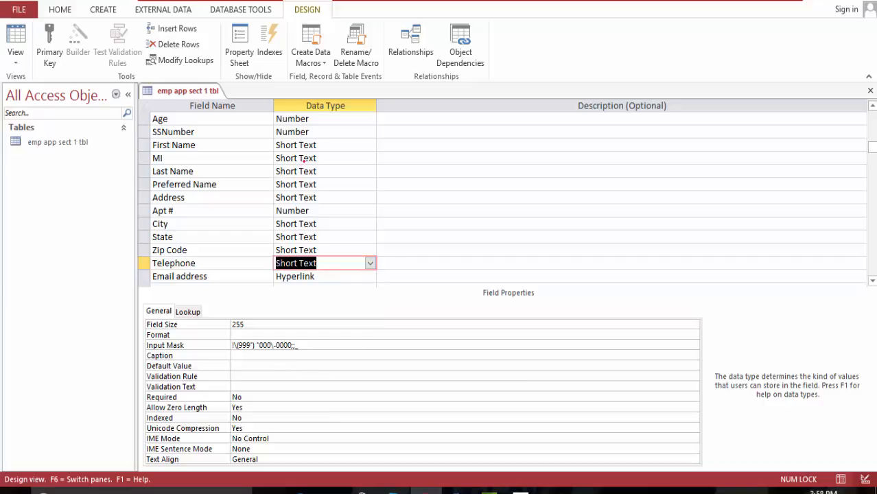
- Make SSNumber Short Text with a Social Security Number input mask, then close the table
click(370, 132)
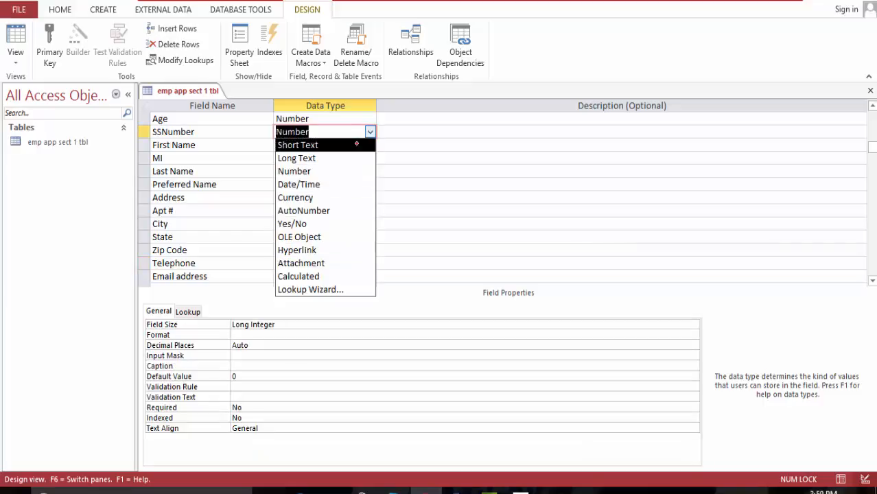
click(298, 145)
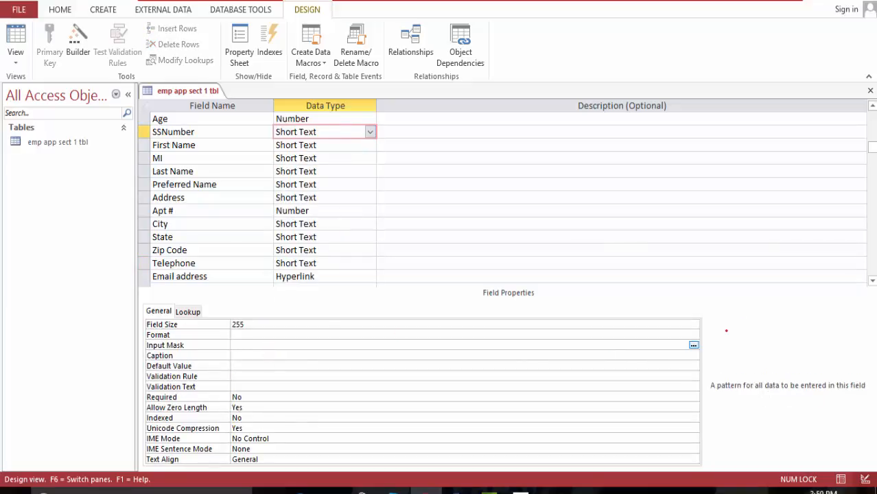
click(693, 344)
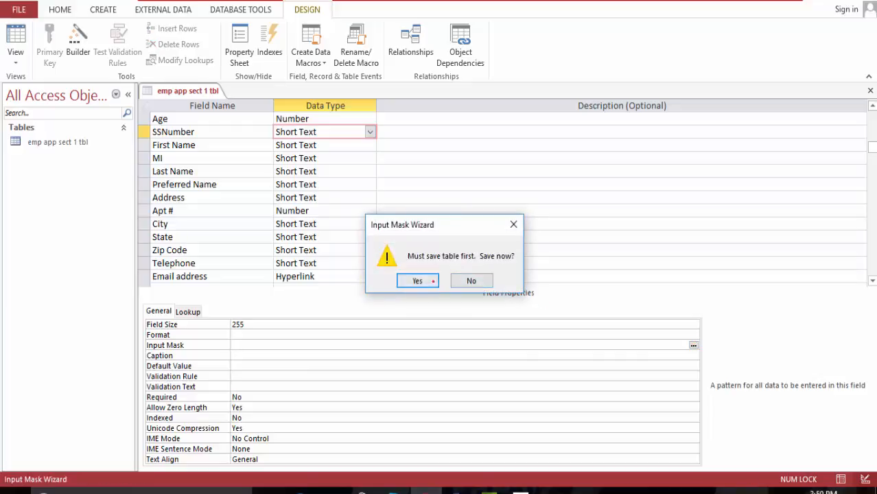
click(416, 281)
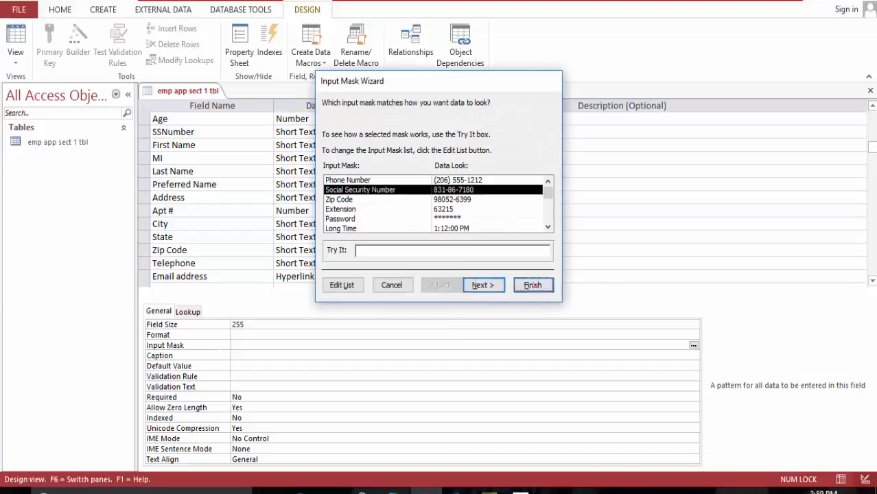
click(533, 285)
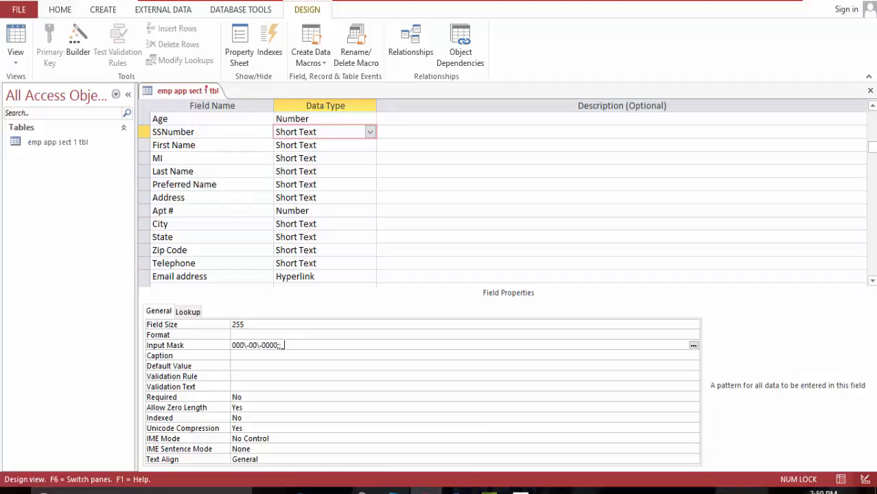
right_click(180, 90)
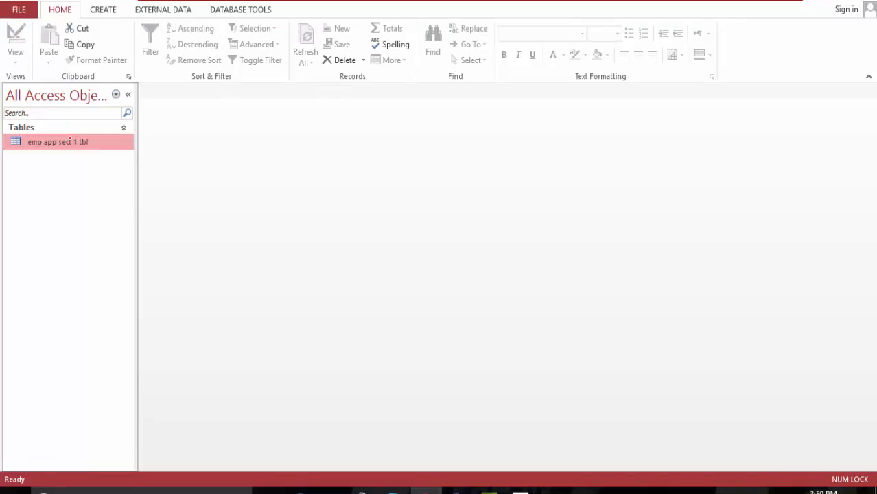
- Open emp app sect 1 tbl in Datasheet view and bring up the Create ribbon
double_click(57, 142)
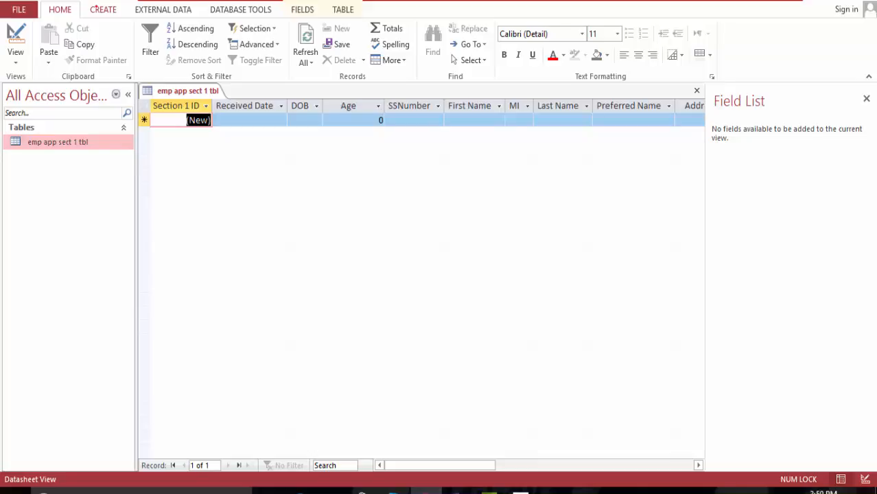
click(103, 9)
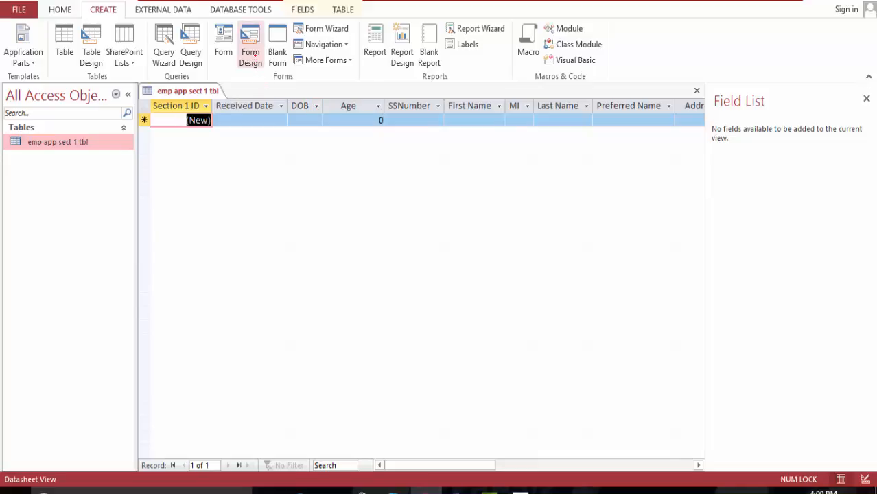
mouse_move(250, 42)
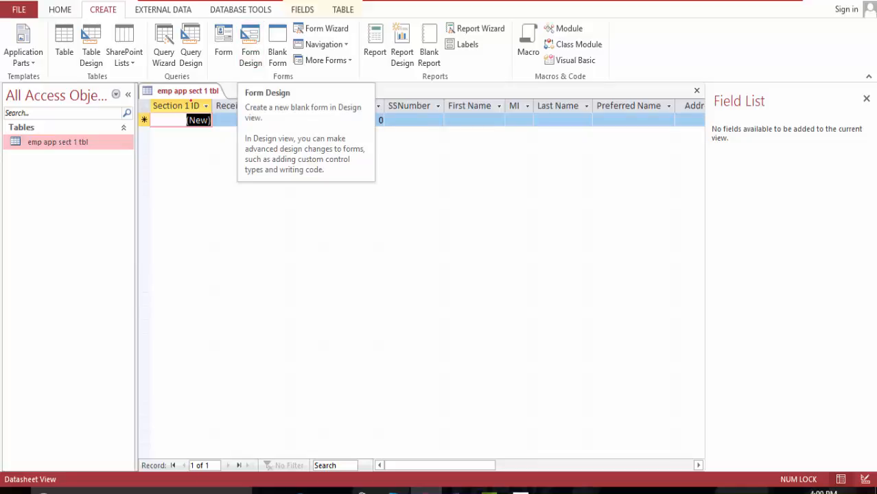
mouse_move(250, 45)
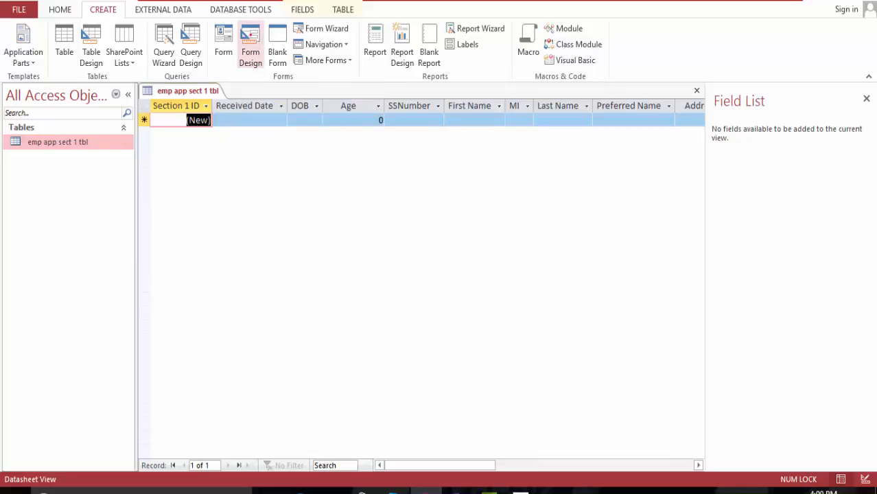
- Create a blank Form1 in Design view, selecting its Detail section and showing the table's fields
click(251, 44)
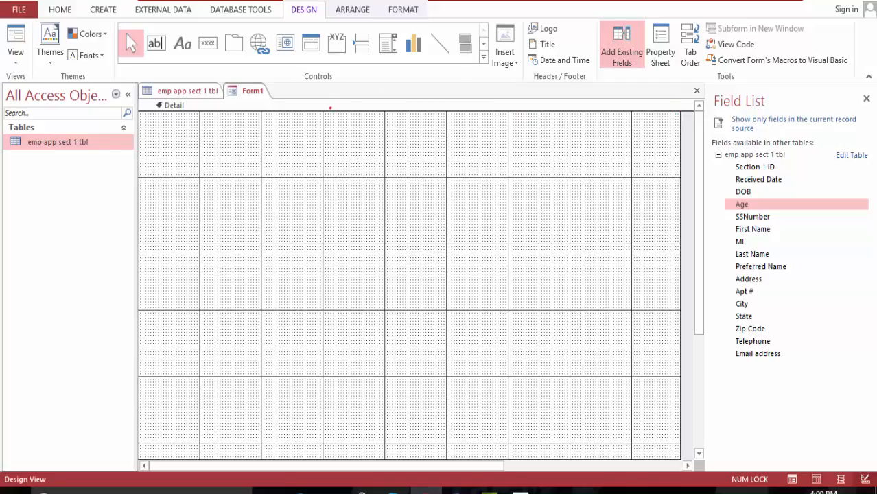
click(343, 105)
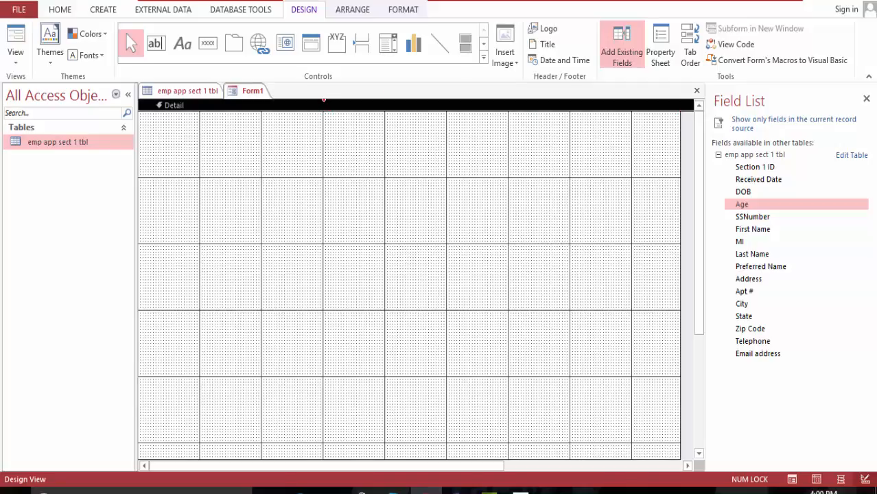
click(310, 42)
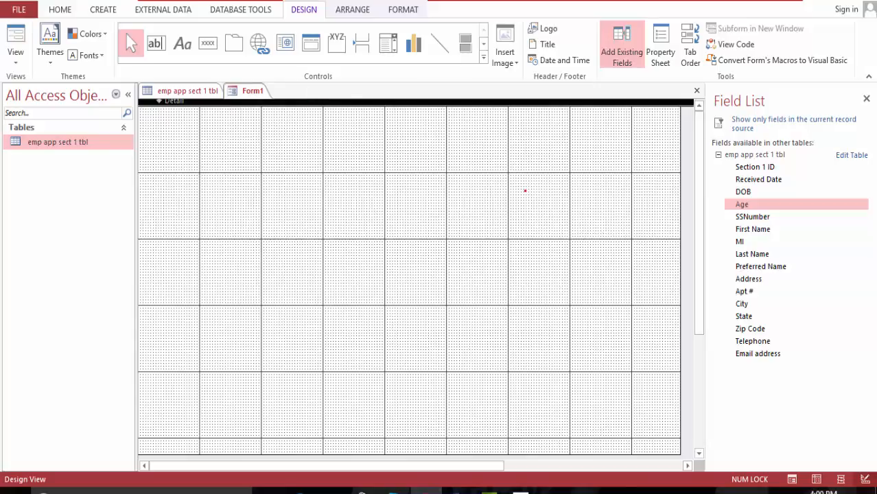
mouse_move(404, 243)
text(General)
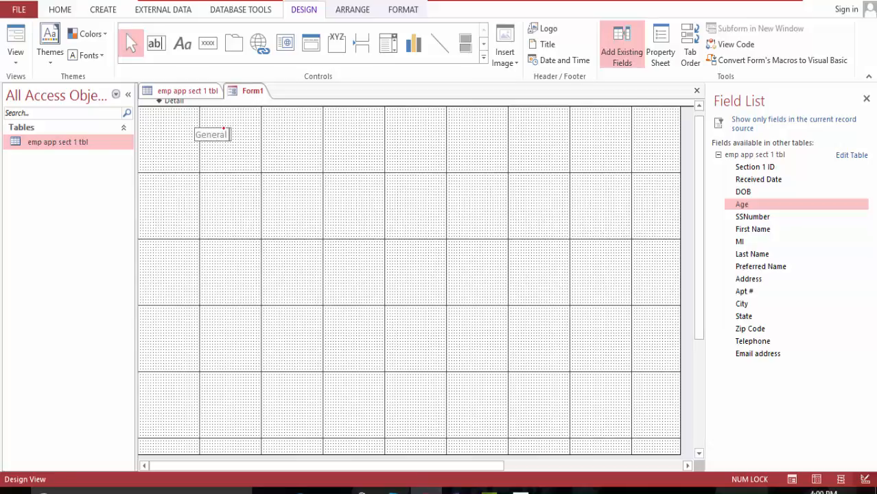
- Add a 'General Contact Info' label and drag the Section 1 ID field beneath it
text(Info)
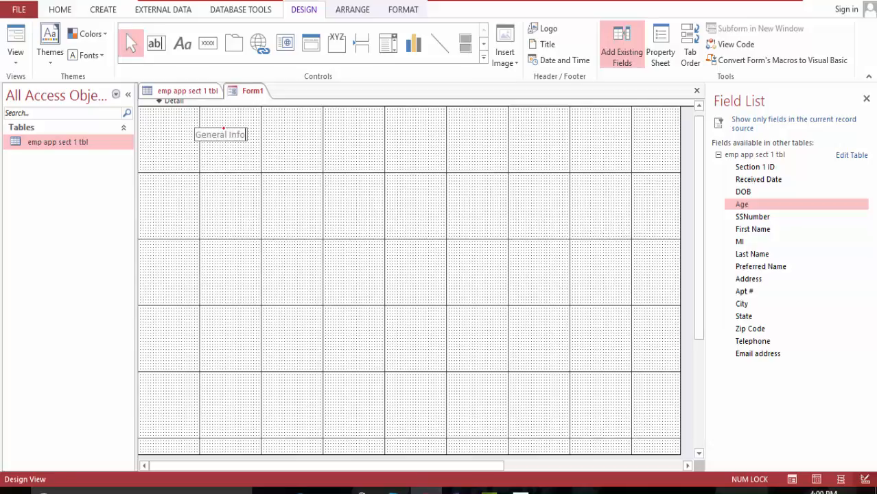
text(General Co)
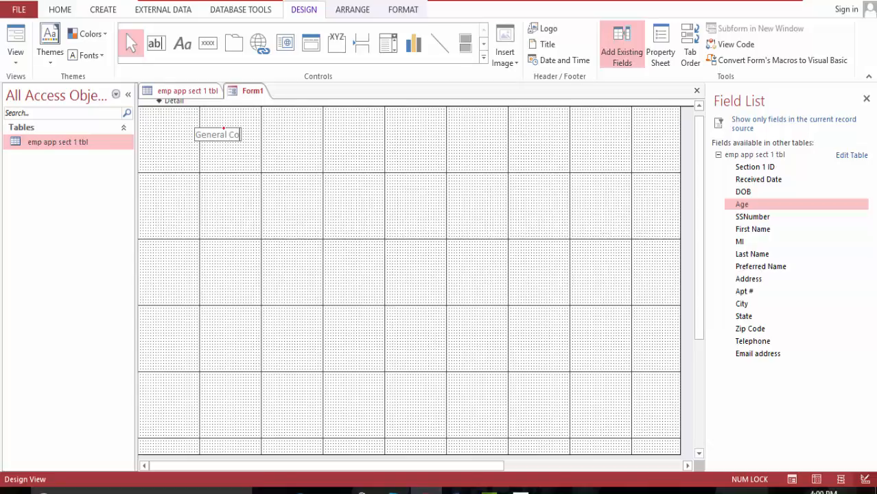
text(ntact)
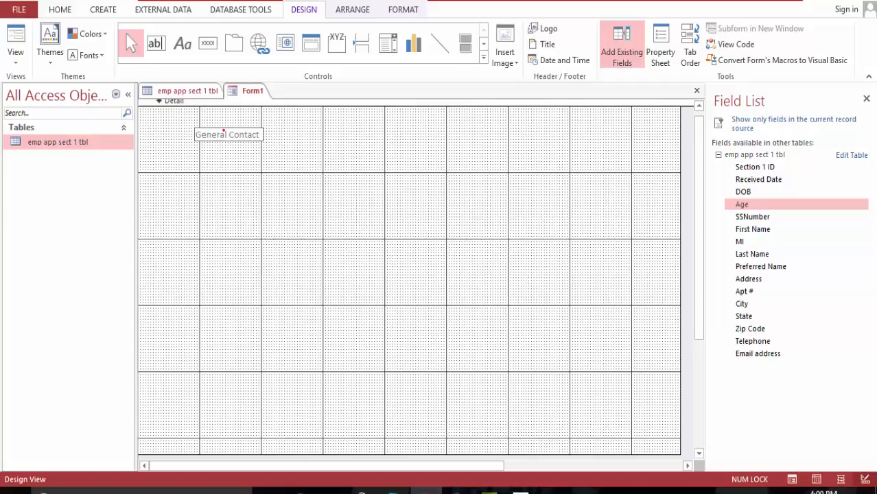
text(IN)
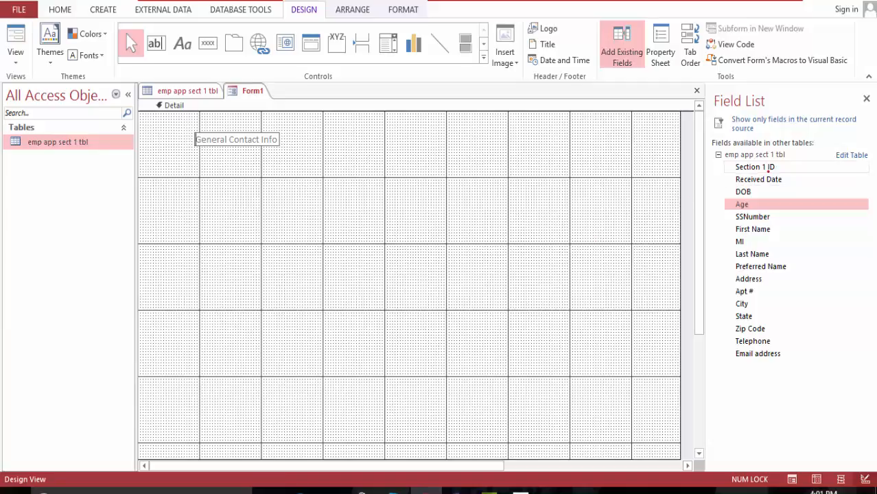
drag(754, 167, 395, 176)
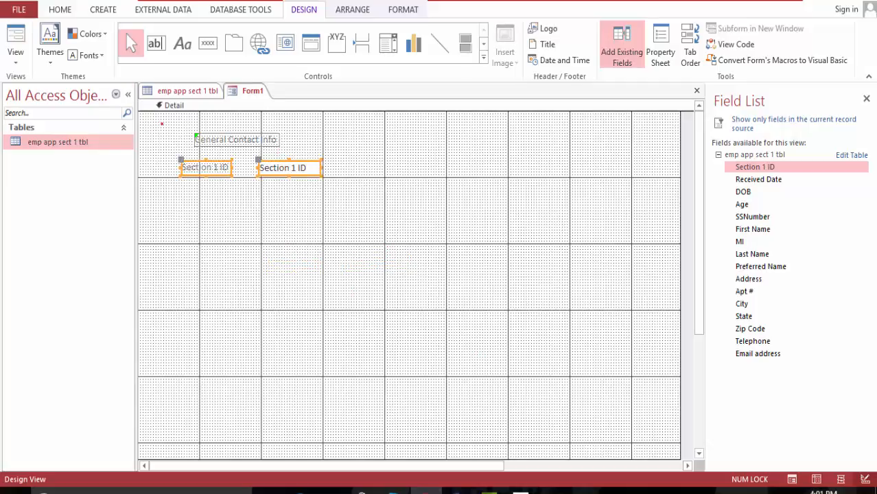
- Group the General Contact Info label and Section 1 ID field into a stacked layout
click(237, 139)
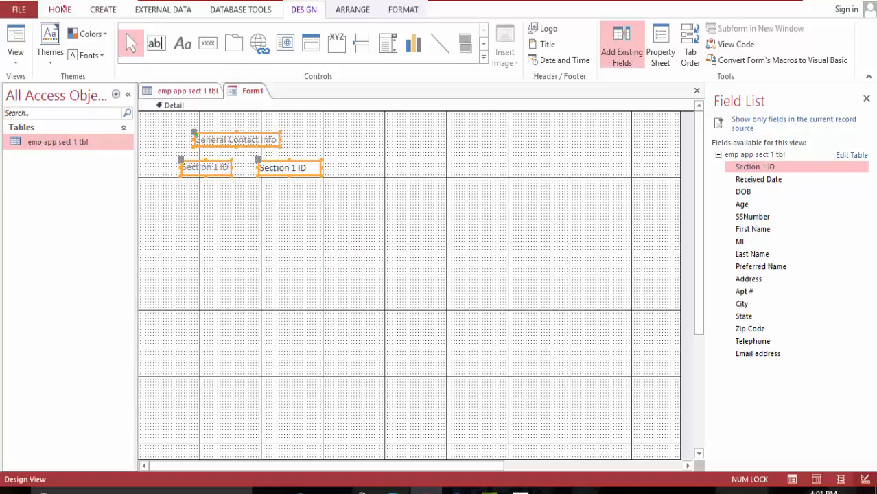
click(352, 9)
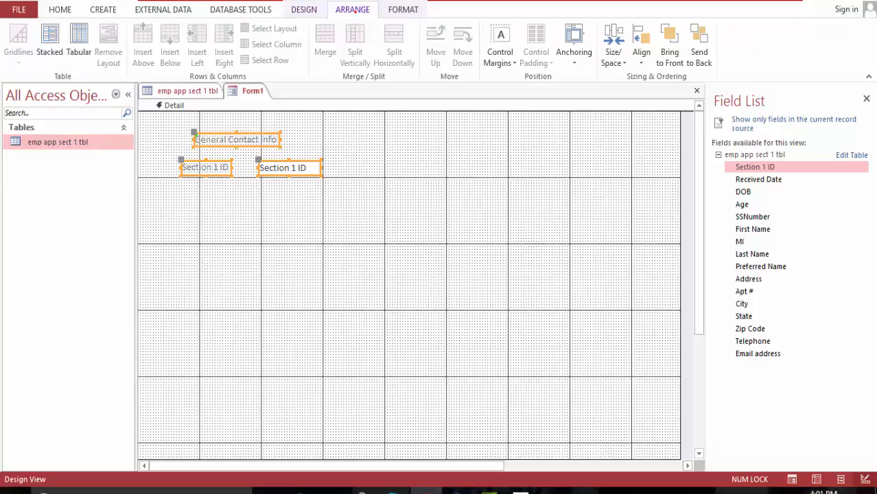
click(50, 44)
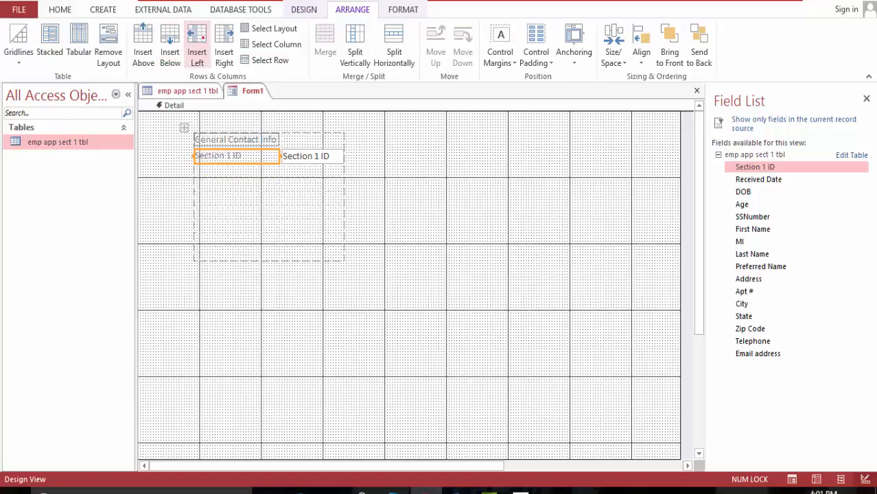
- Insert a row above General Contact Info and enter the title 'Section 1'
click(224, 44)
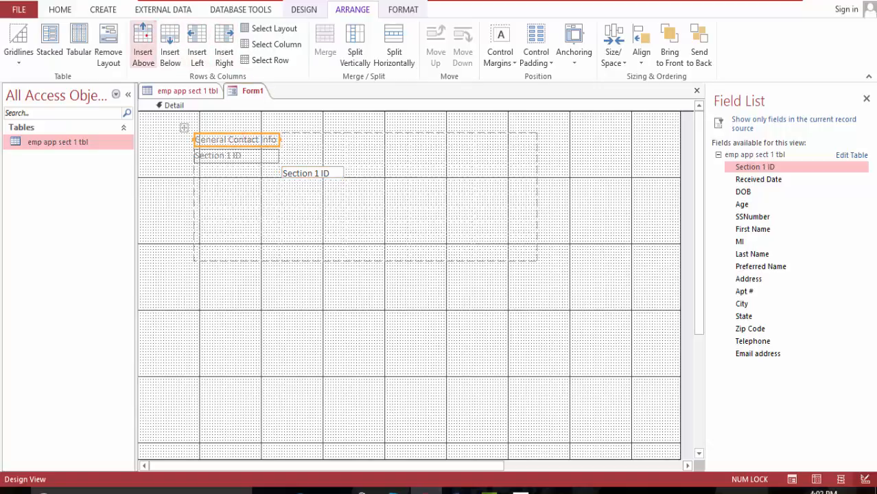
click(143, 41)
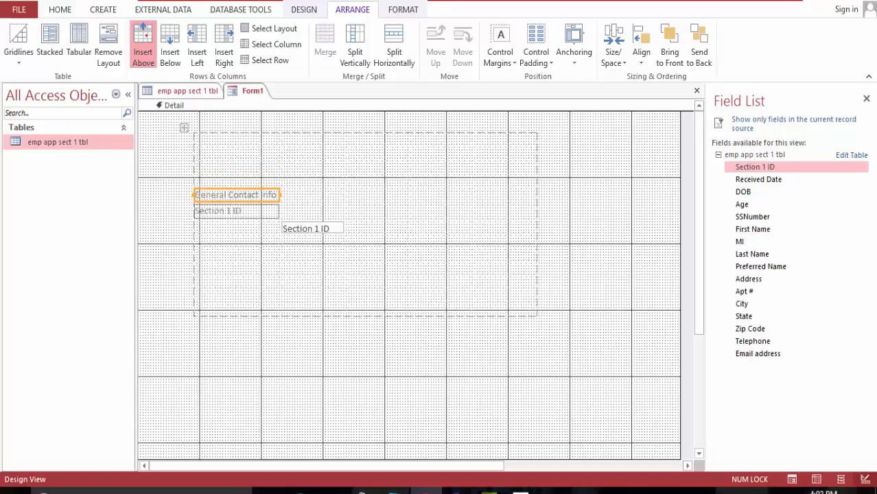
click(143, 43)
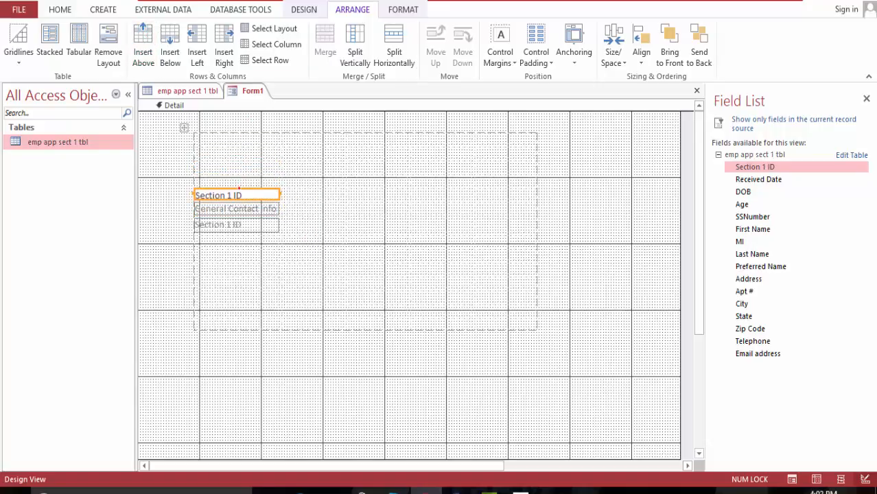
click(237, 194)
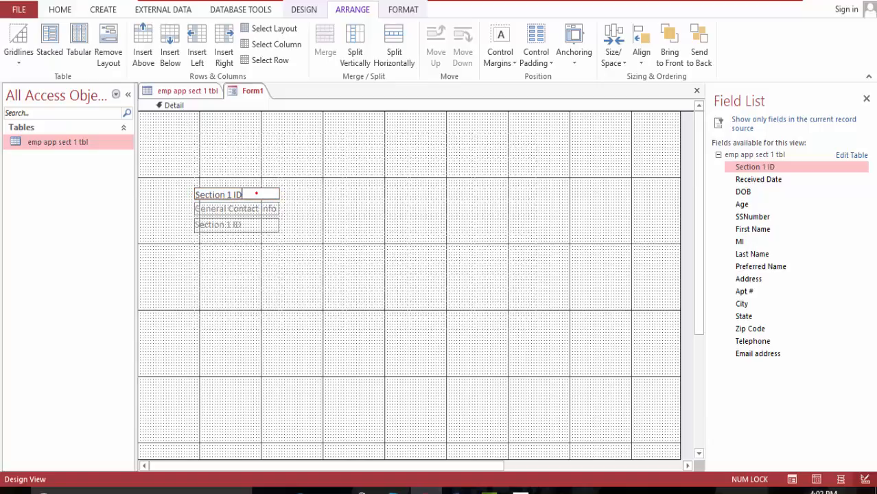
click(236, 224)
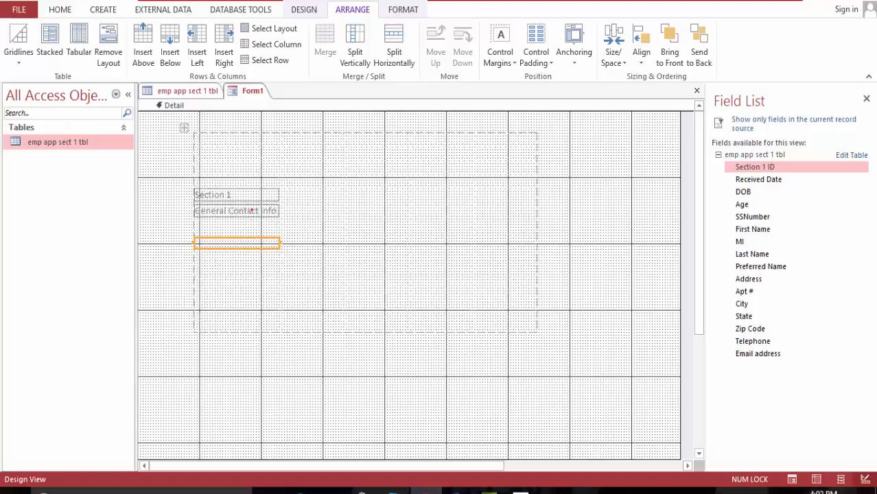
click(236, 194)
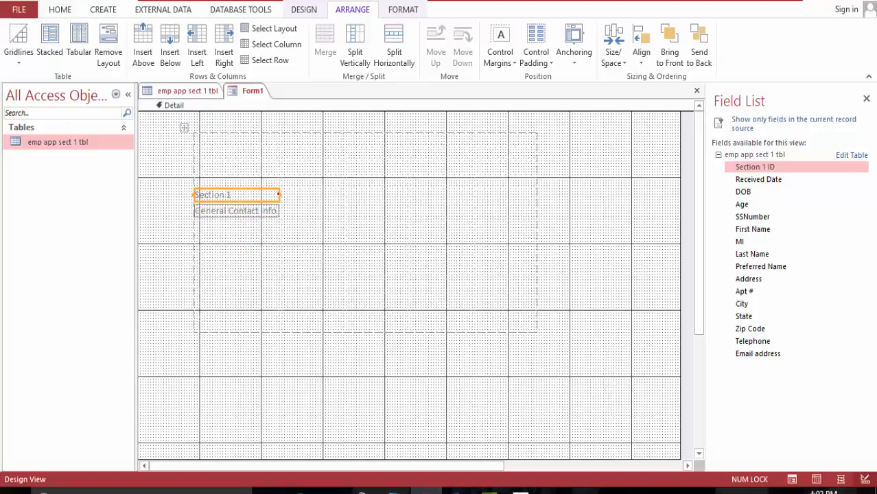
mouse_move(274, 195)
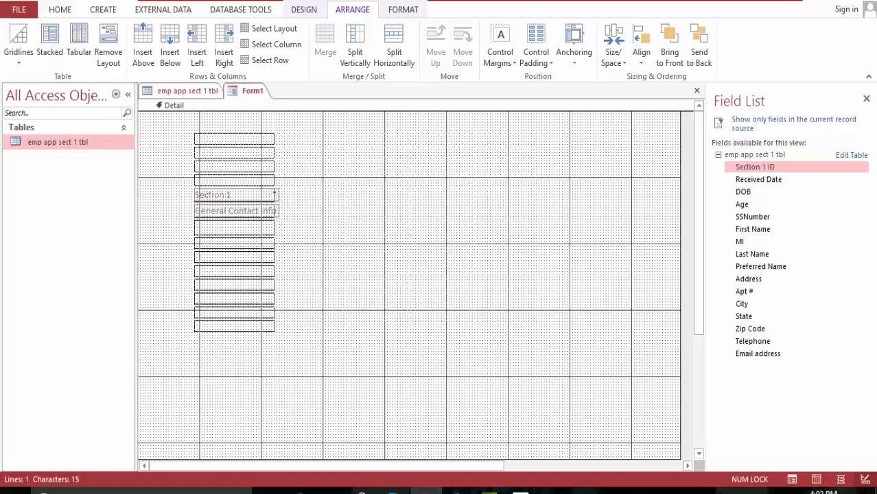
click(237, 211)
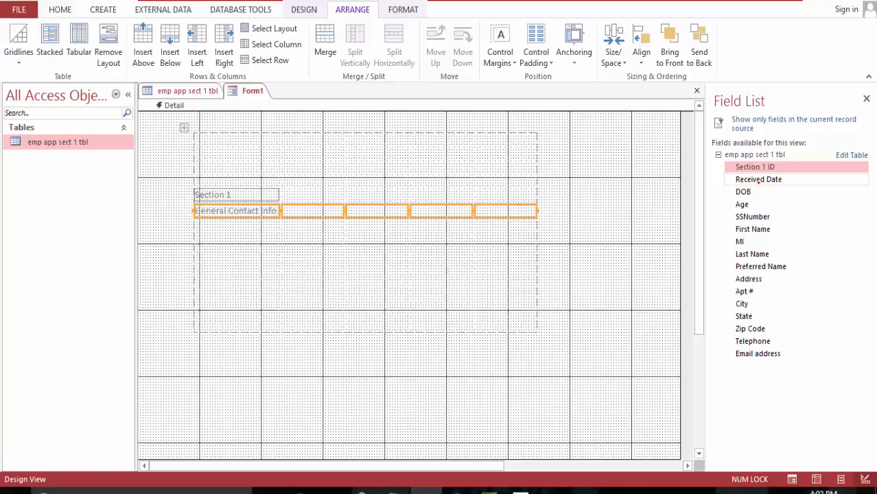
click(758, 179)
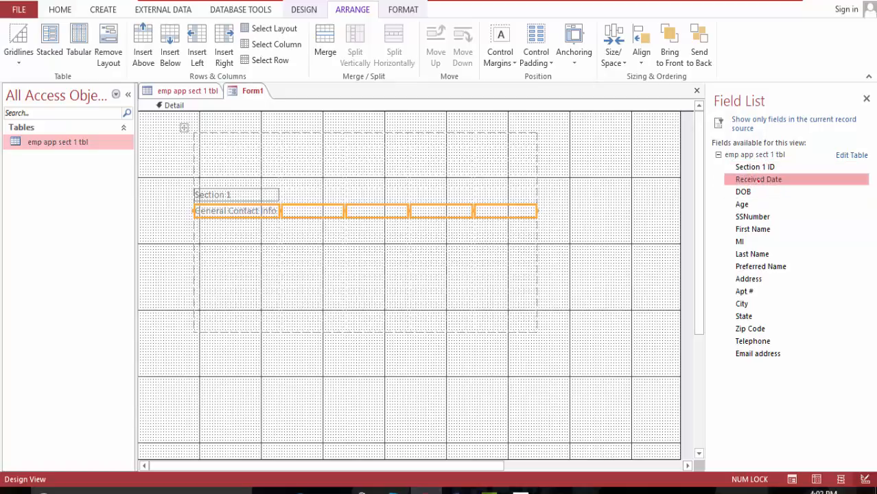